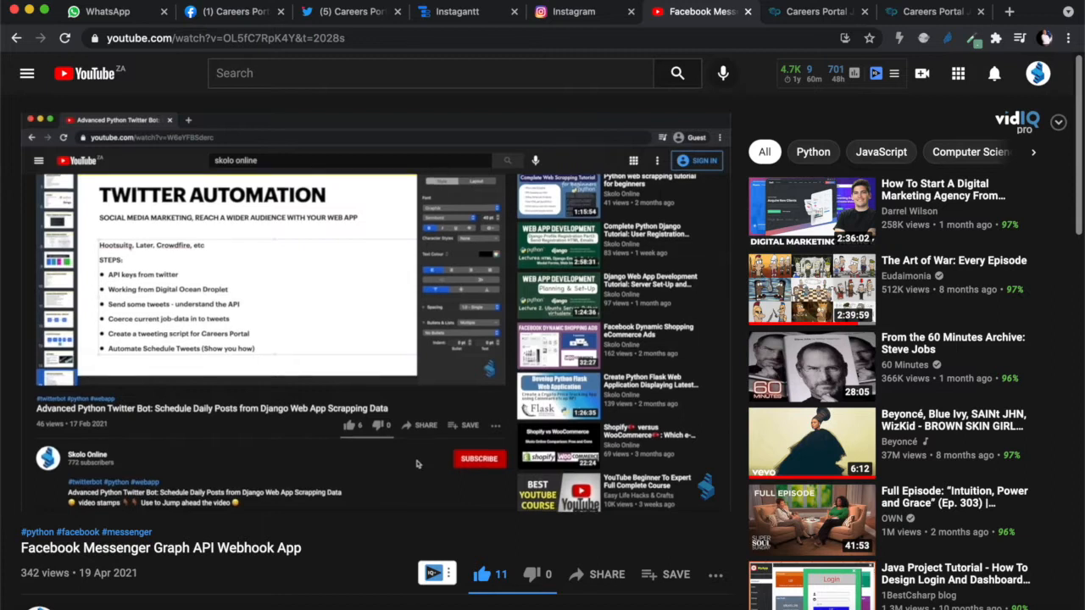
Bring the Messenger webhook video's description with its documentation links and timestamps into view
{"action": "scroll", "scroll_direction": "down", "scroll_amount": 3}
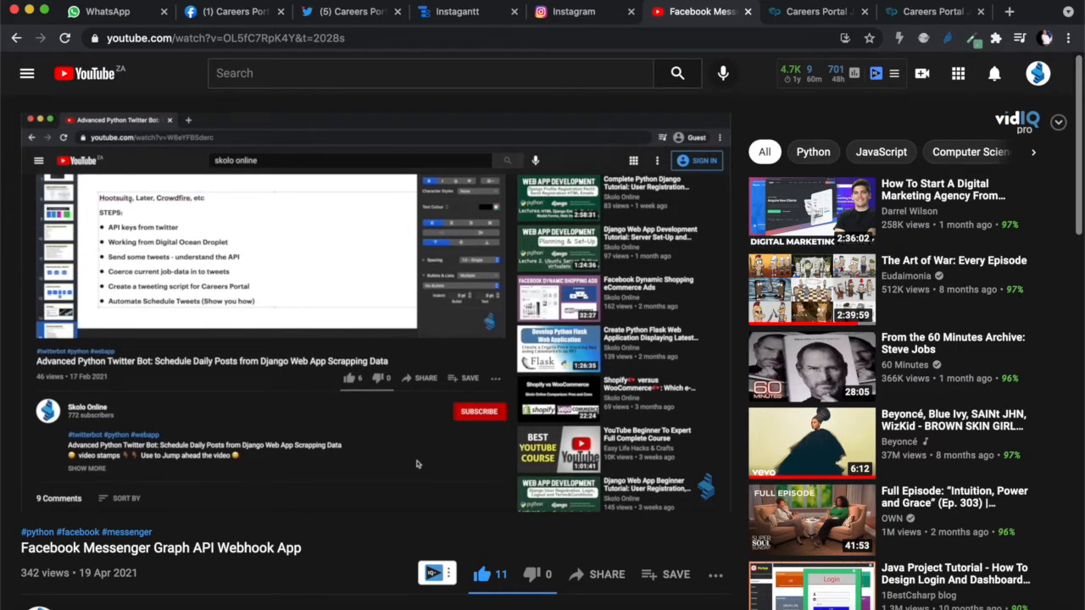
{"action": "scroll", "scroll_direction": "down", "scroll_amount": 3}
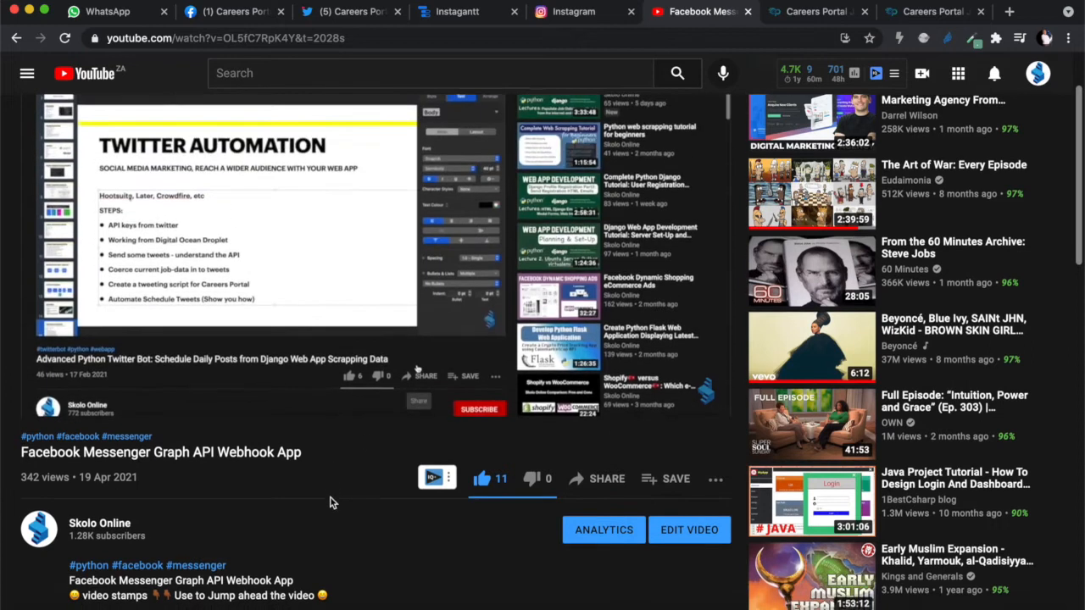
{"action": "scroll", "scroll_direction": "down", "scroll_amount": 3}
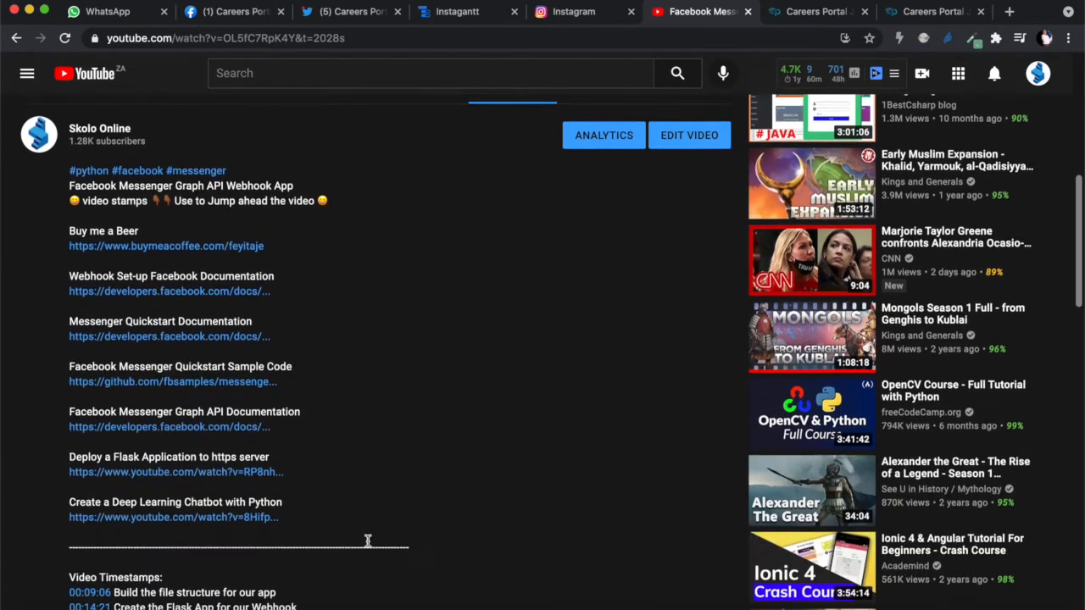
Jump the video to its 00:15:42 'Create the function to verify webhook' chapter
{"action": "scroll", "scroll_direction": "down", "scroll_amount": 3}
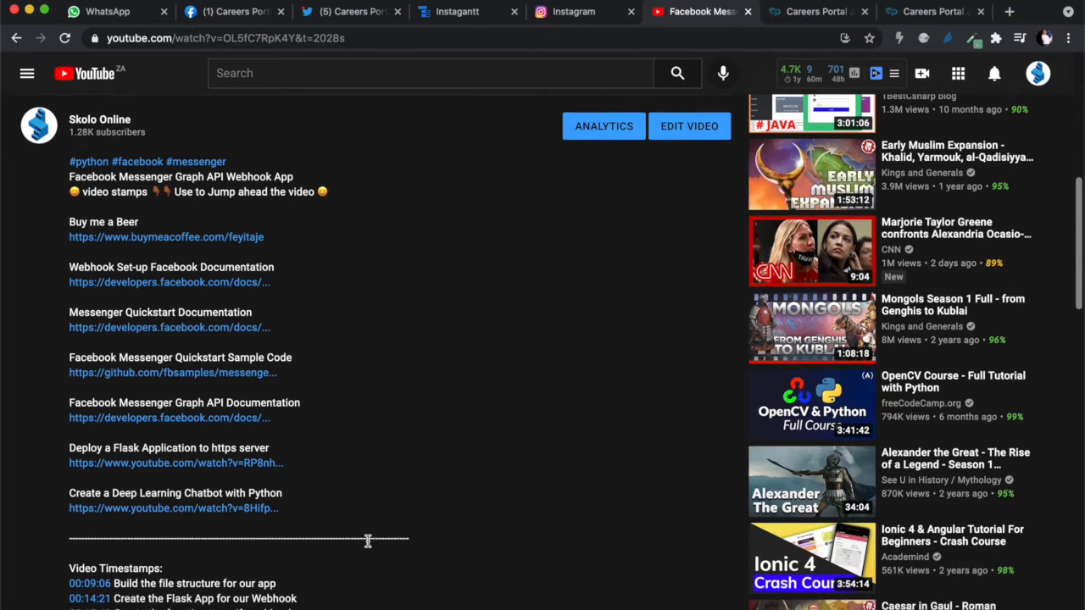
{"action": "mouse_move", "coordinate": [365, 384]}
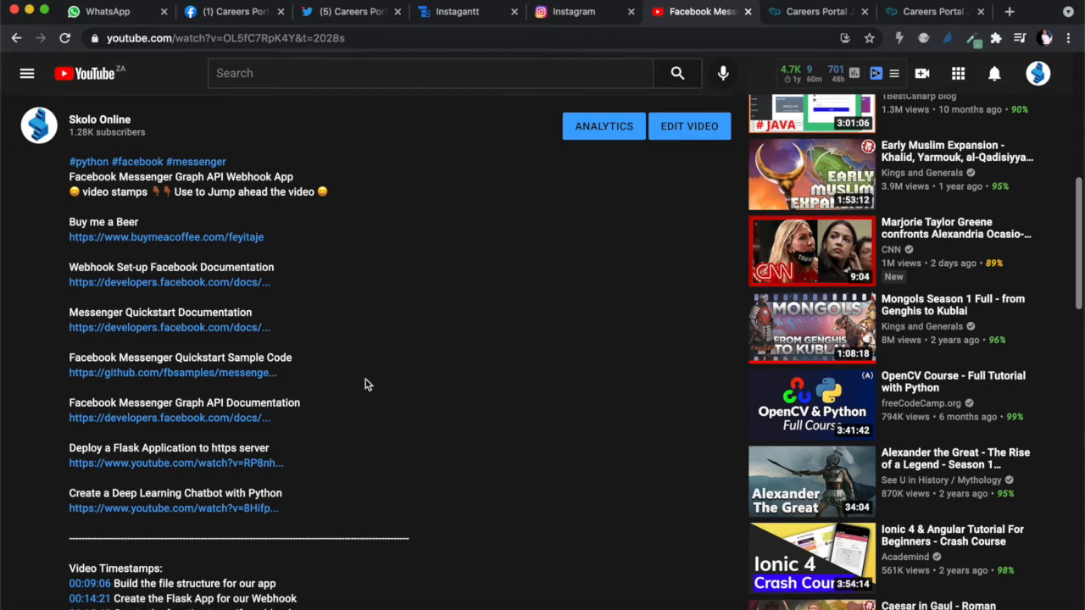
{"action": "scroll", "scroll_direction": "down", "scroll_amount": 3}
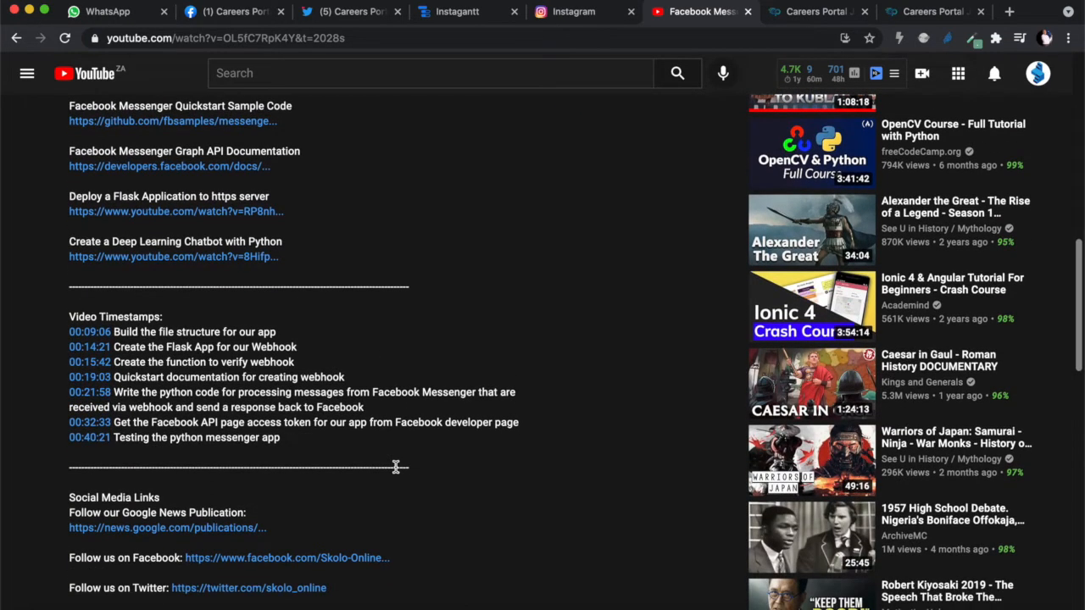
{"action": "mouse_move", "coordinate": [393, 464]}
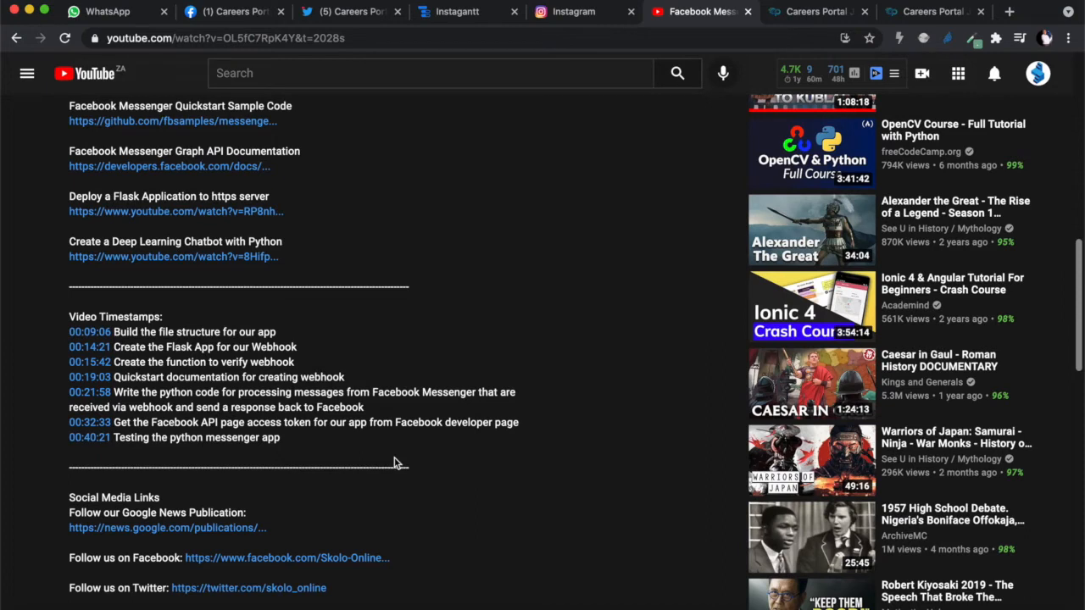
{"action": "mouse_move", "coordinate": [88, 363]}
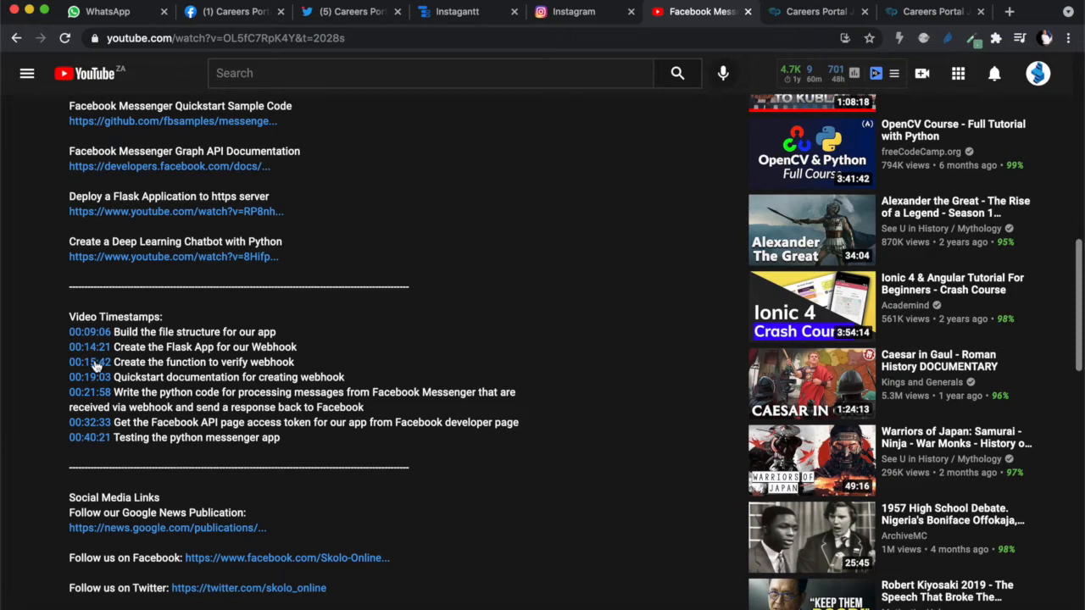
{"action": "left_click", "coordinate": [88, 363]}
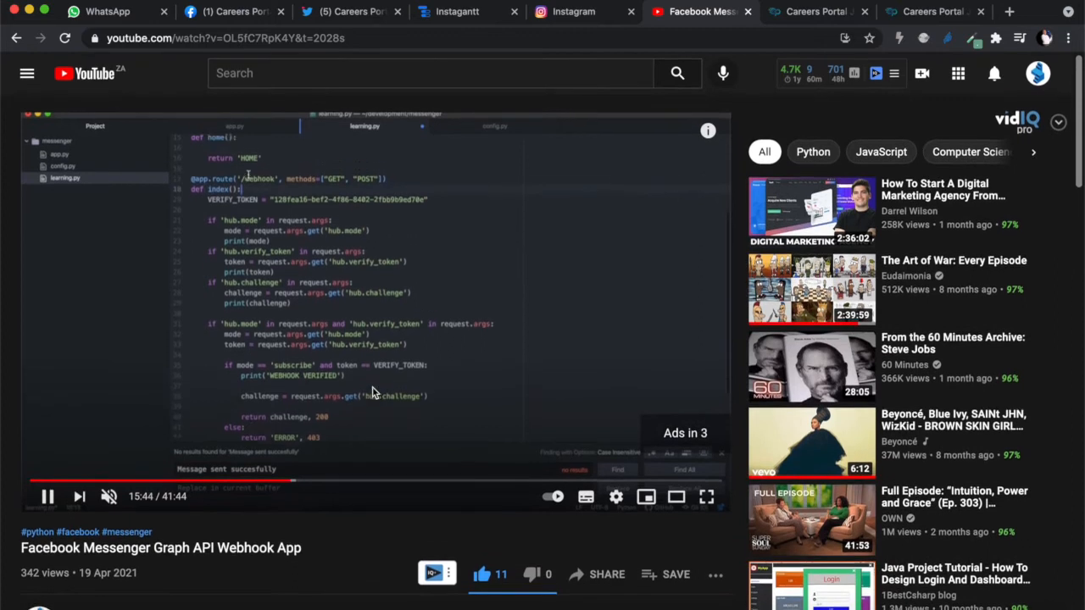
Bring the channel's social media links, website link and tags into view
{"action": "scroll", "scroll_direction": "down", "scroll_amount": 3}
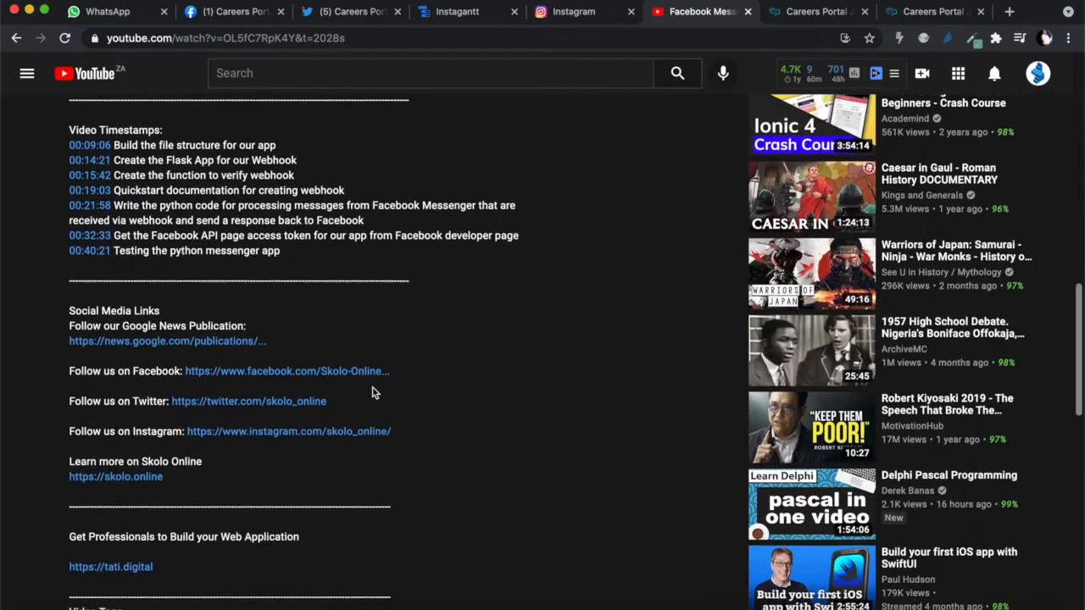
{"action": "scroll", "scroll_direction": "down", "scroll_amount": 3}
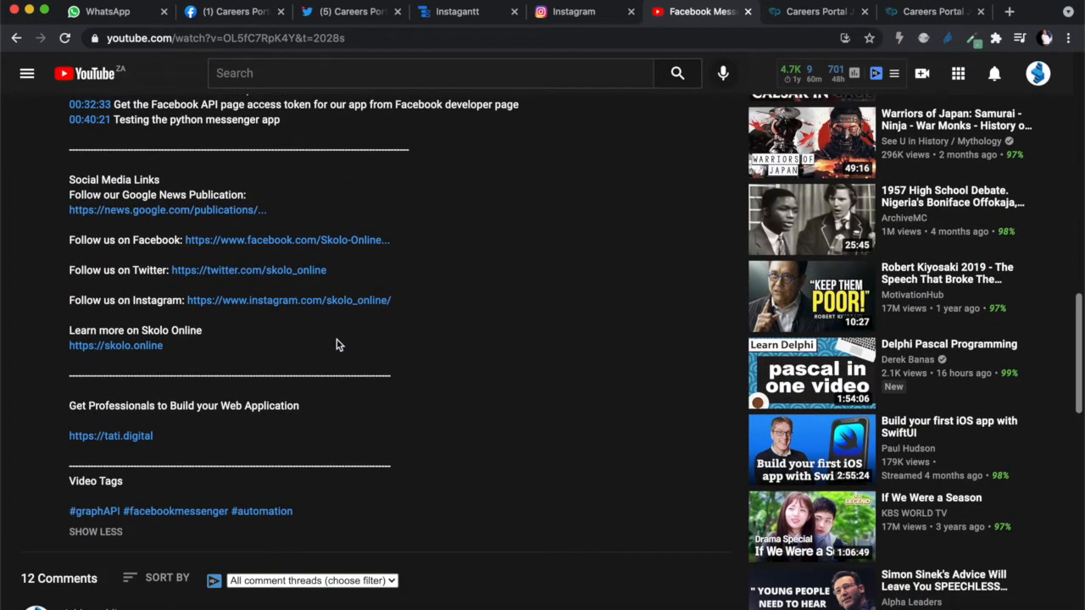
{"action": "scroll", "scroll_direction": "up", "scroll_amount": 3}
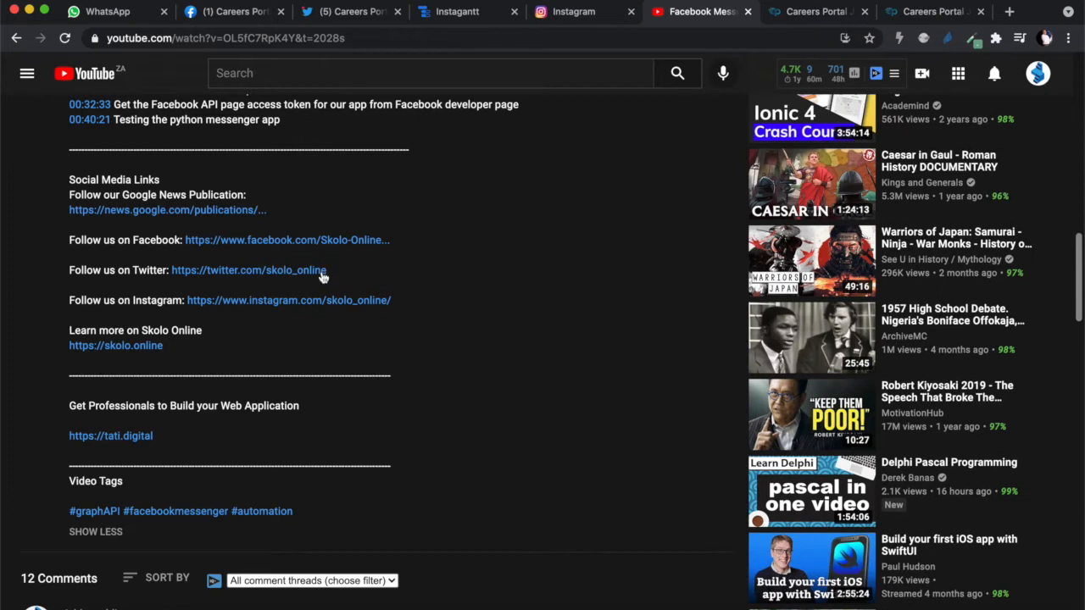
{"action": "mouse_move", "coordinate": [474, 325]}
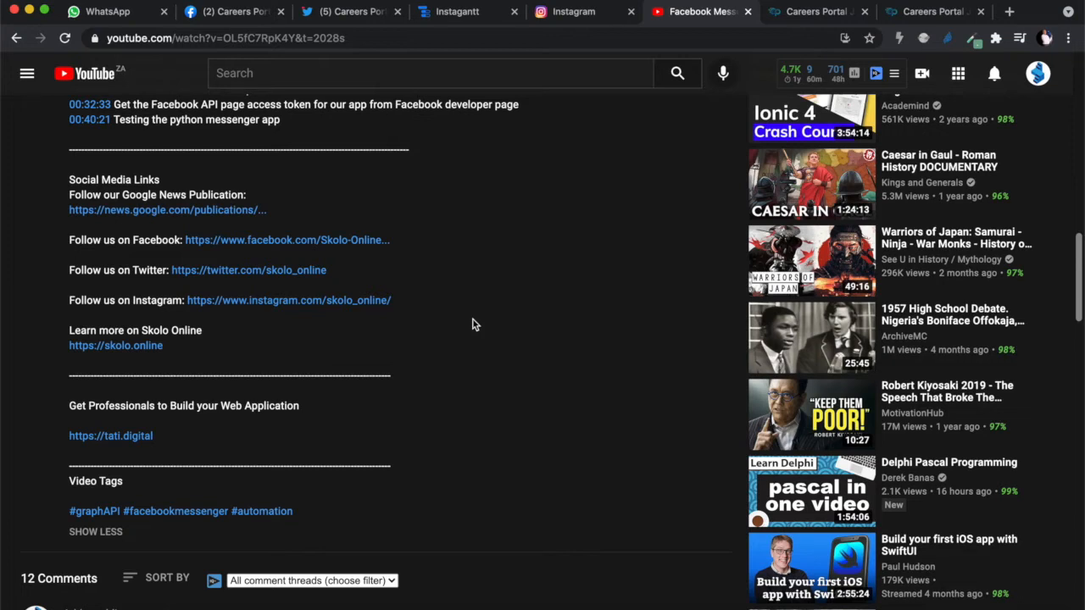
{"action": "mouse_move", "coordinate": [234, 10]}
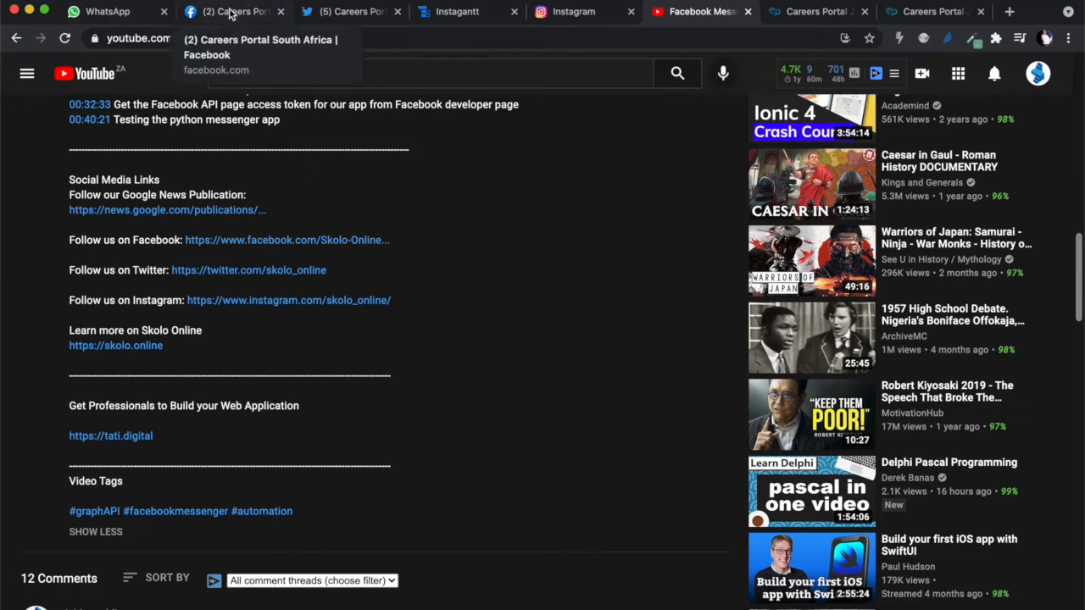
Check the Careers Portal South Africa Facebook page, then move to the Careers Portal jobs website
{"action": "left_click", "coordinate": [234, 11]}
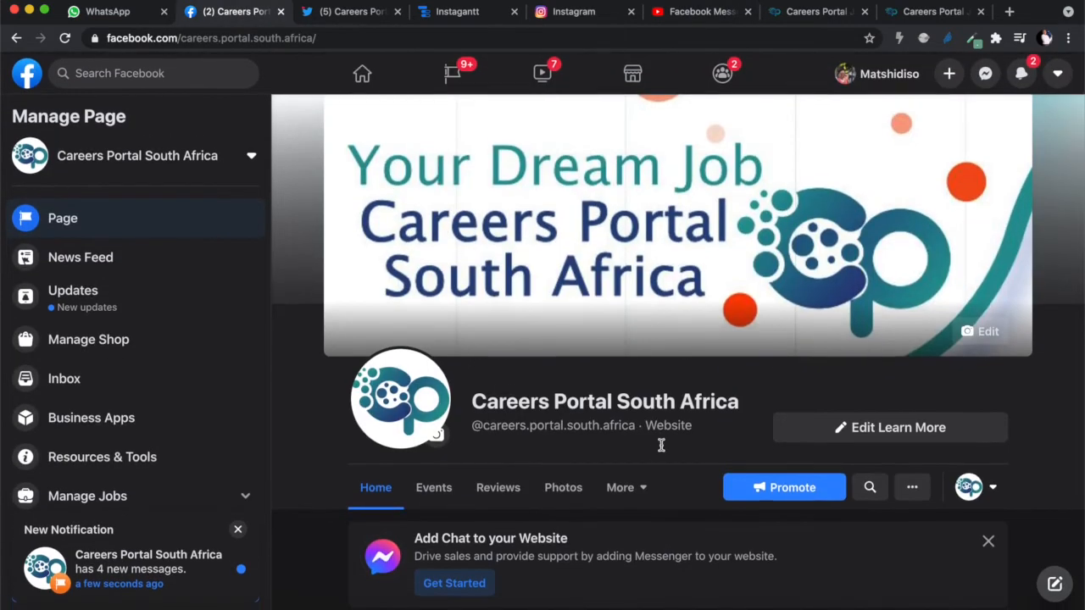
{"action": "scroll", "scroll_direction": "down", "scroll_amount": 3}
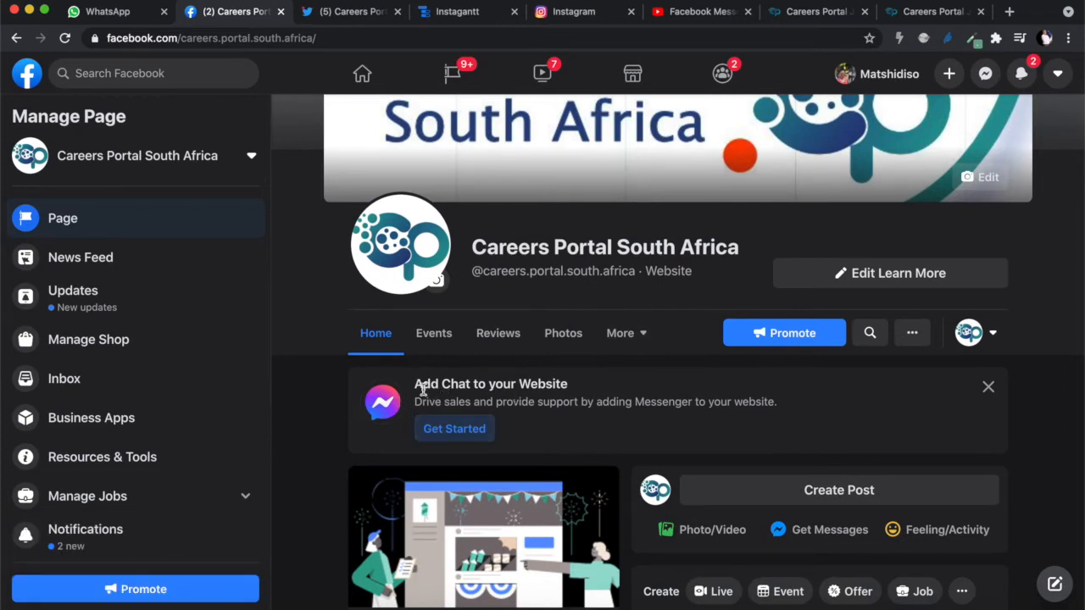
{"action": "left_click", "coordinate": [818, 10]}
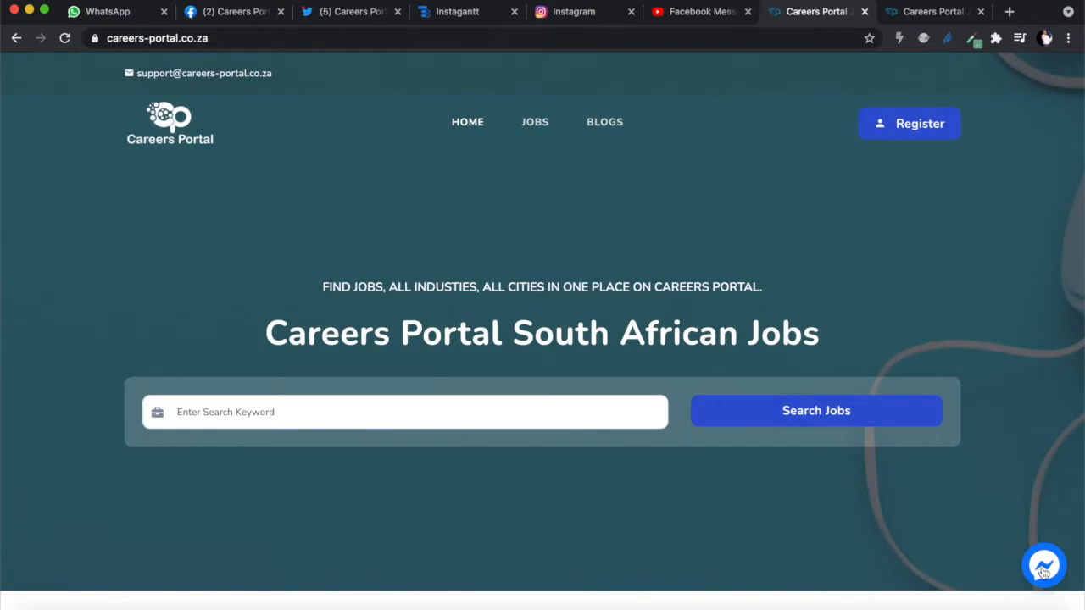
{"action": "mouse_move", "coordinate": [1041, 581]}
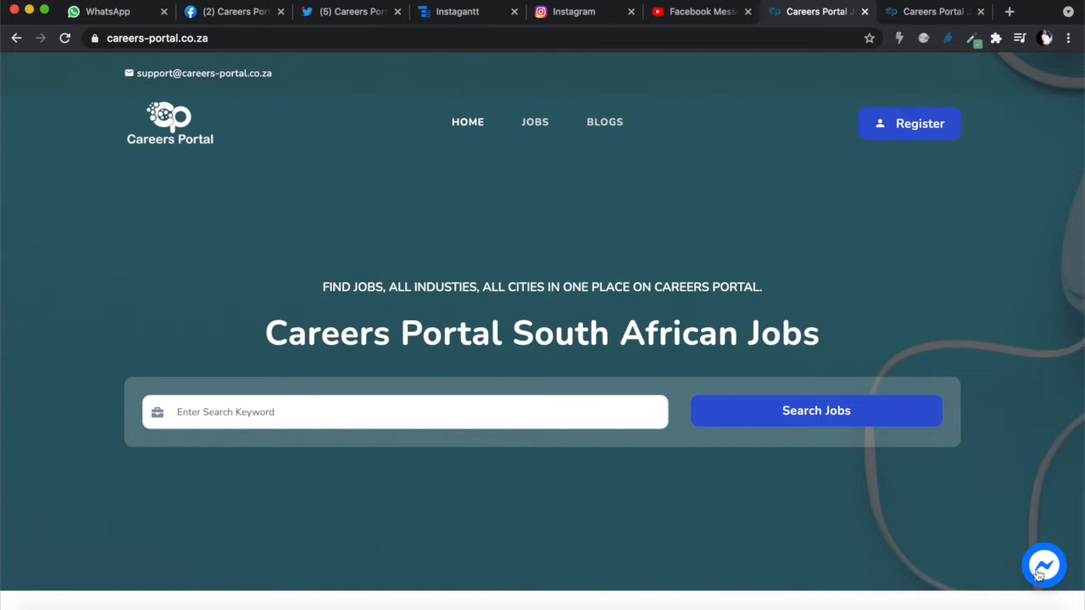
{"action": "left_click", "coordinate": [1045, 566]}
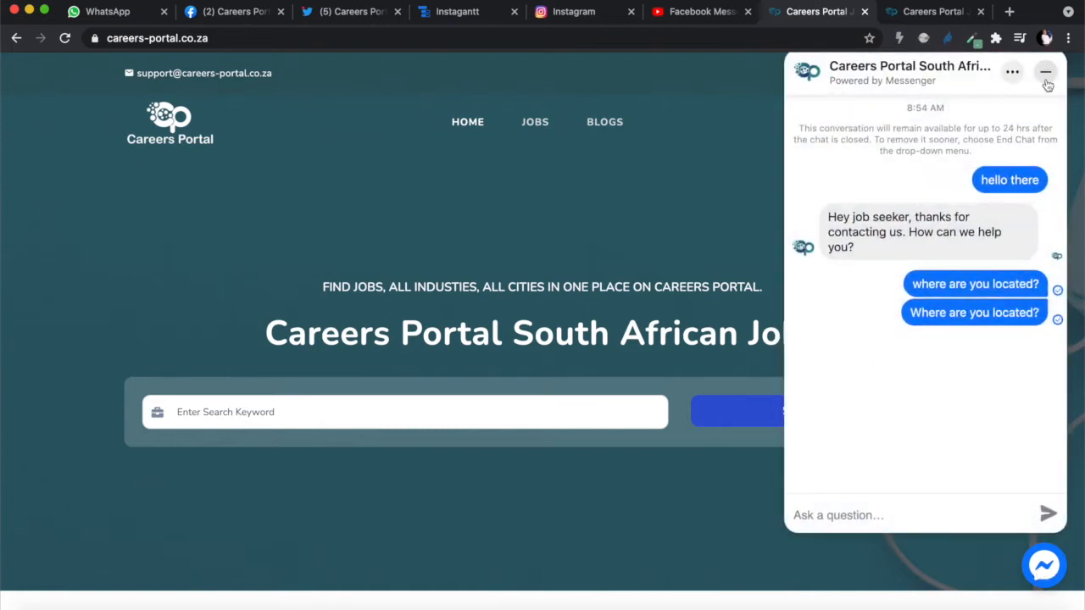
{"action": "left_click", "coordinate": [1046, 71]}
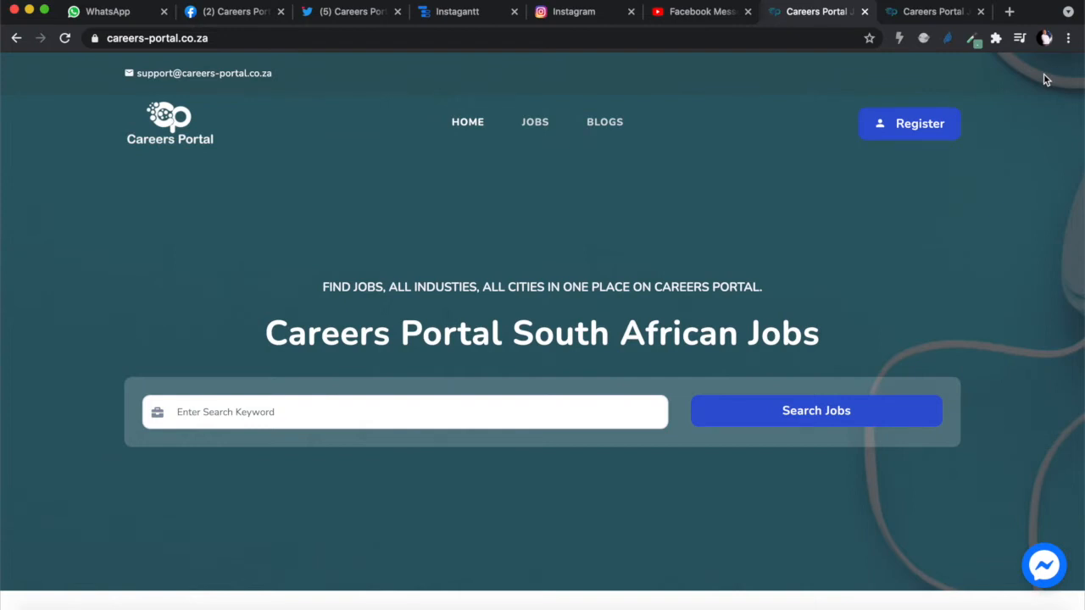
{"action": "mouse_move", "coordinate": [1010, 295]}
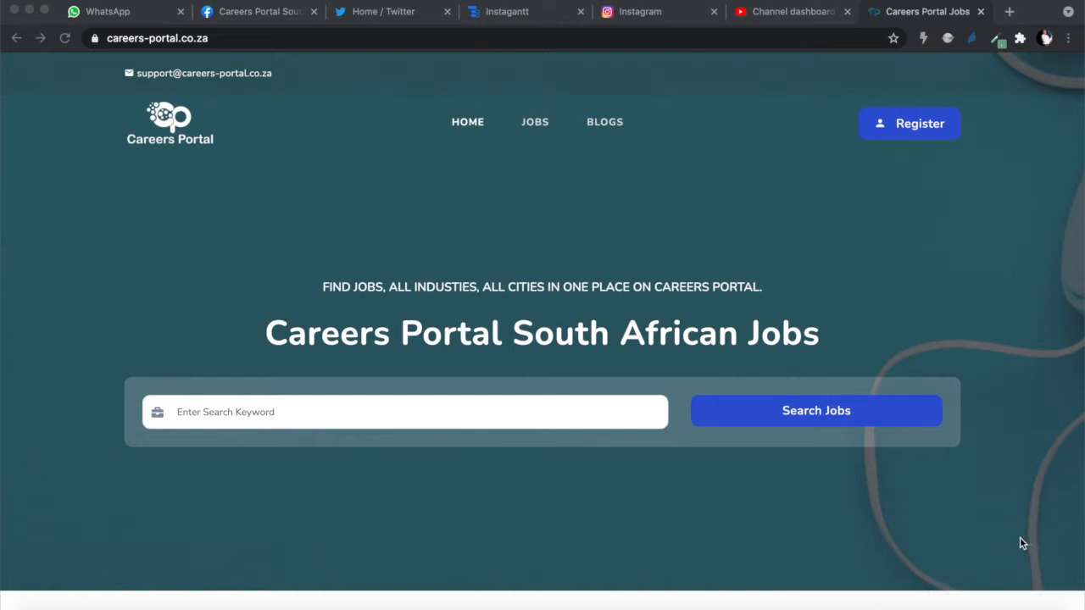
{"action": "mouse_move", "coordinate": [763, 268]}
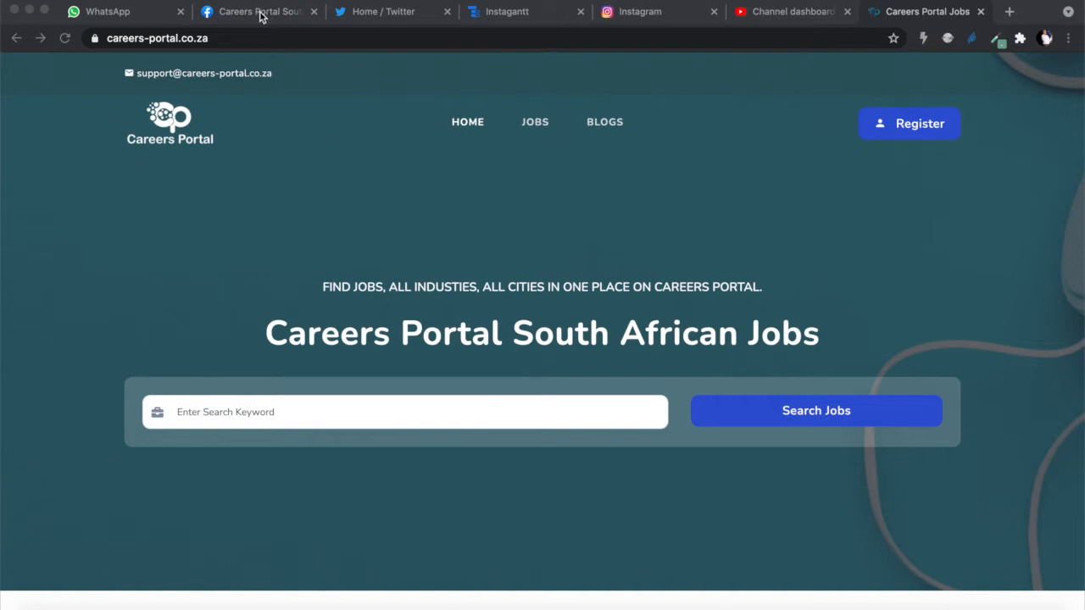
Open the Careers Portal South Africa page's Settings from the Manage Page sidebar
{"action": "left_click", "coordinate": [258, 10]}
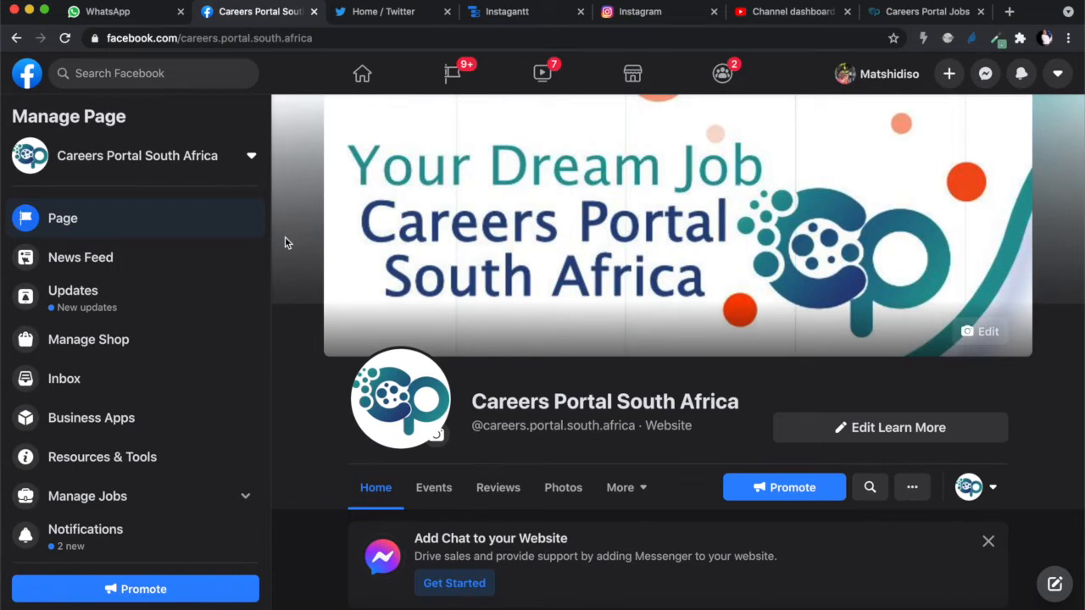
{"action": "mouse_move", "coordinate": [299, 349]}
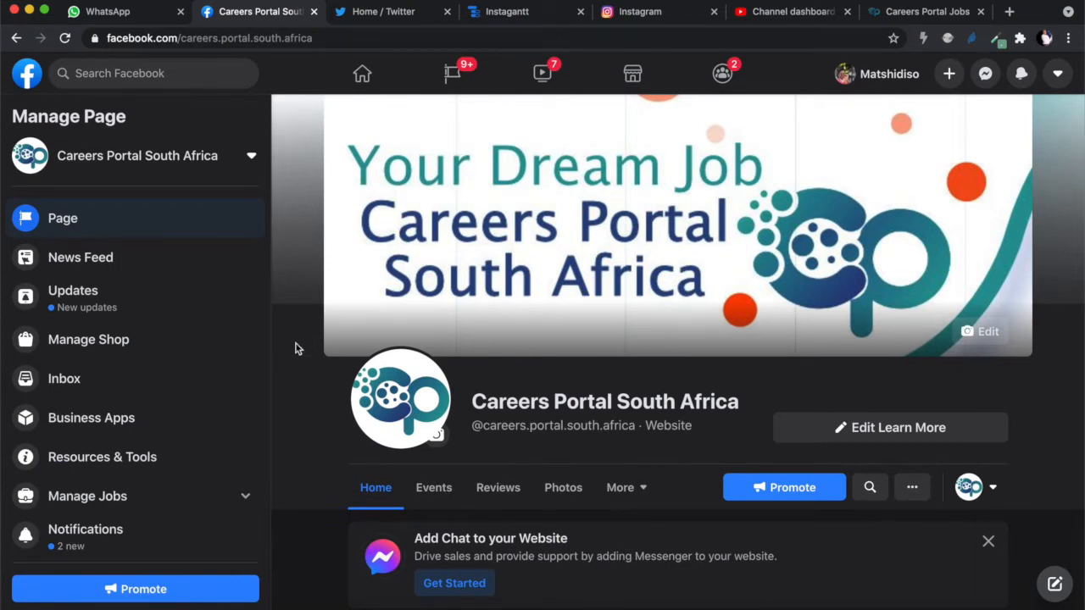
{"action": "scroll", "scroll_direction": "down", "scroll_amount": 3}
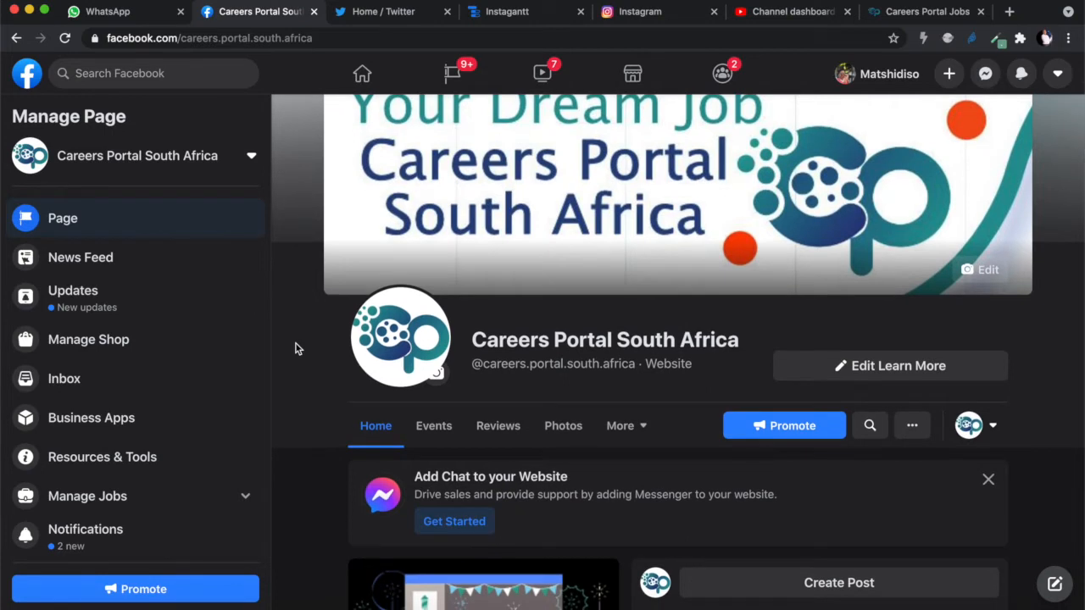
{"action": "scroll", "scroll_direction": "down", "scroll_amount": 3}
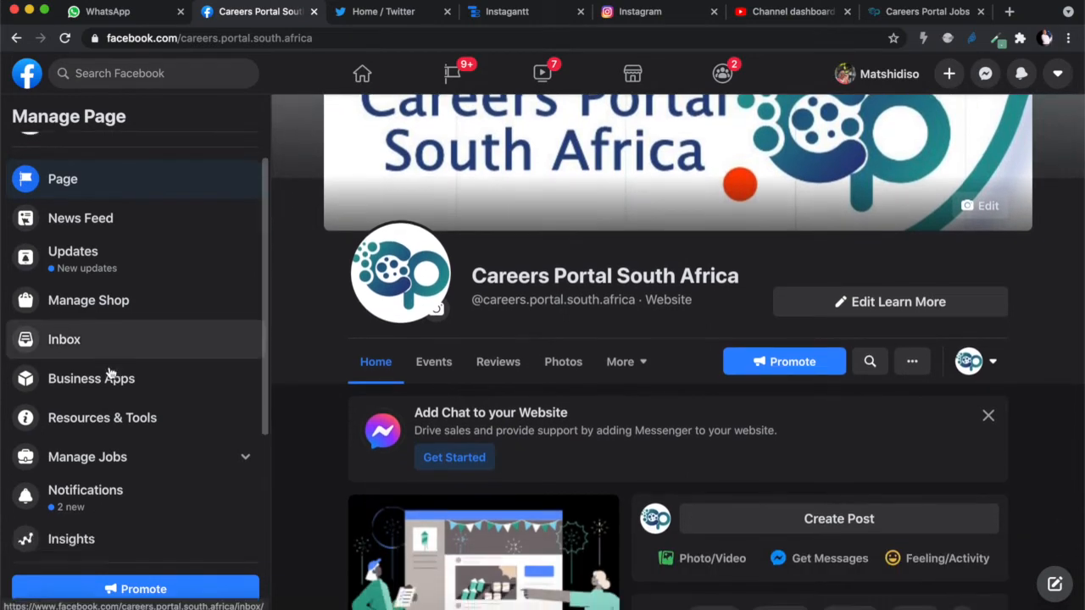
{"action": "scroll", "scroll_direction": "down", "scroll_amount": 3}
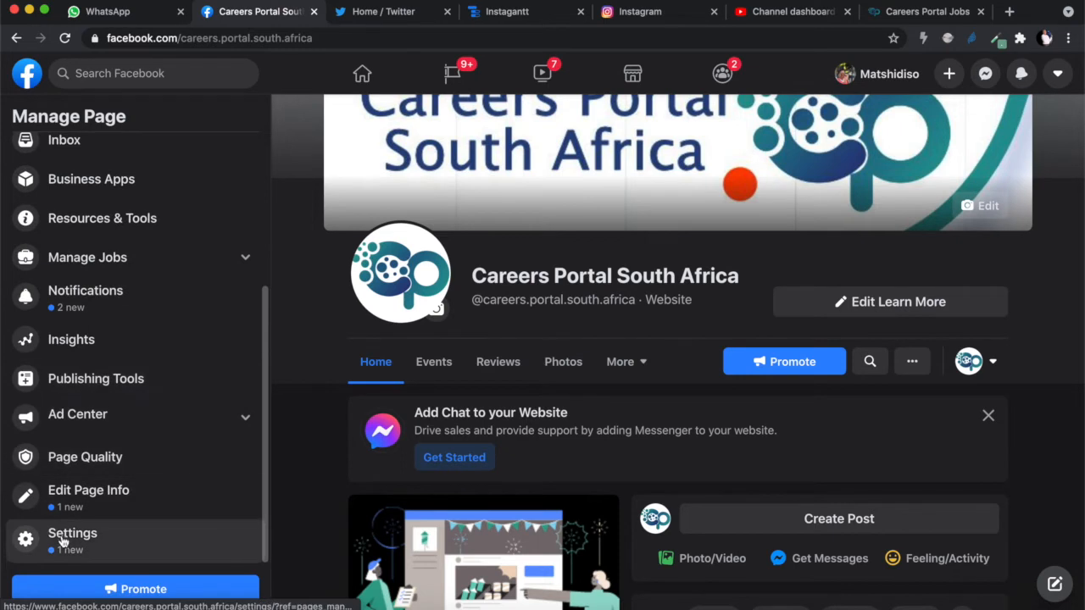
{"action": "left_click", "coordinate": [71, 533]}
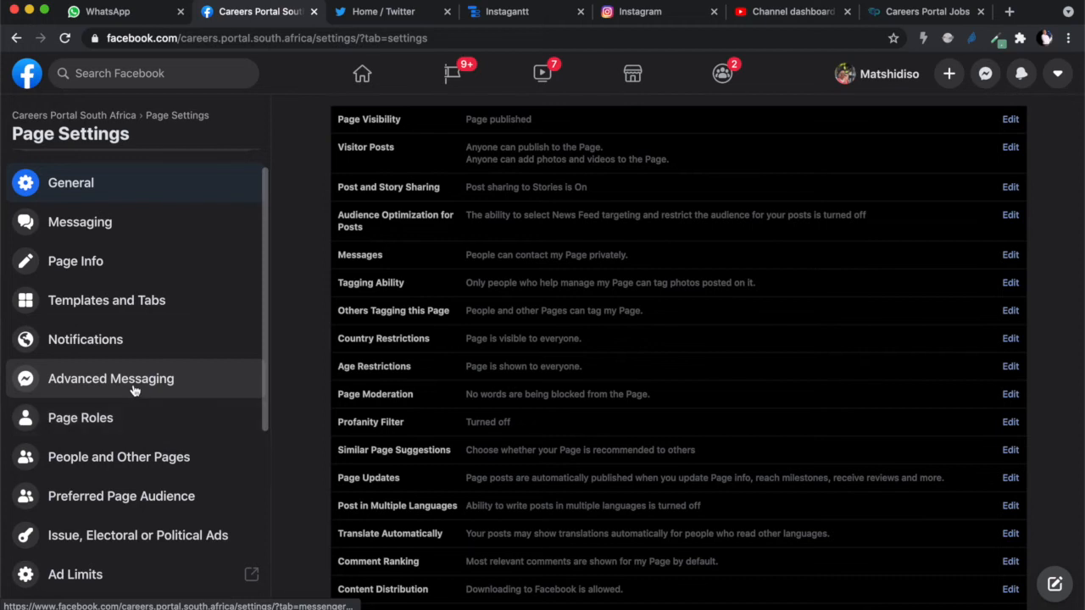
{"action": "left_click", "coordinate": [111, 378]}
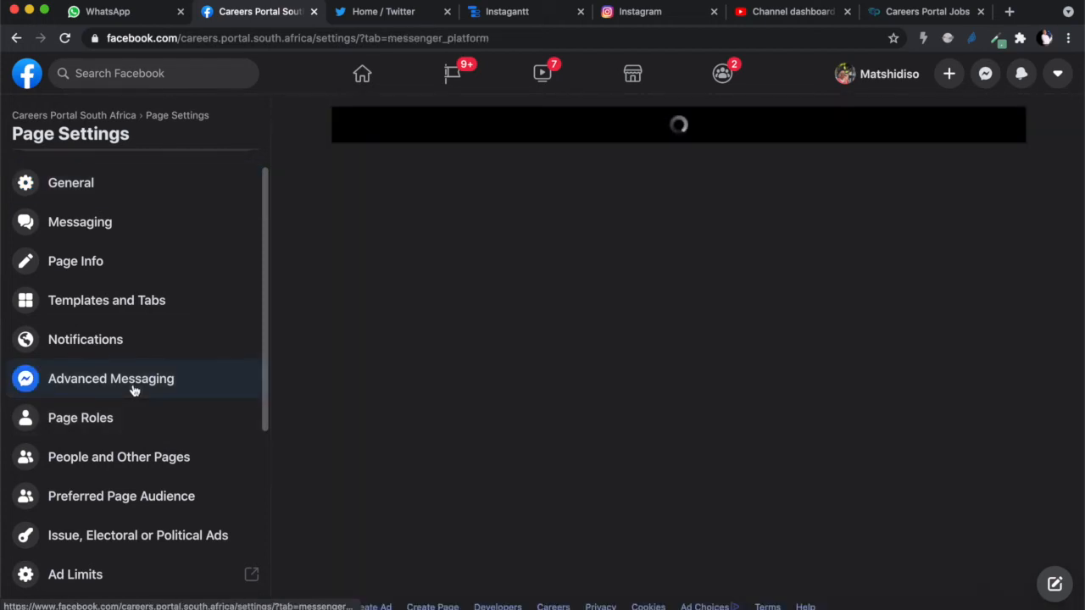
{"action": "left_click", "coordinate": [112, 378]}
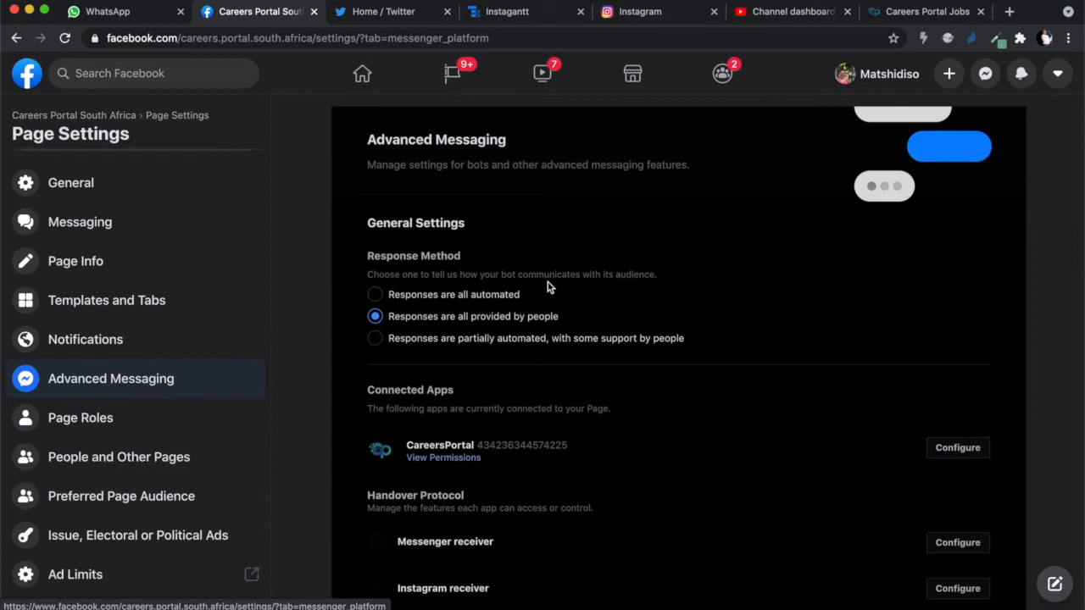
{"action": "mouse_move", "coordinate": [526, 303]}
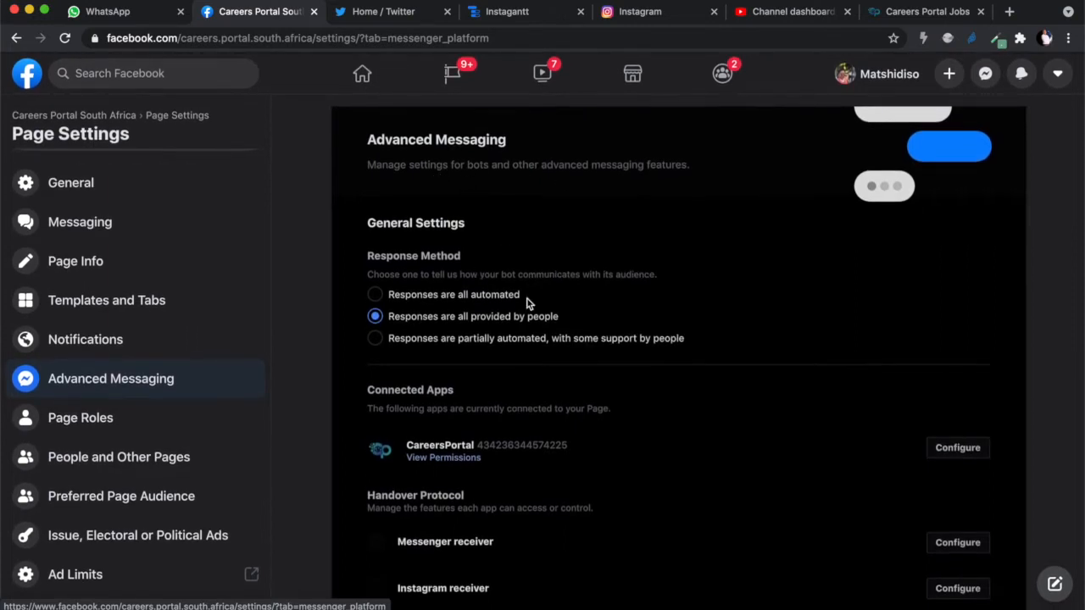
{"action": "mouse_move", "coordinate": [380, 268]}
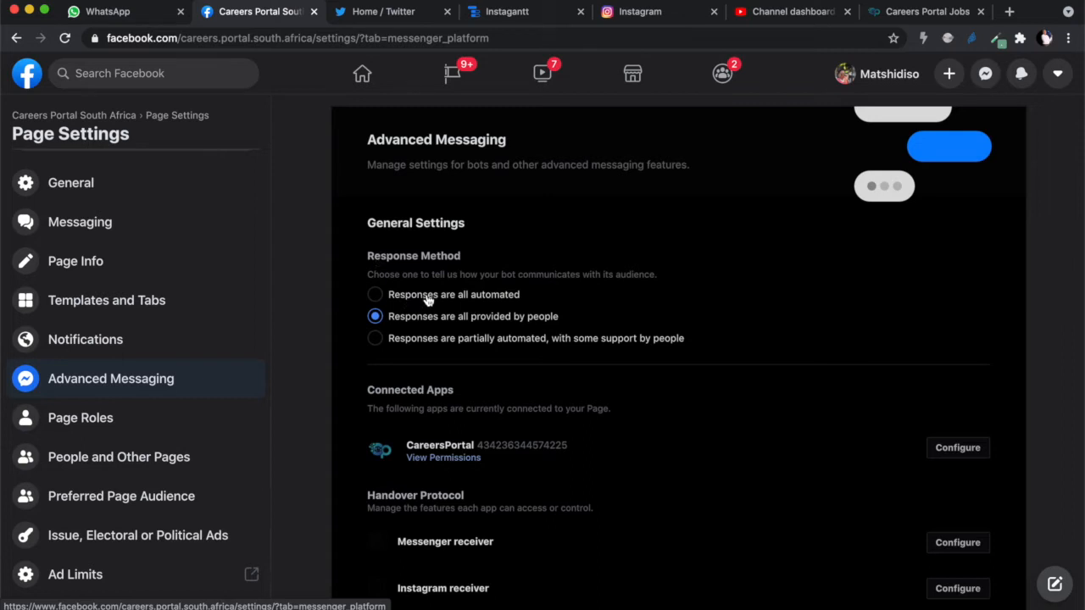
{"action": "mouse_move", "coordinate": [444, 347]}
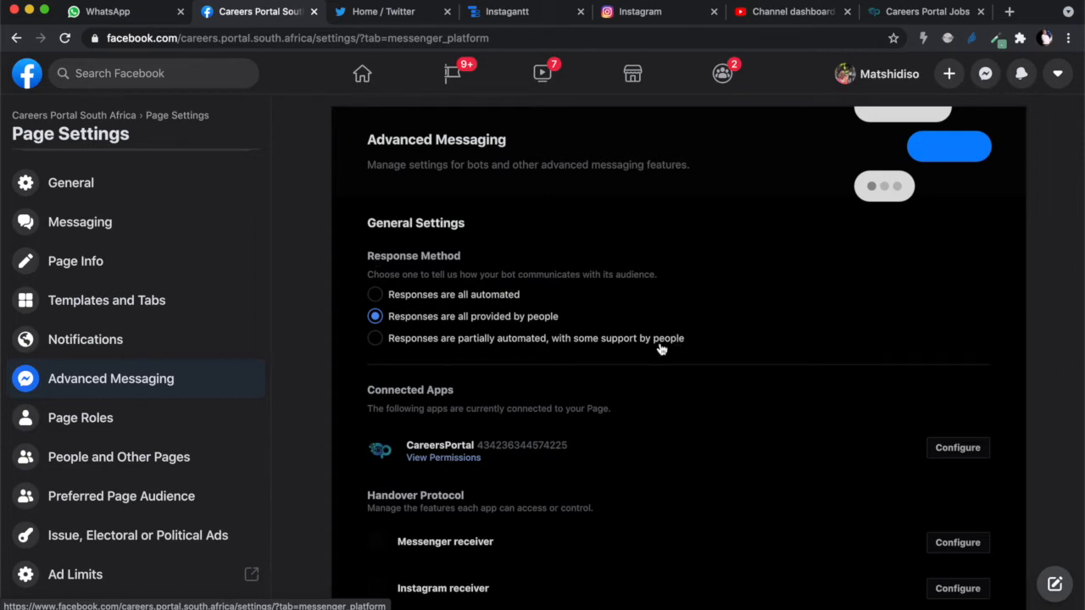
{"action": "mouse_move", "coordinate": [478, 329]}
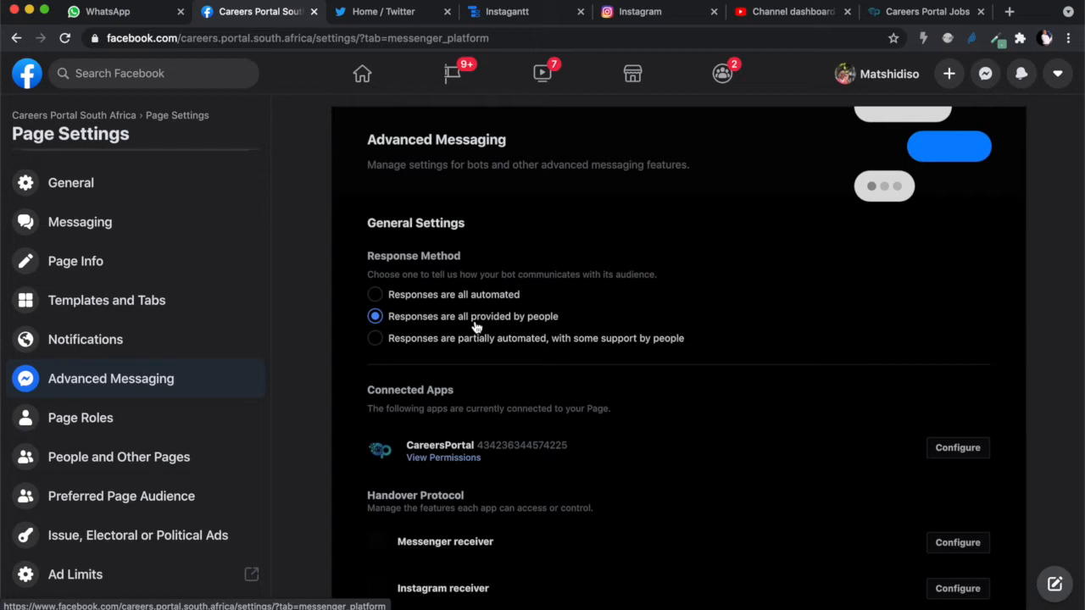
{"action": "scroll", "scroll_direction": "down", "scroll_amount": 3}
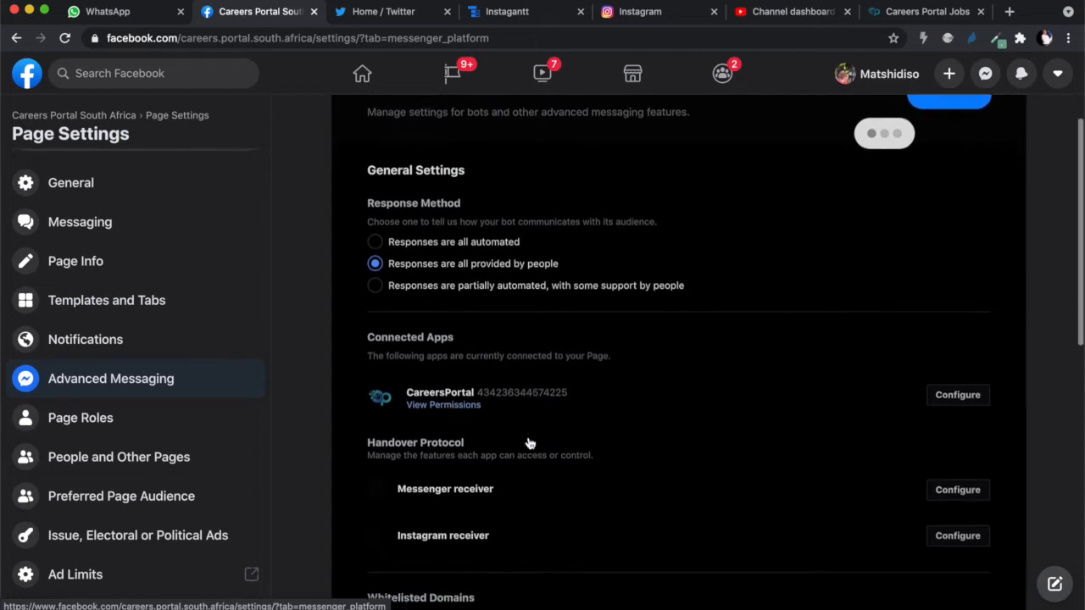
{"action": "scroll", "scroll_direction": "down", "scroll_amount": 3}
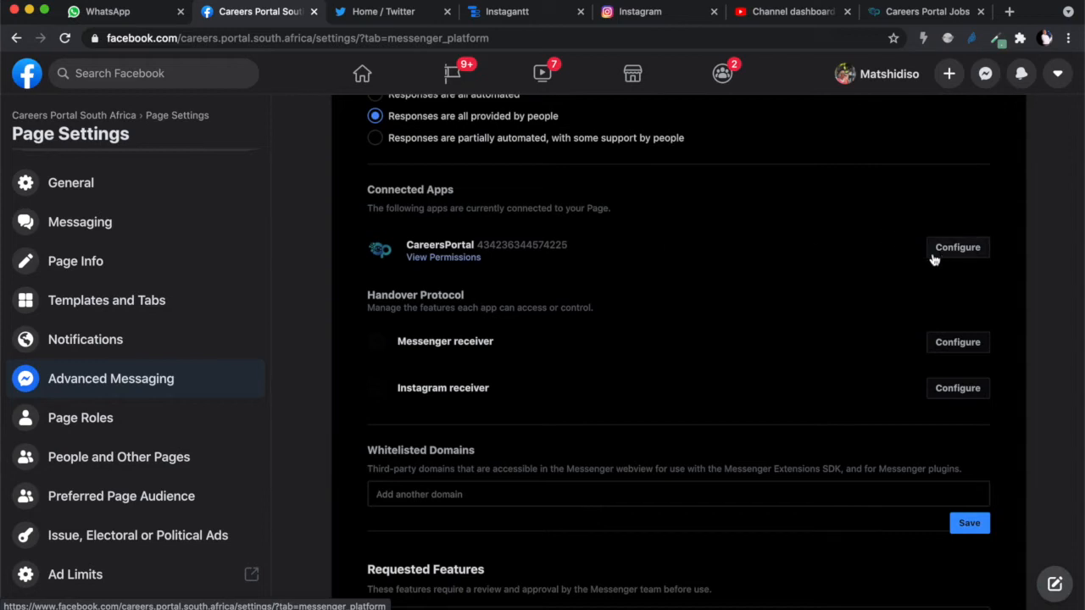
{"action": "scroll", "scroll_direction": "down", "scroll_amount": 3}
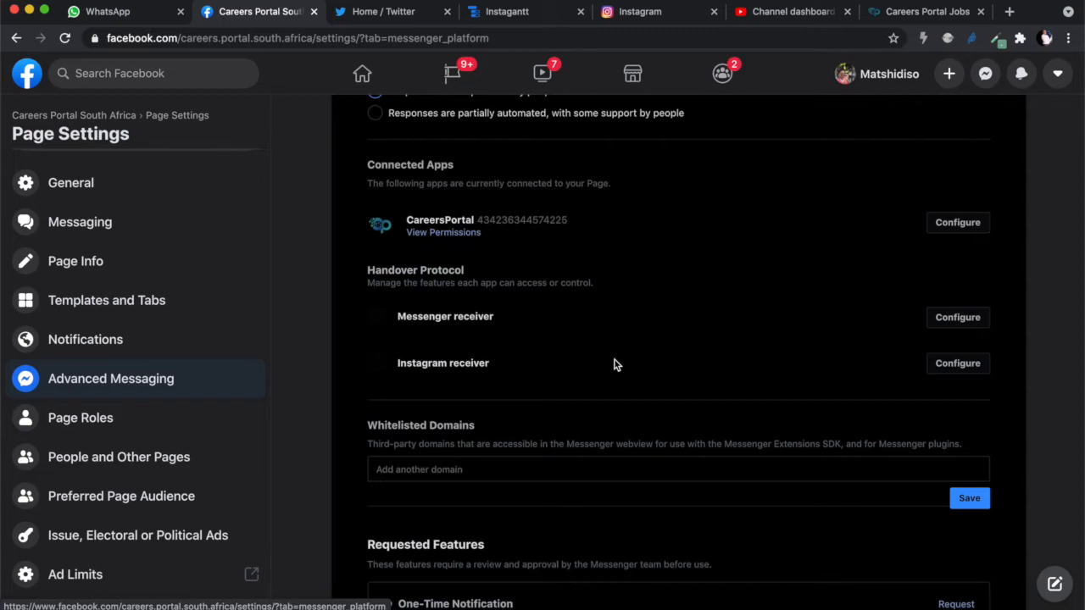
Copy the careers-portal.co.za address from the website and return to the Page's Advanced Messaging settings
{"action": "scroll", "scroll_direction": "down", "scroll_amount": 3}
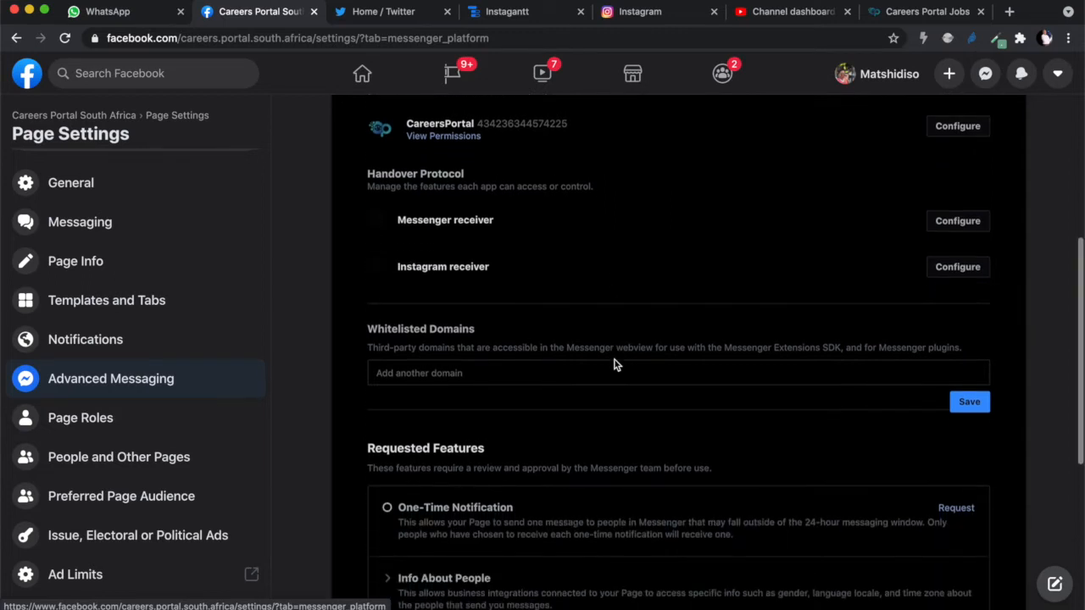
{"action": "scroll", "scroll_direction": "down", "scroll_amount": 3}
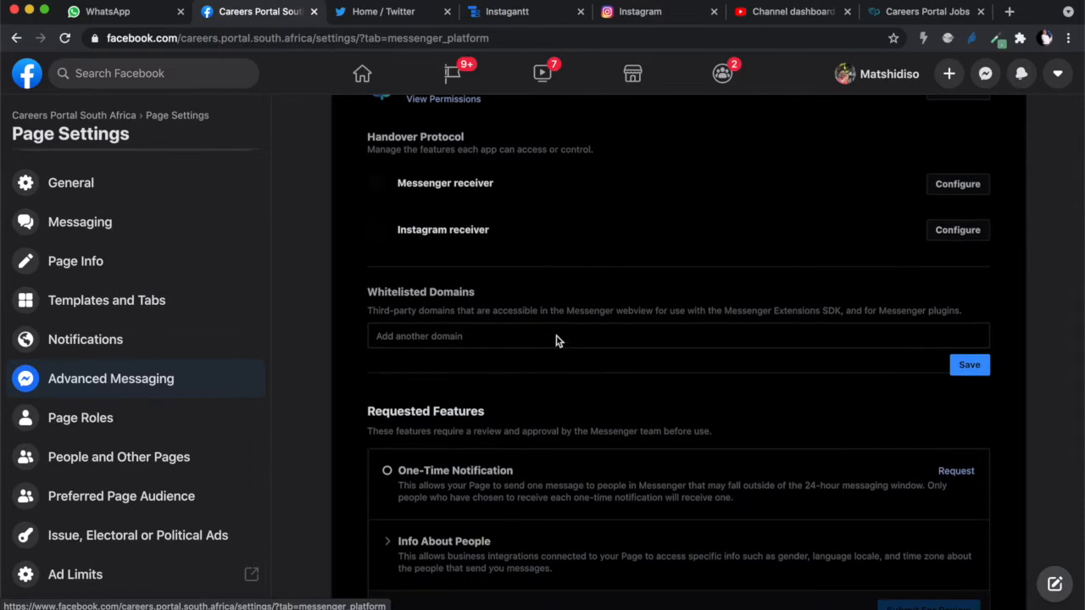
{"action": "mouse_move", "coordinate": [440, 309]}
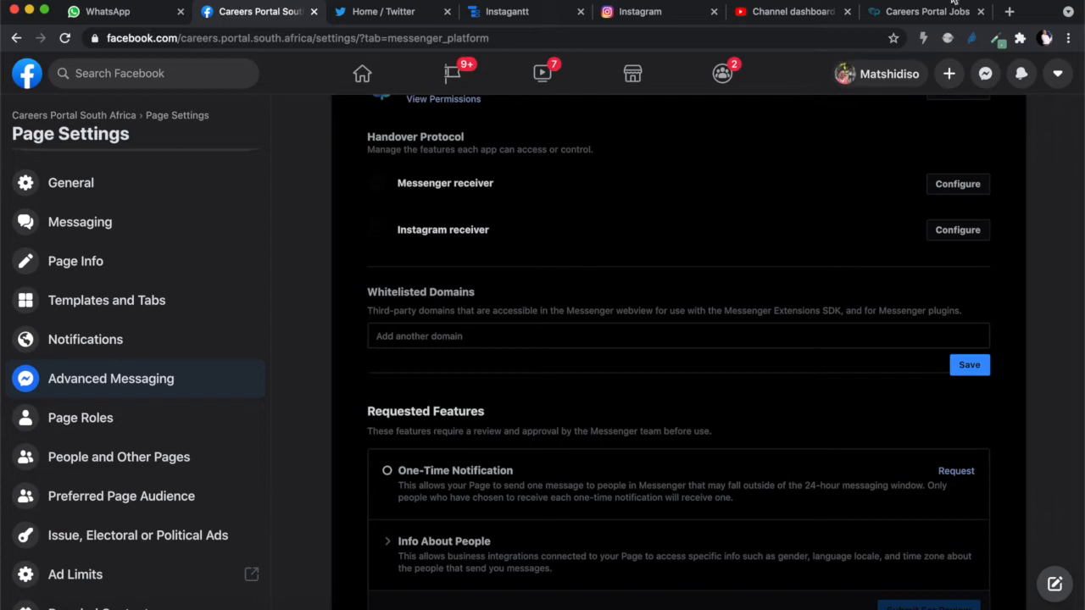
{"action": "left_click", "coordinate": [926, 10]}
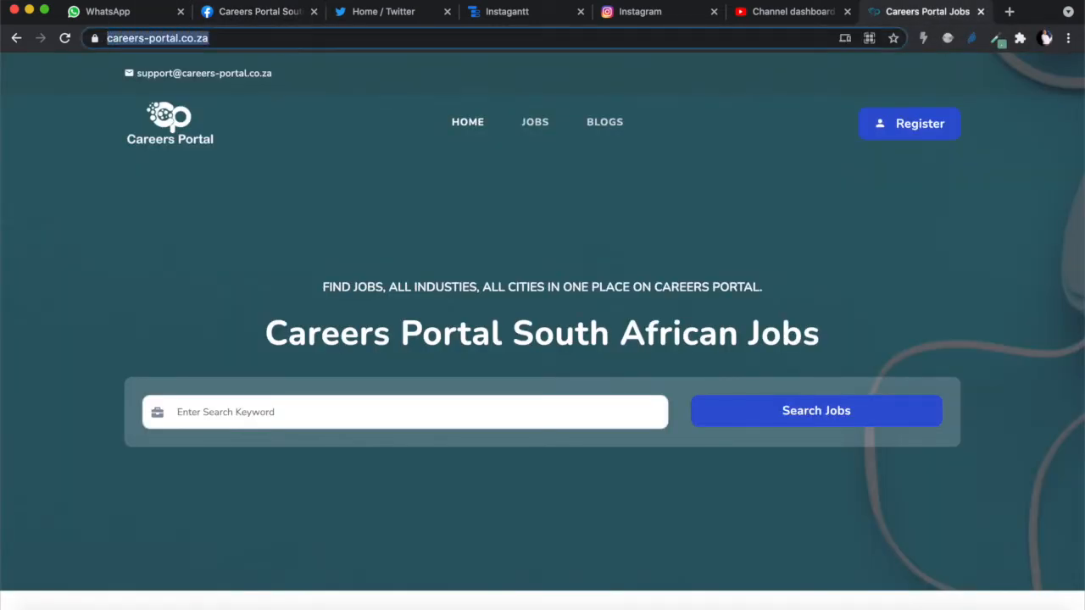
{"action": "left_click", "coordinate": [258, 10]}
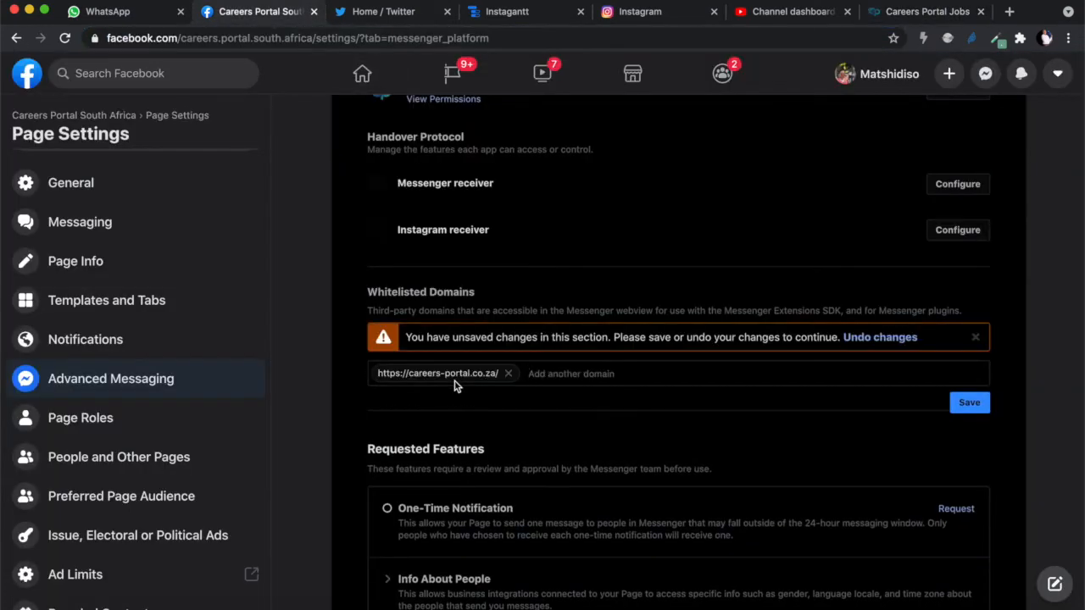
{"action": "mouse_move", "coordinate": [462, 392]}
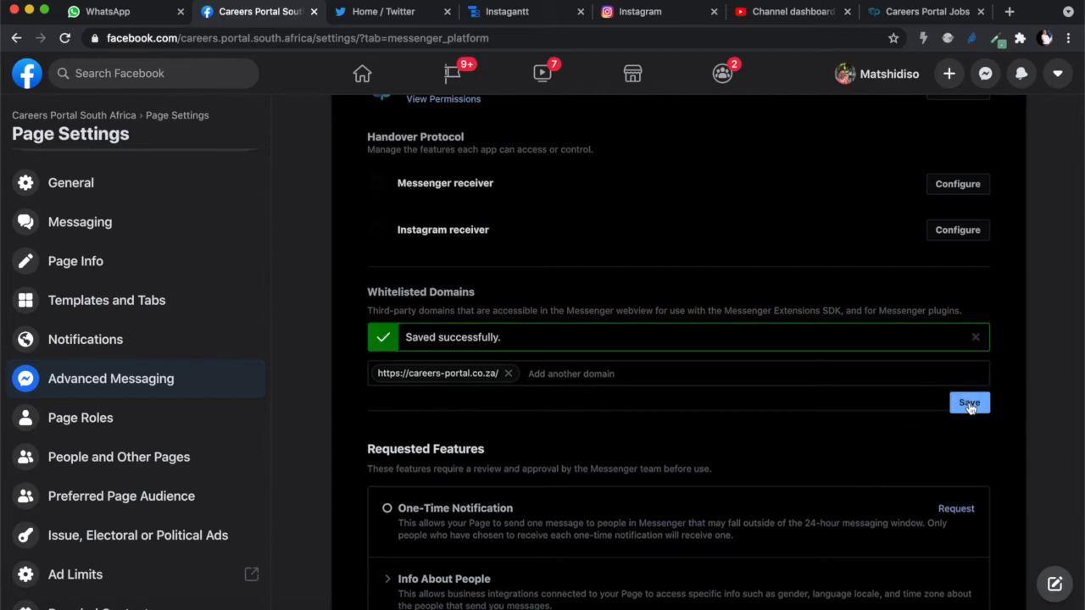
Save careers-portal.co.za as a whitelisted domain for the Page's Messenger plugins
{"action": "scroll", "scroll_direction": "down", "scroll_amount": 3}
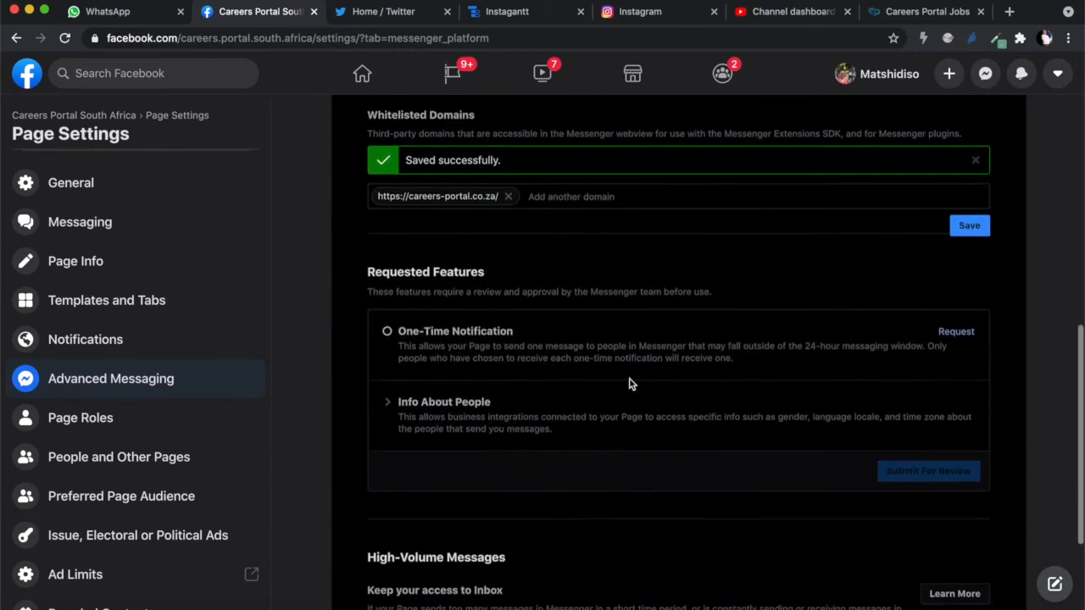
{"action": "mouse_move", "coordinate": [668, 400]}
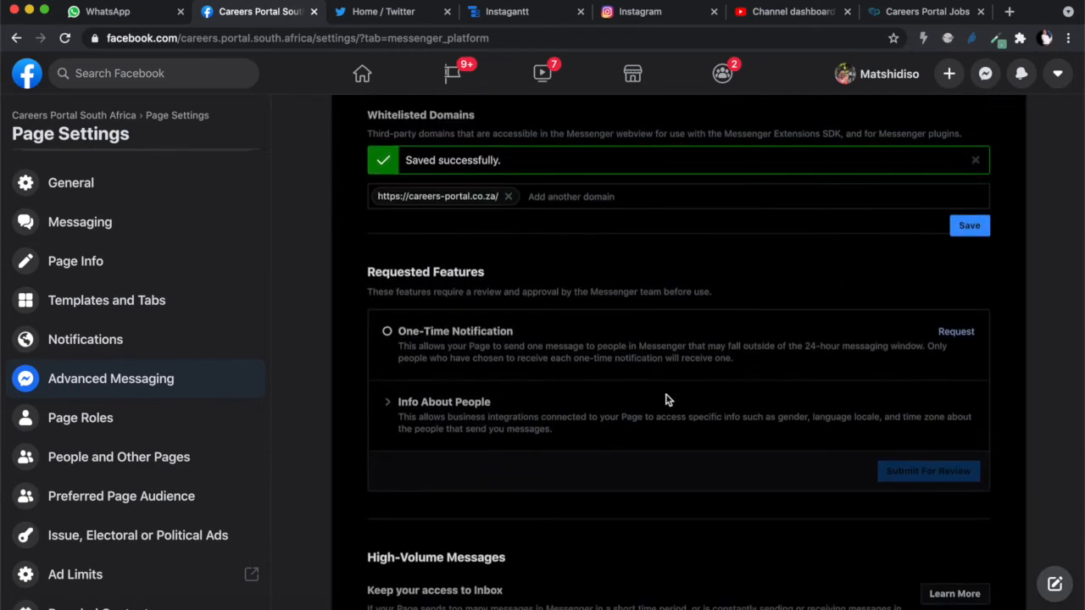
{"action": "scroll", "scroll_direction": "up", "scroll_amount": 3}
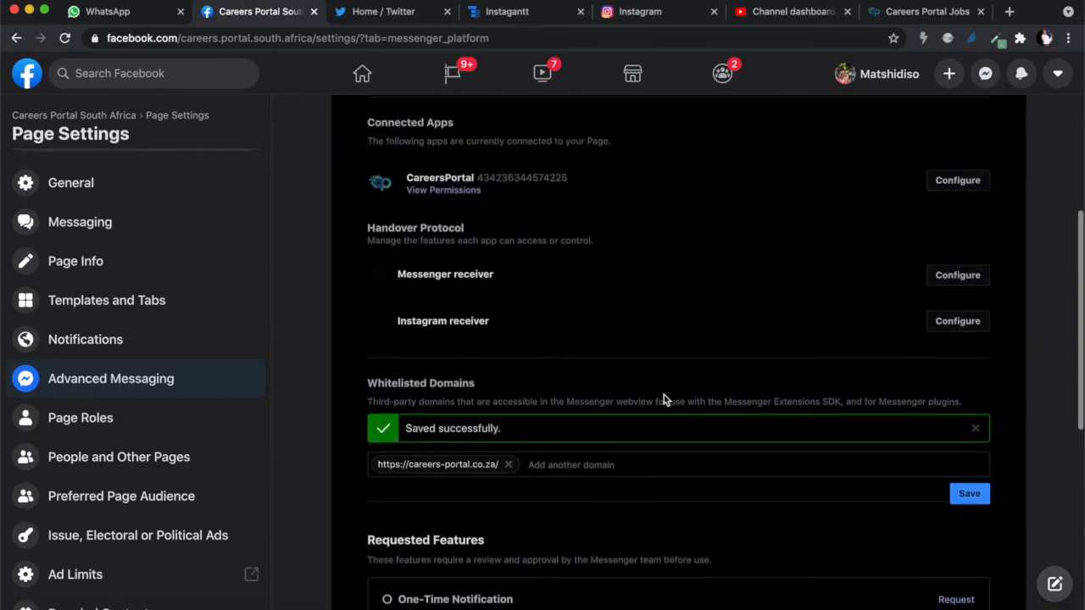
{"action": "scroll", "scroll_direction": "up", "scroll_amount": 3}
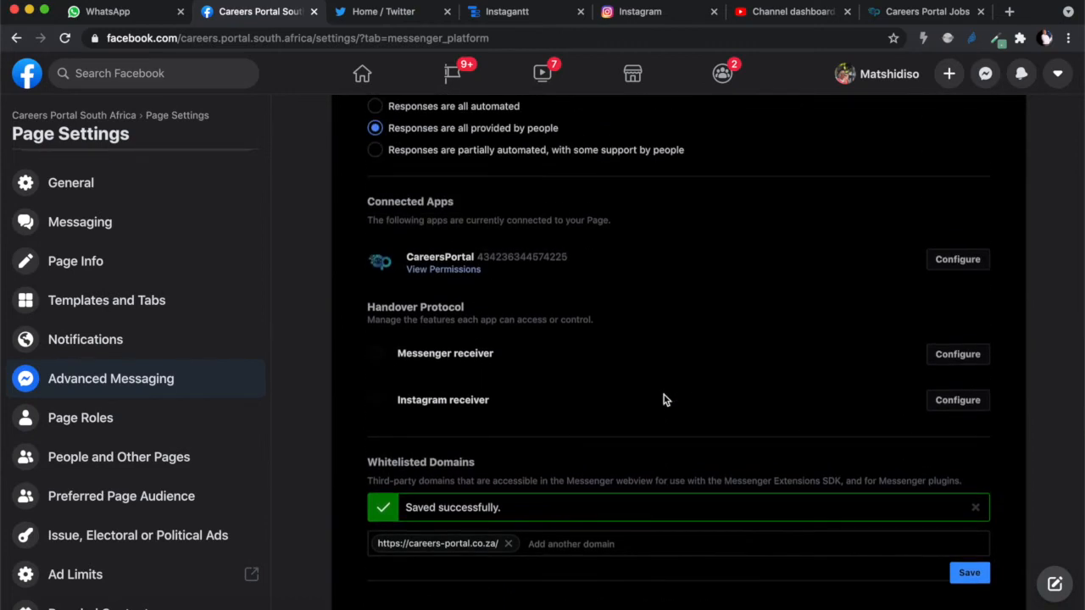
{"action": "mouse_move", "coordinate": [204, 356]}
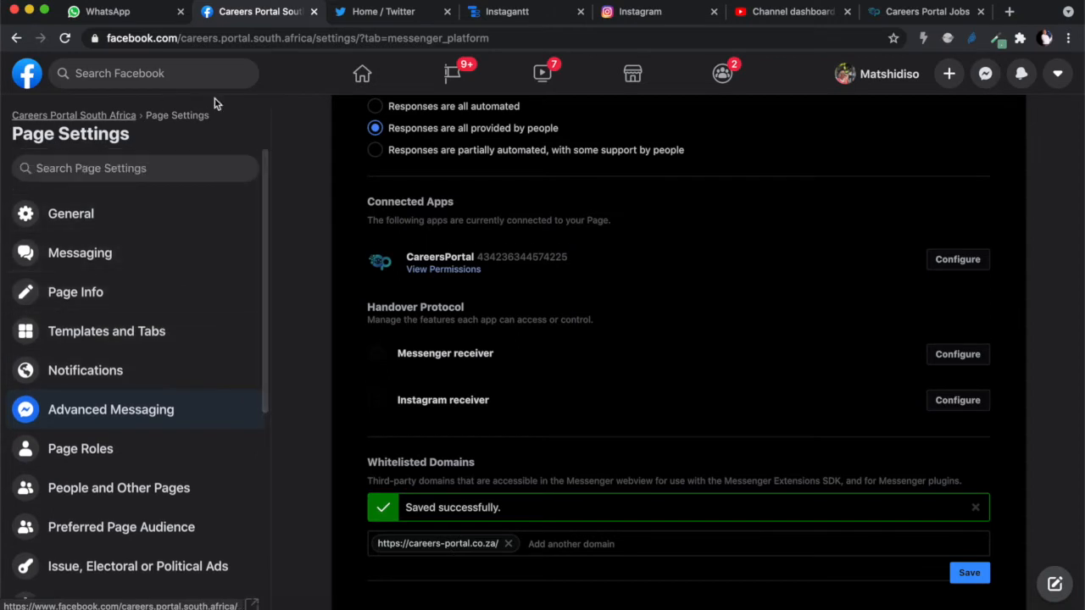
Return to the Careers Portal South Africa Page and dismiss the Add Chat to your Website suggestion
{"action": "left_click", "coordinate": [75, 116]}
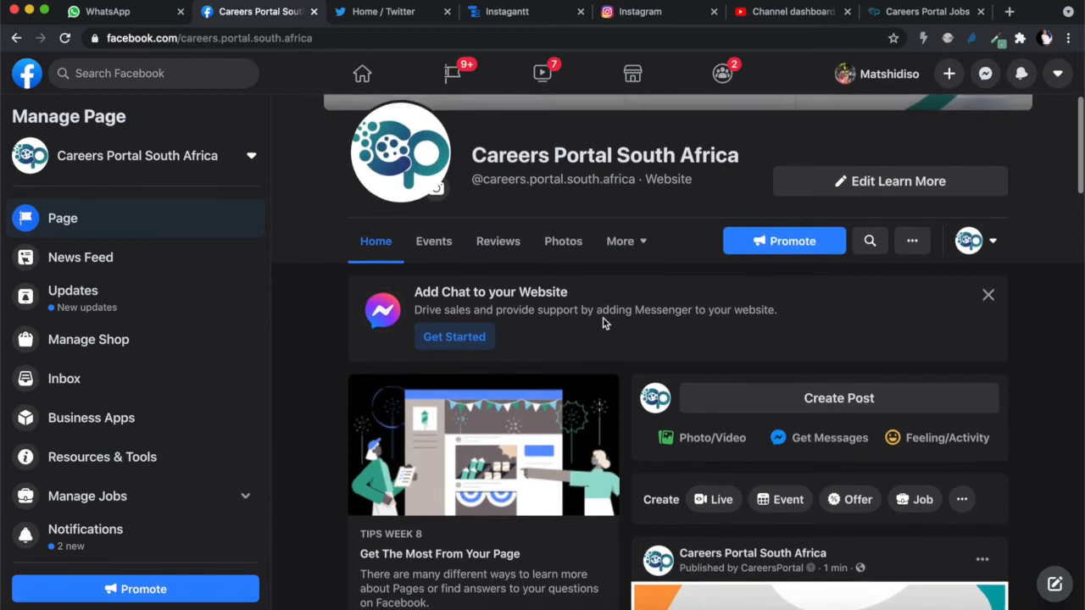
{"action": "scroll", "scroll_direction": "down", "scroll_amount": 3}
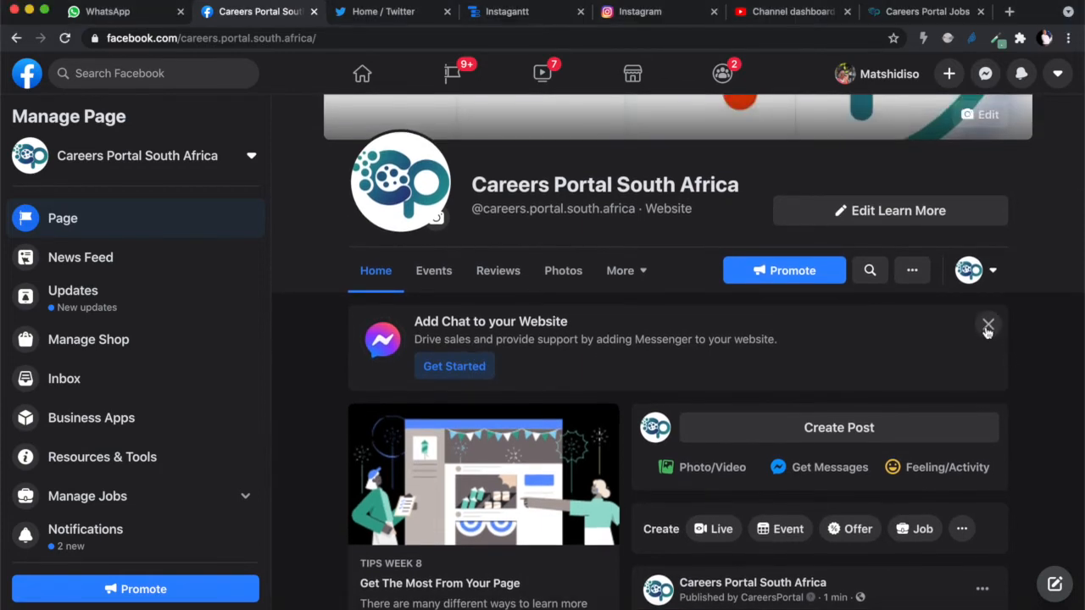
{"action": "left_click", "coordinate": [989, 326]}
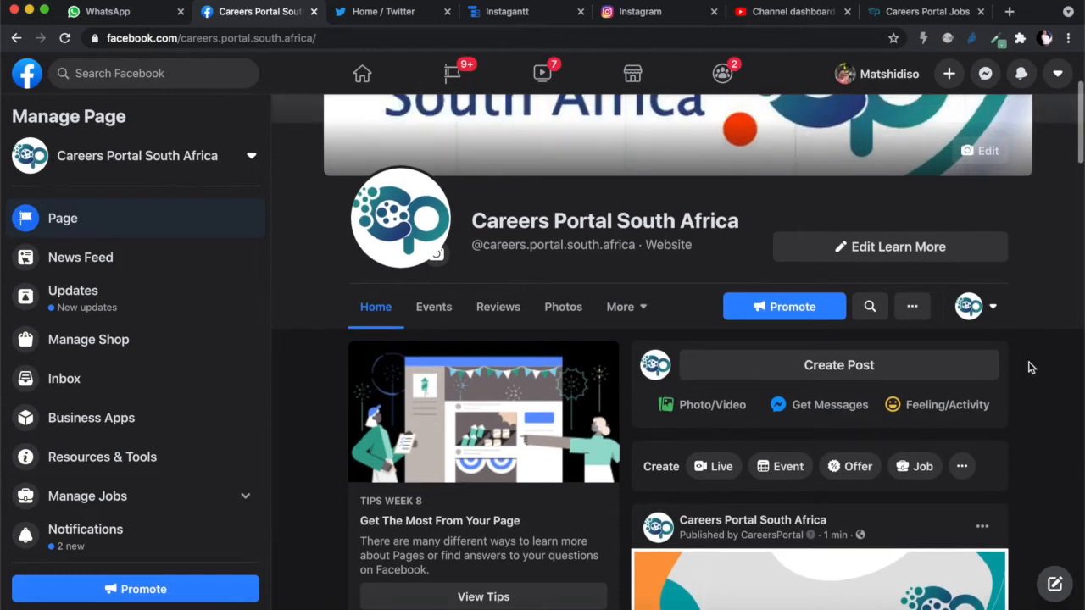
Open the Page's message inbox from the left sidebar
{"action": "scroll", "scroll_direction": "down", "scroll_amount": 3}
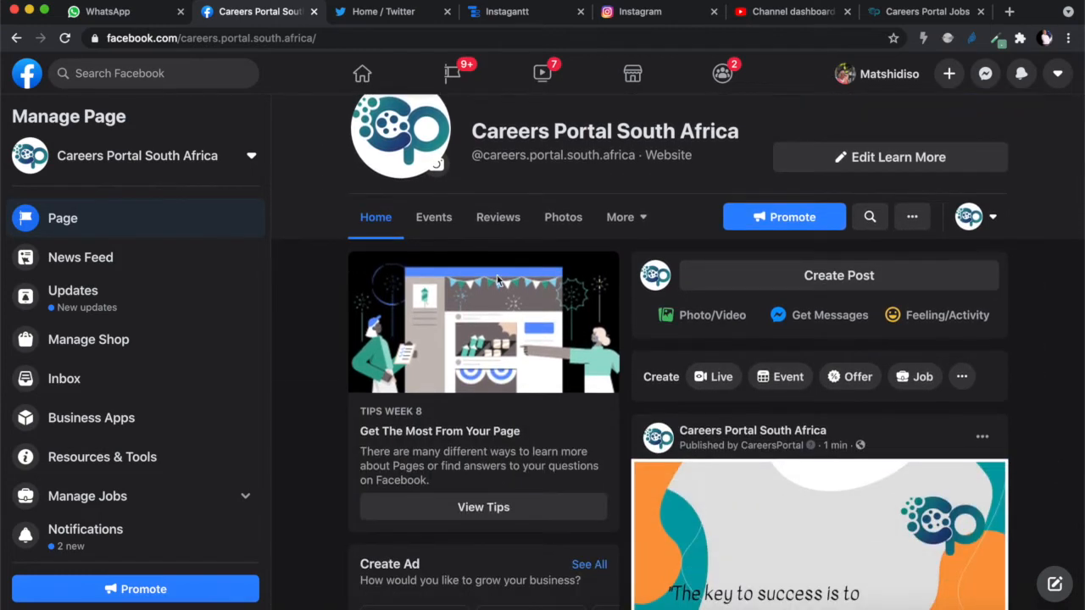
{"action": "mouse_move", "coordinate": [708, 295]}
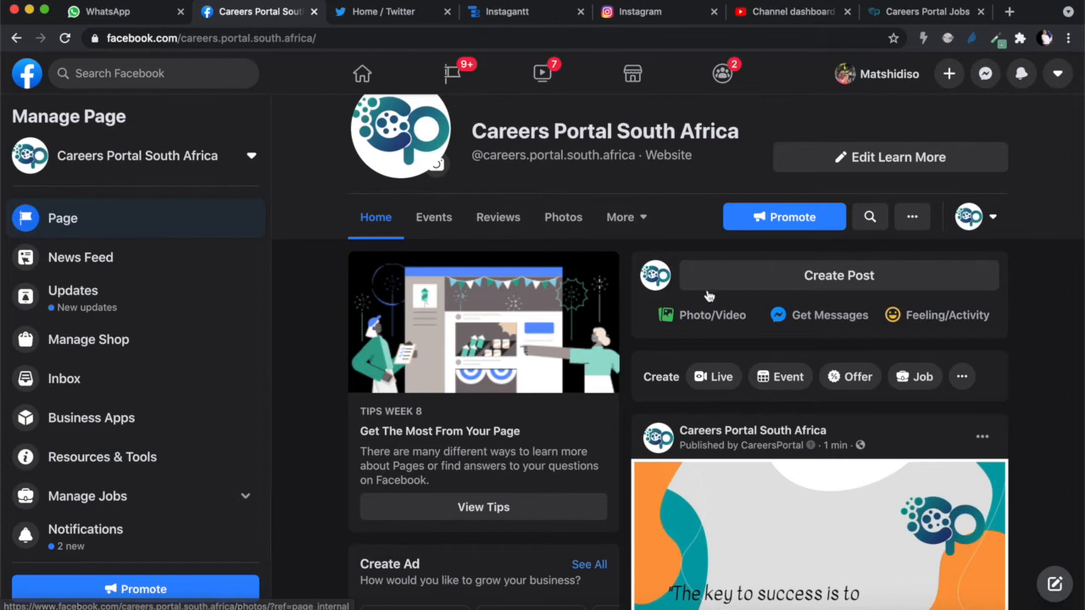
{"action": "scroll", "scroll_direction": "up", "scroll_amount": 3}
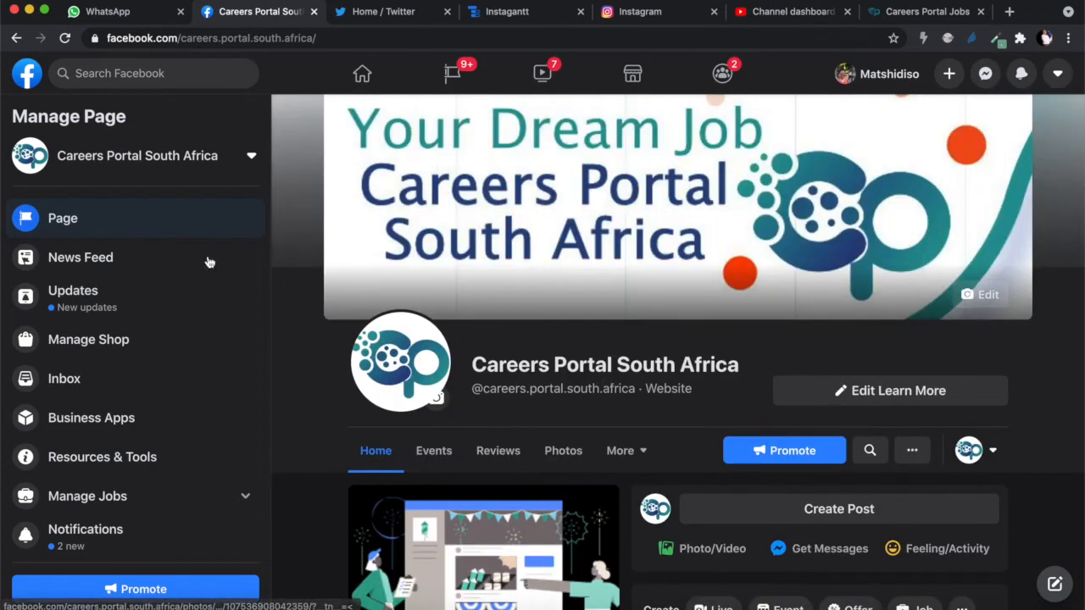
{"action": "mouse_move", "coordinate": [65, 378]}
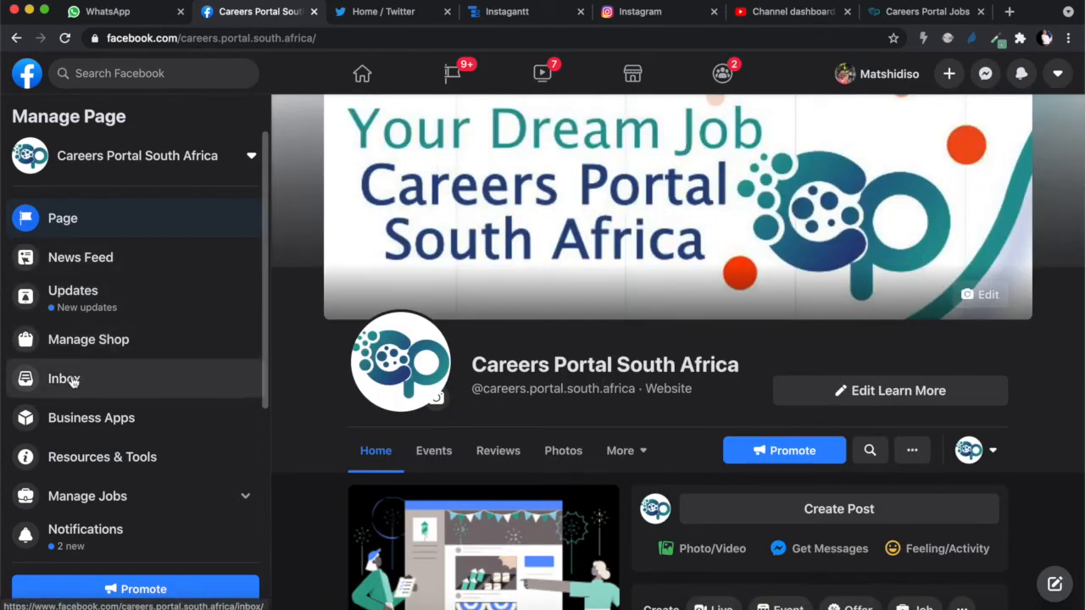
{"action": "left_click", "coordinate": [65, 380]}
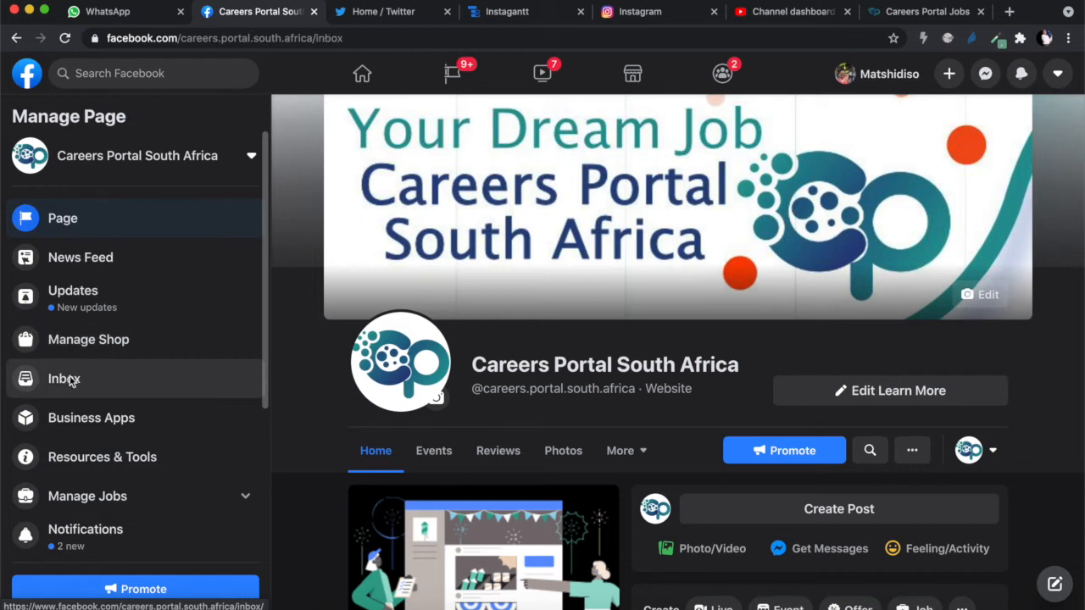
Review the guest's job inquiry in the Page inbox, dismiss the notification popup and head to the chat plugin settings
{"action": "left_click", "coordinate": [65, 380]}
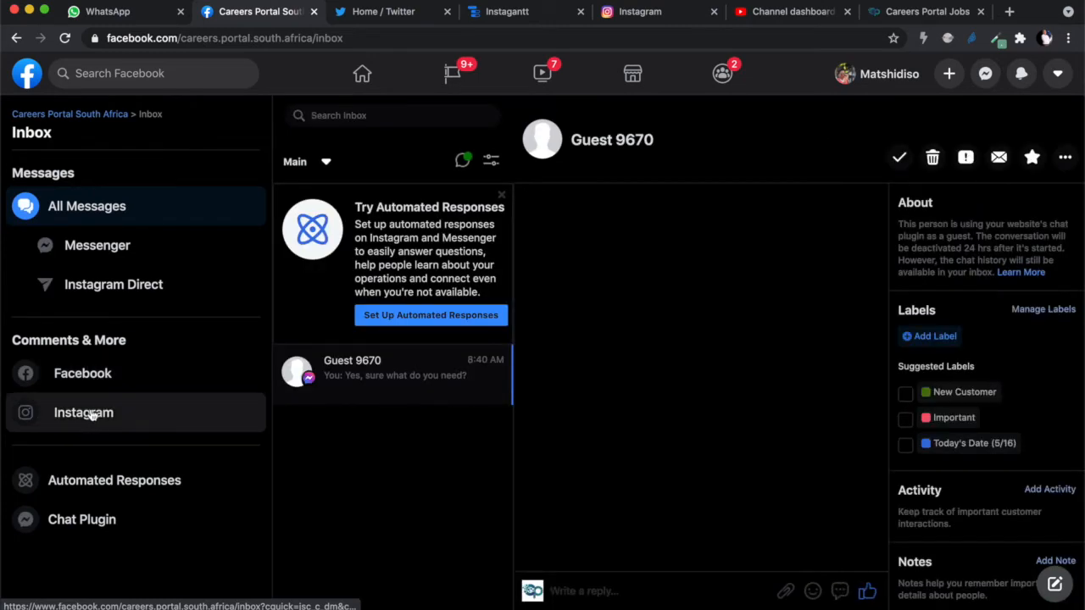
{"action": "left_click", "coordinate": [393, 370]}
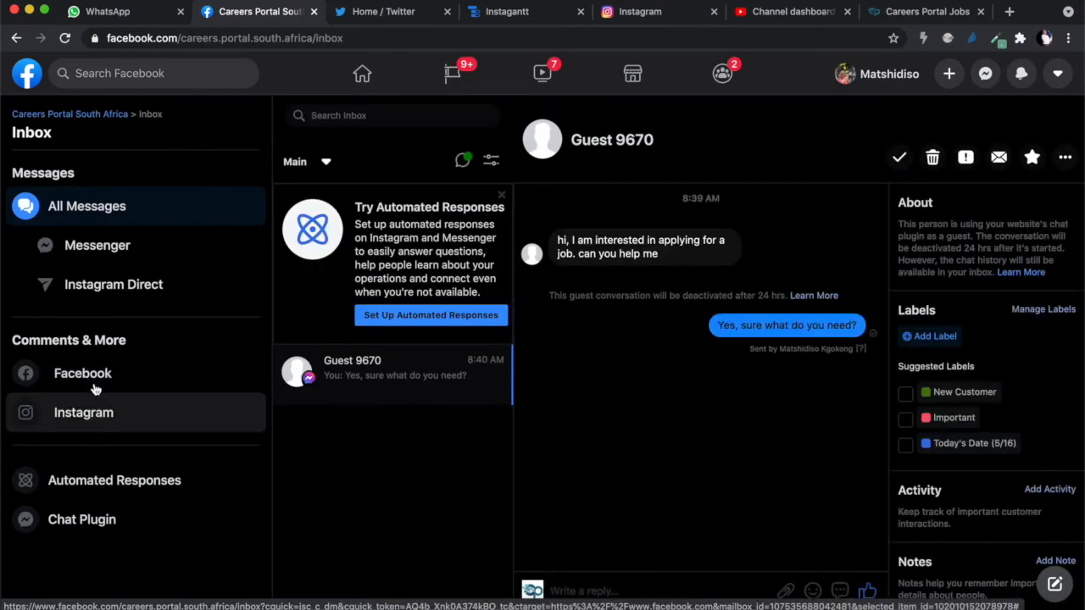
{"action": "mouse_move", "coordinate": [113, 285]}
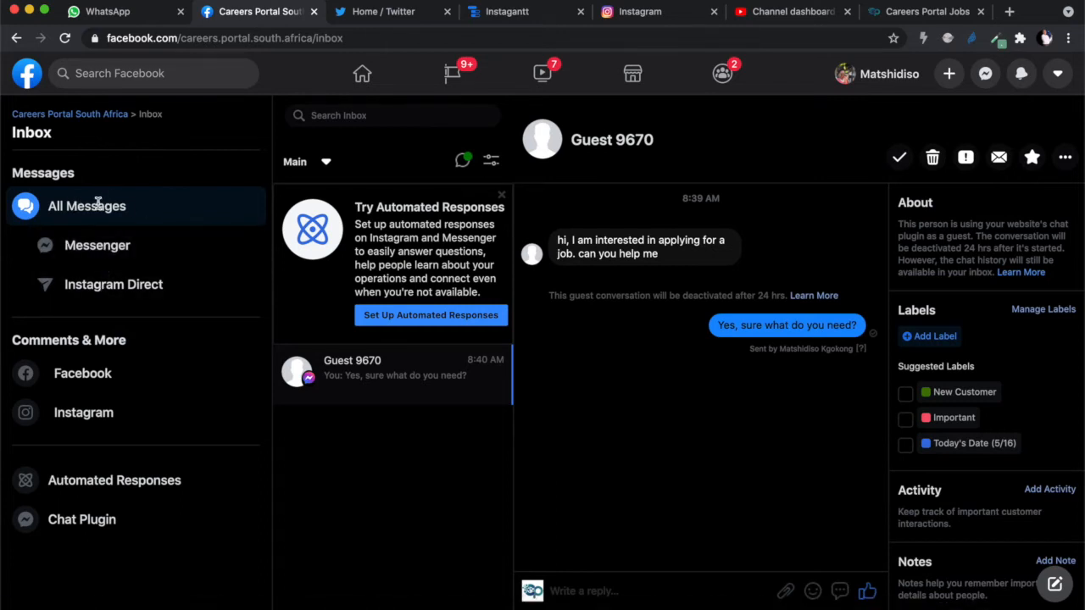
{"action": "mouse_move", "coordinate": [105, 241]}
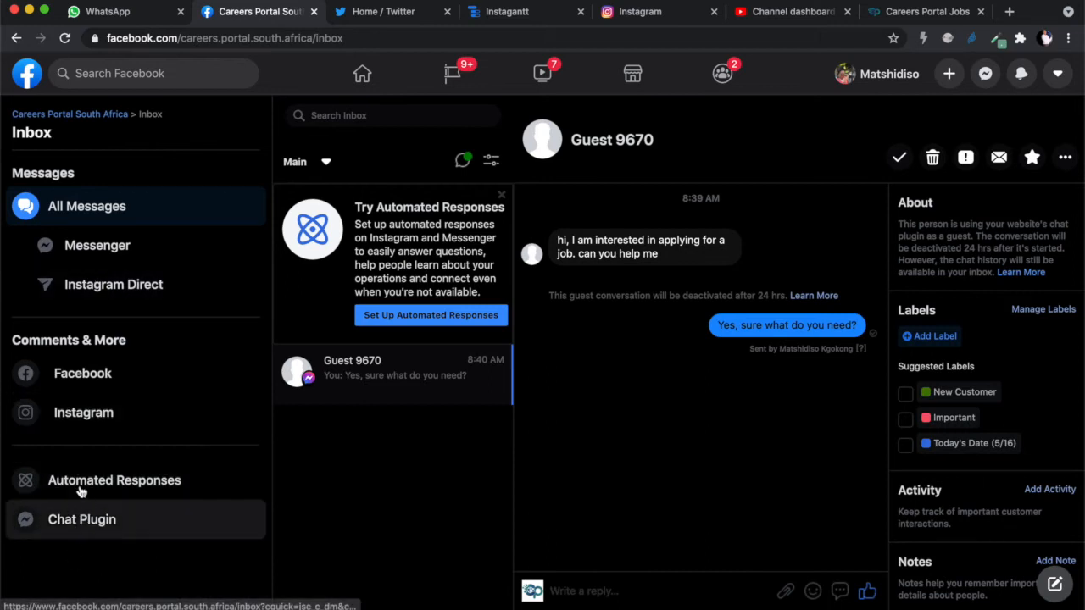
{"action": "mouse_move", "coordinate": [68, 525]}
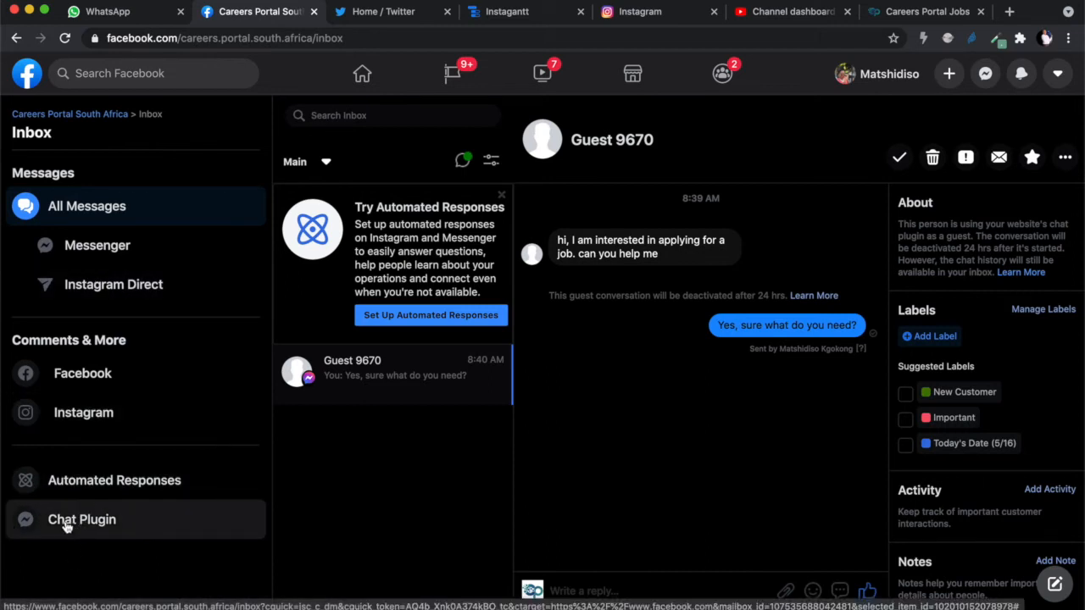
{"action": "mouse_move", "coordinate": [115, 479]}
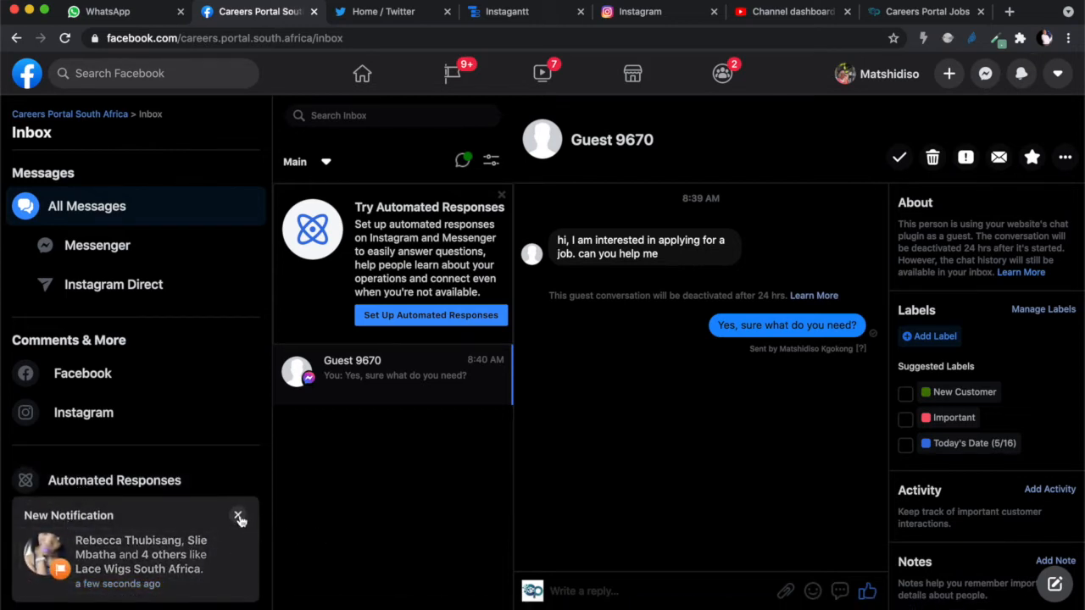
{"action": "left_click", "coordinate": [241, 516]}
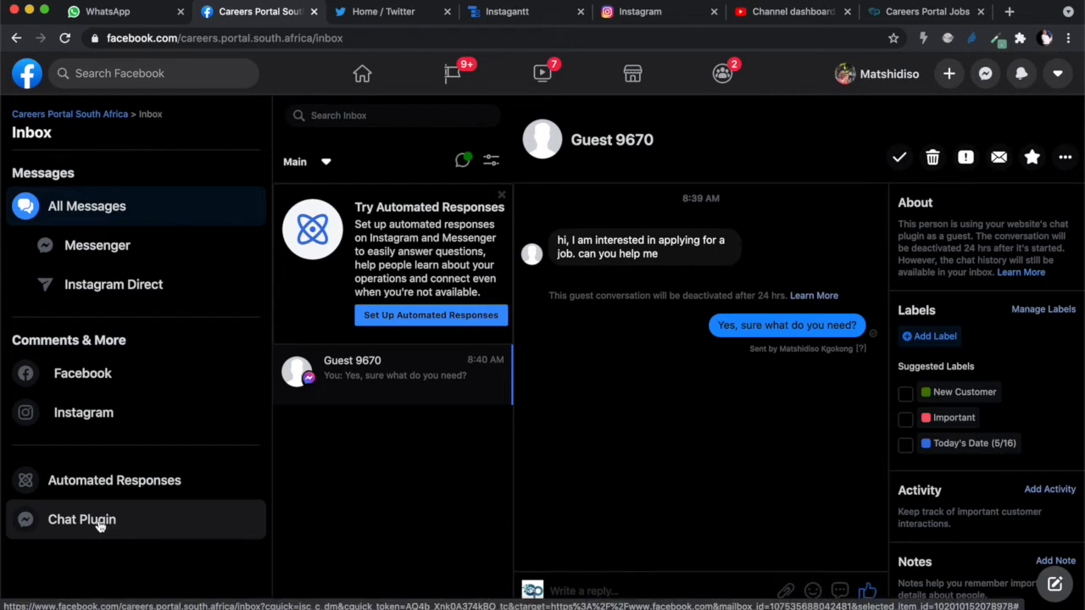
{"action": "left_click", "coordinate": [82, 519]}
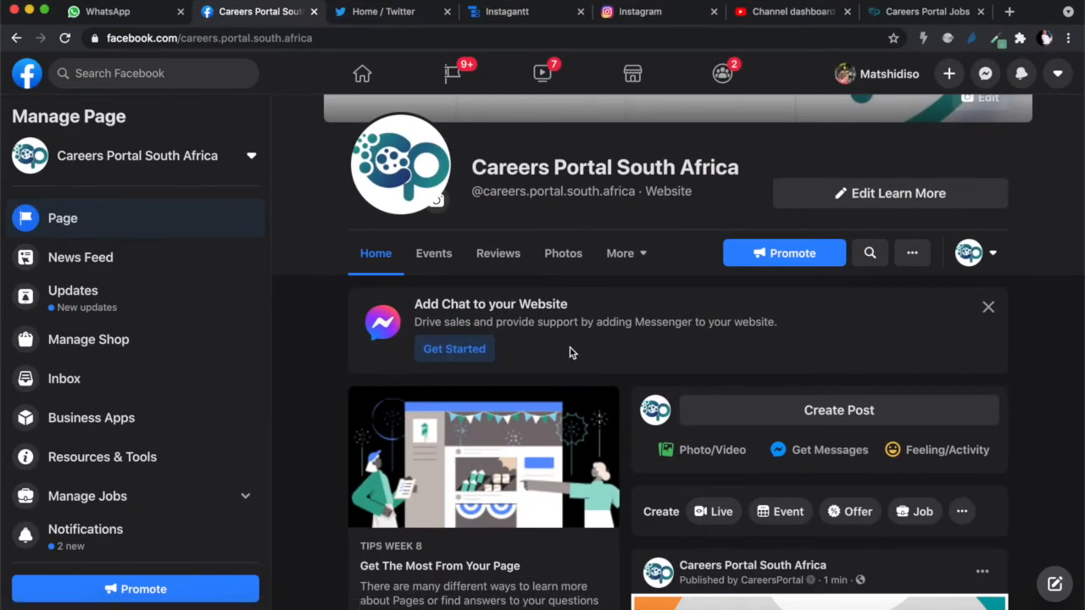
Bring up the Chat Plugin setup listing careers-portal.co.za, with the introduction dialog dismissed
{"action": "scroll", "scroll_direction": "down", "scroll_amount": 3}
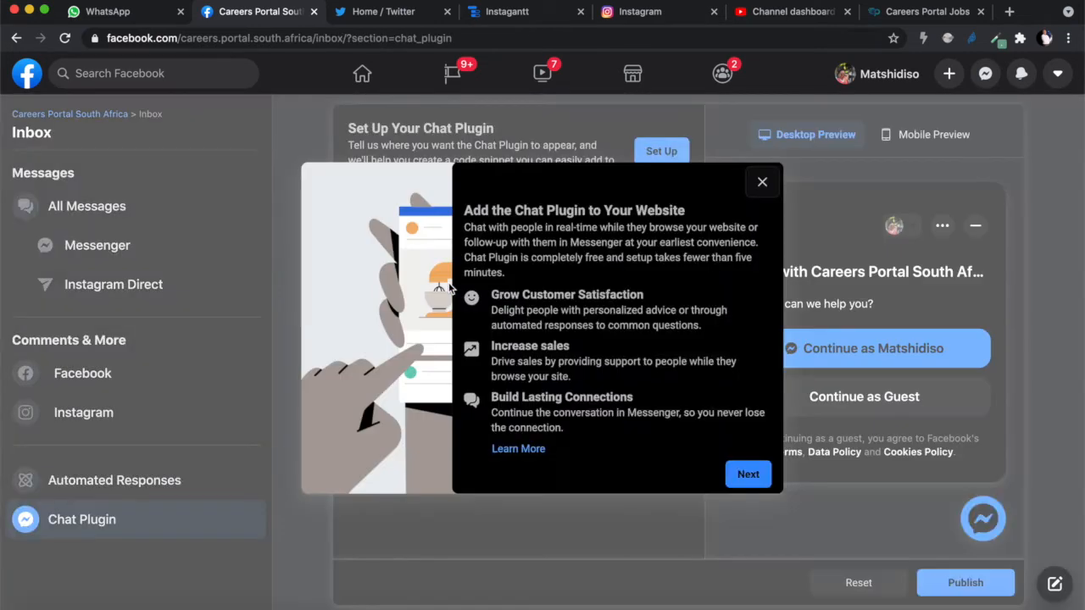
{"action": "mouse_move", "coordinate": [627, 224]}
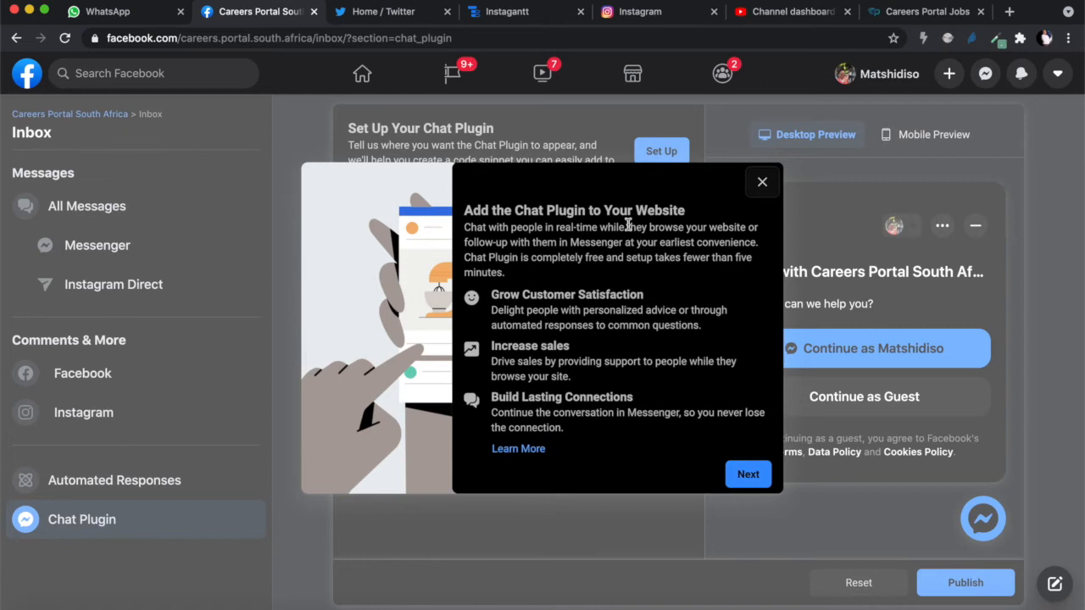
{"action": "mouse_move", "coordinate": [689, 240]}
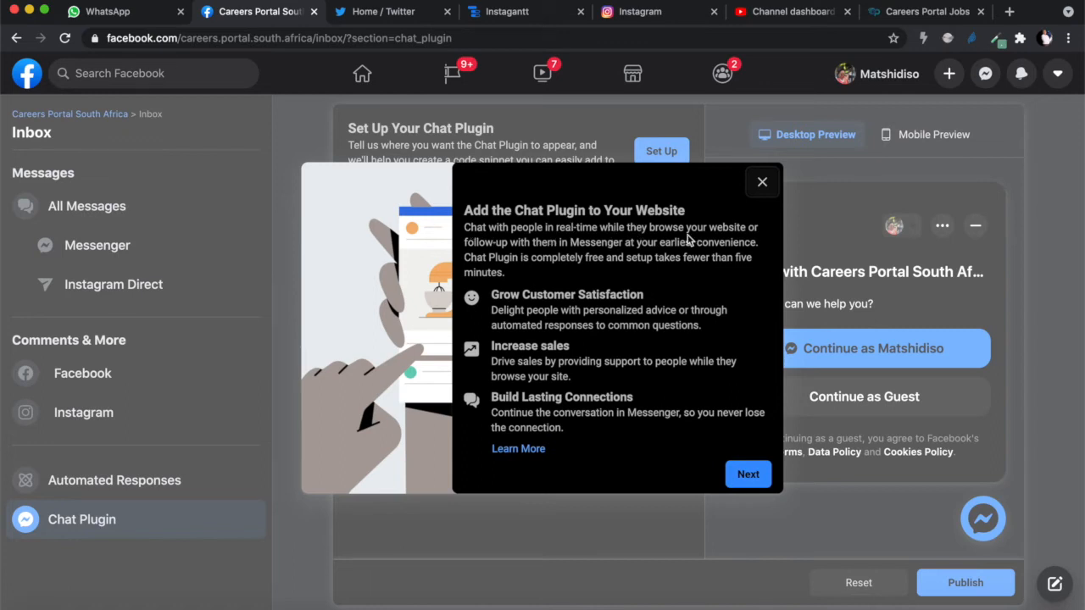
{"action": "mouse_move", "coordinate": [514, 298]}
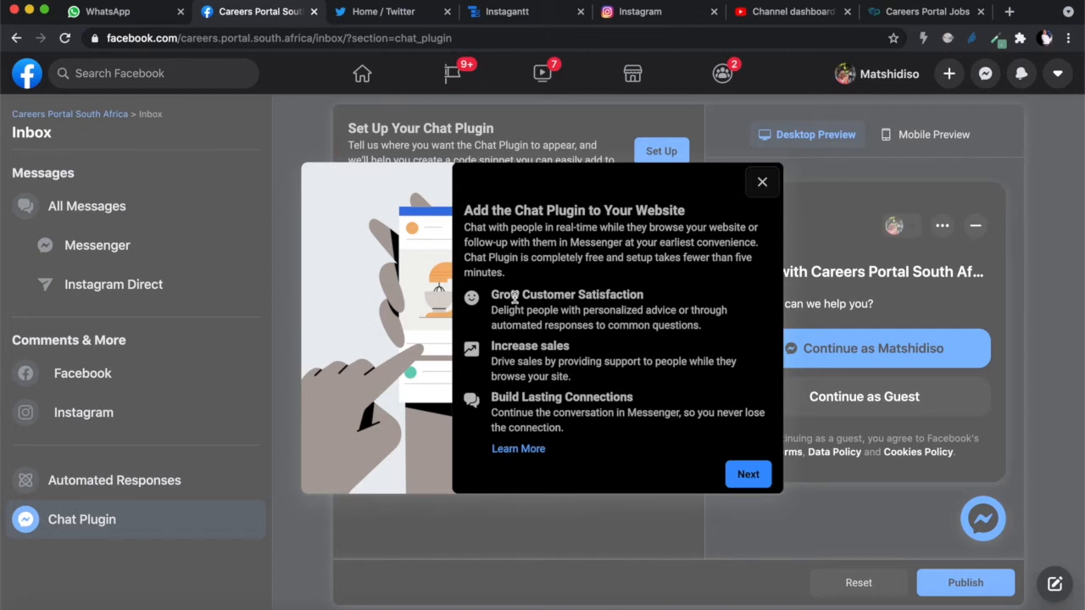
{"action": "left_click", "coordinate": [762, 181]}
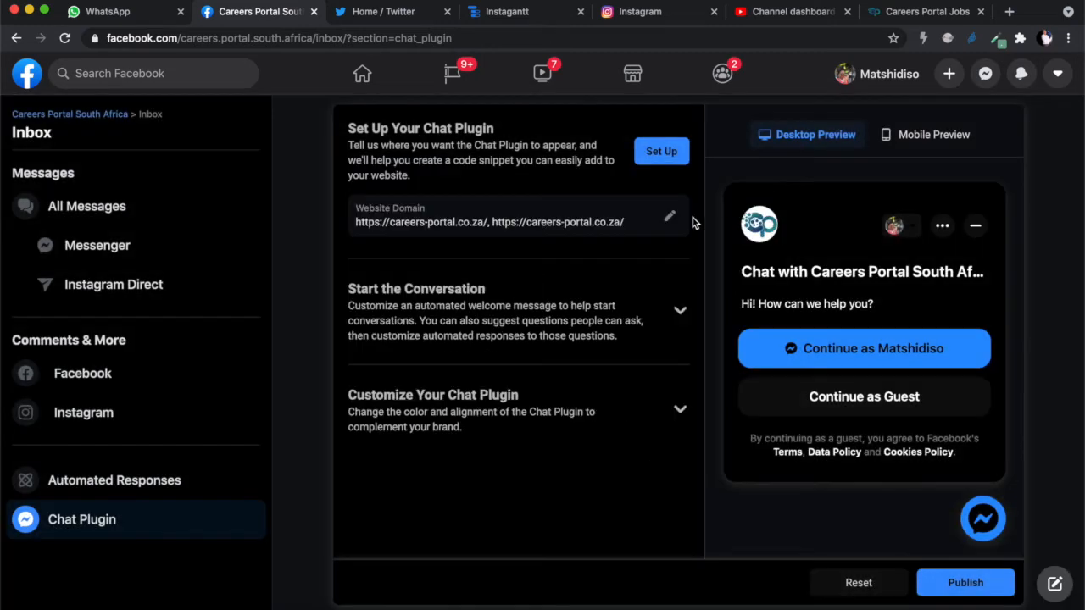
{"action": "mouse_move", "coordinate": [376, 139]}
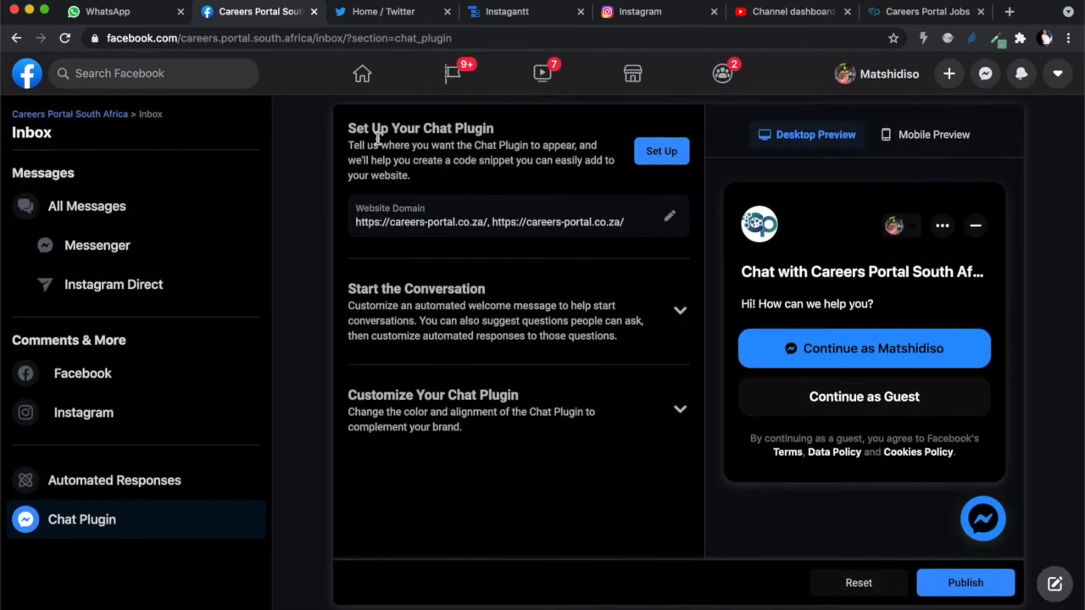
{"action": "mouse_move", "coordinate": [390, 170]}
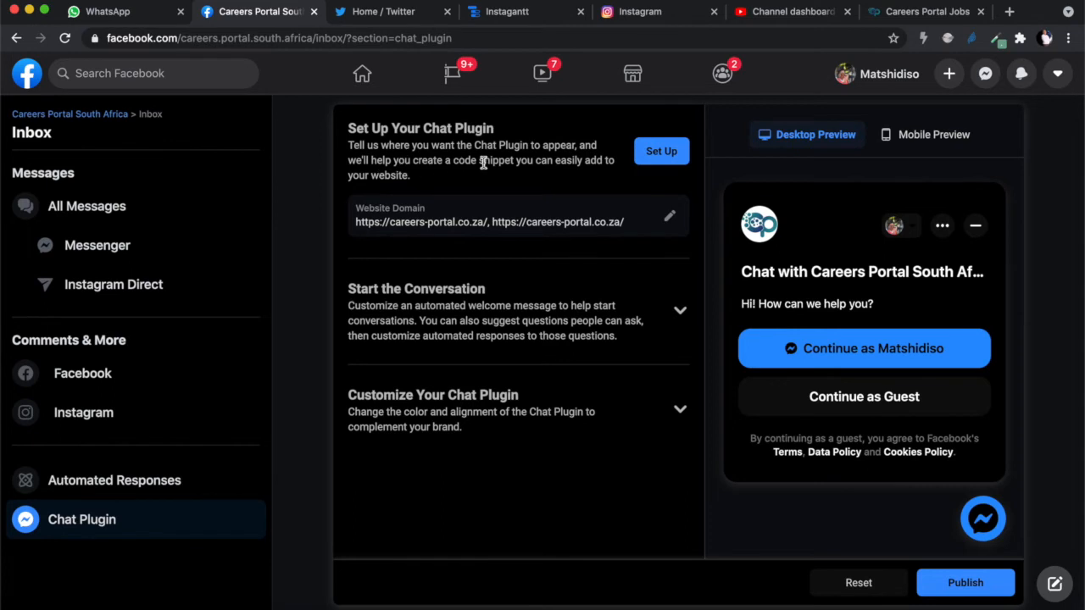
{"action": "mouse_move", "coordinate": [400, 178]}
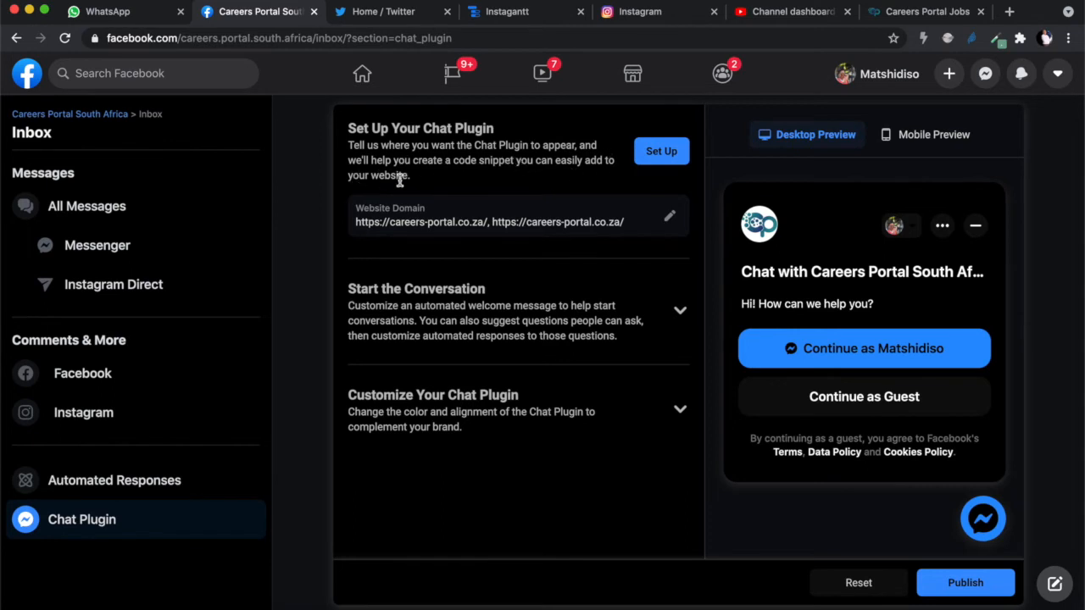
Start the Chat Plugin setup, keeping English (US) and the careers-portal domains
{"action": "left_click", "coordinate": [662, 151]}
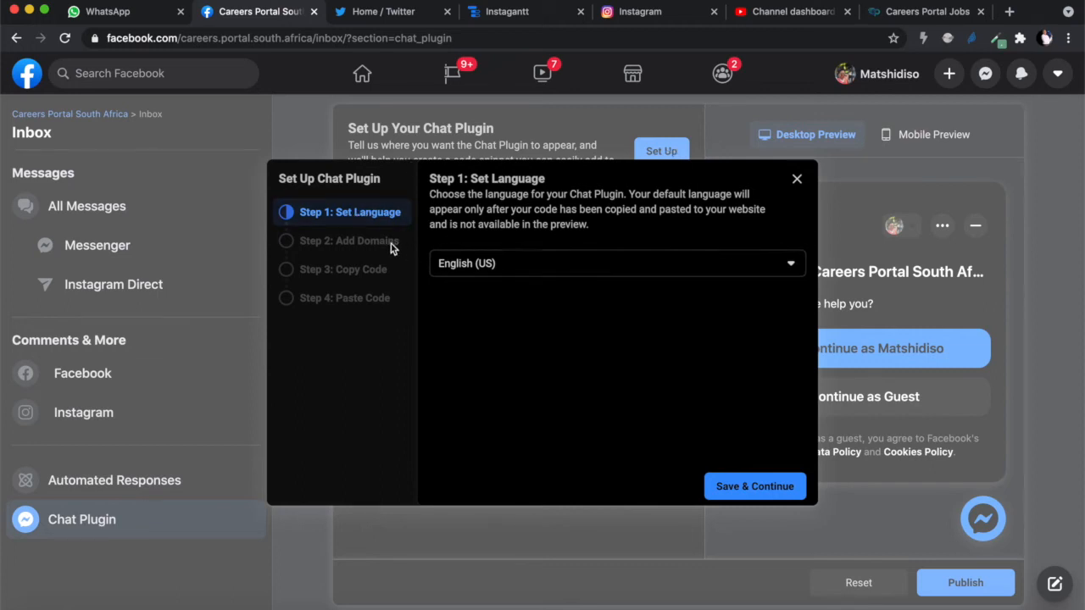
{"action": "left_click", "coordinate": [753, 485]}
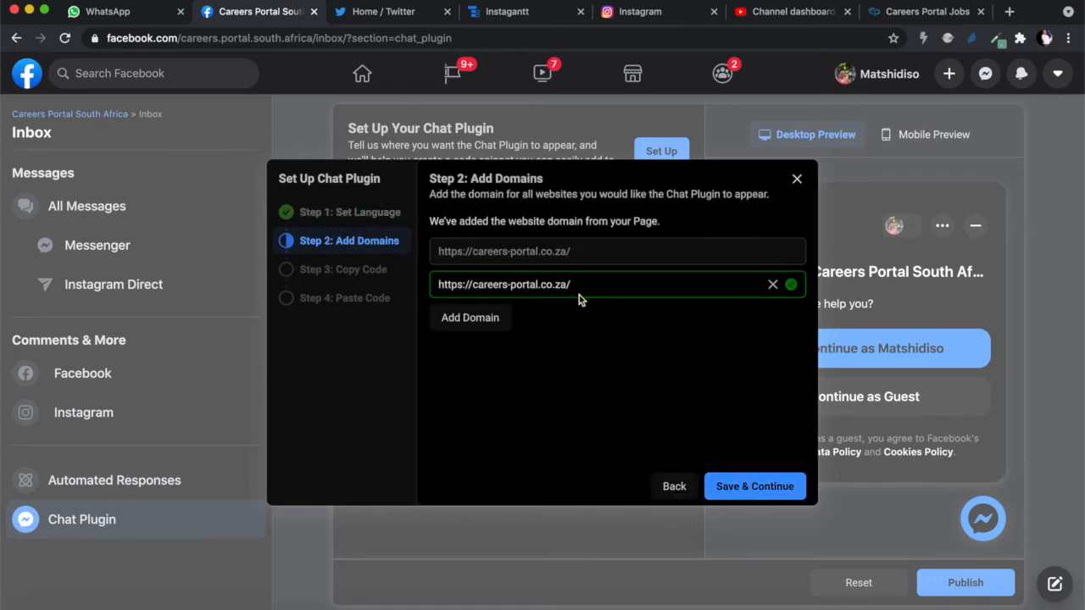
{"action": "left_click", "coordinate": [753, 485]}
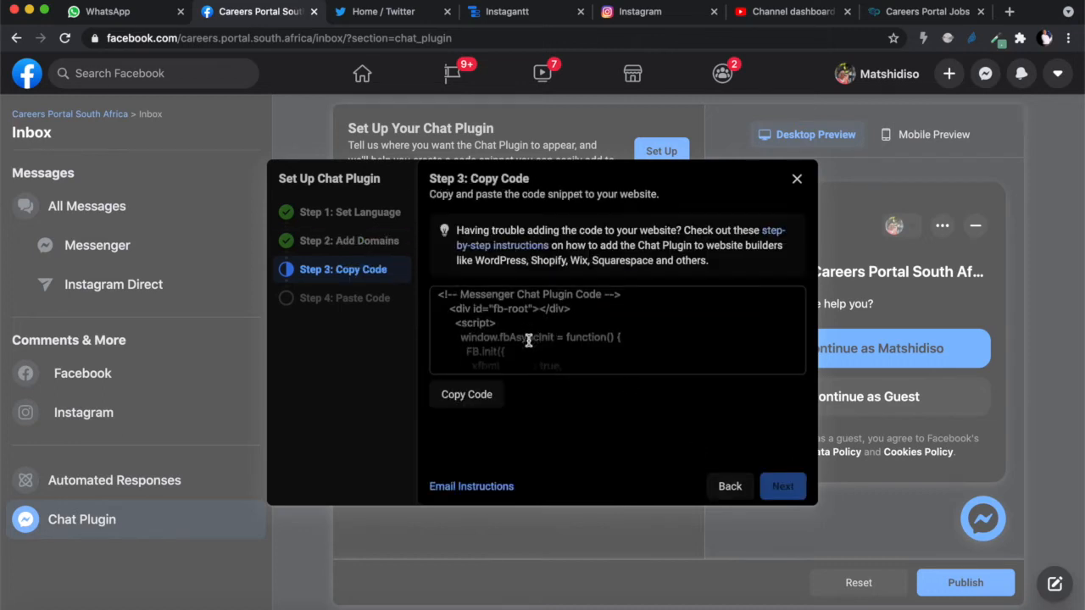
Copy the chat plugin code snippet from Step 3
{"action": "scroll", "scroll_direction": "down", "scroll_amount": 3}
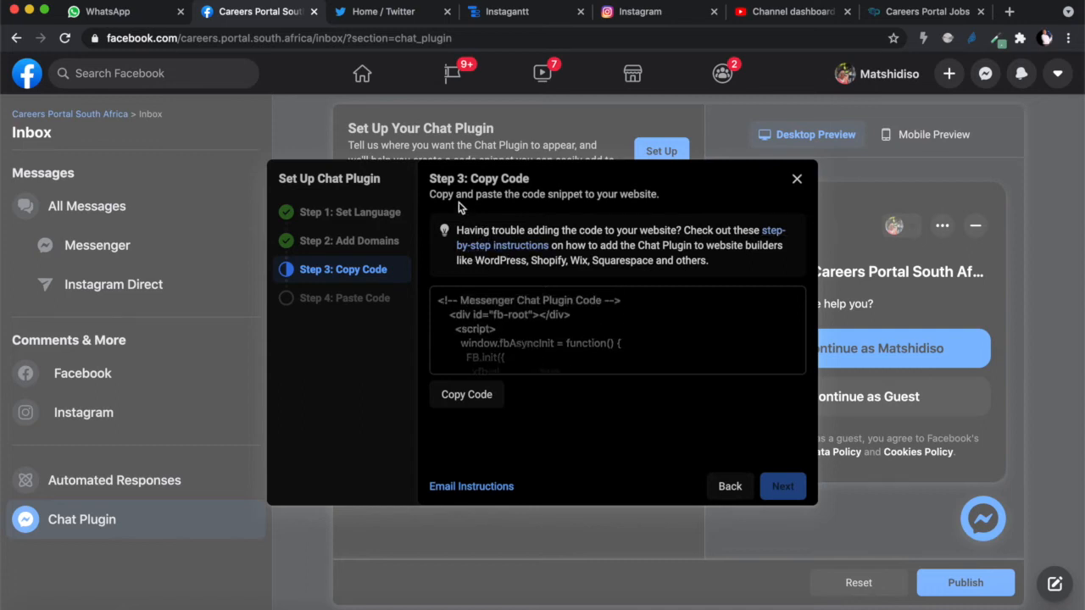
{"action": "mouse_move", "coordinate": [605, 265]}
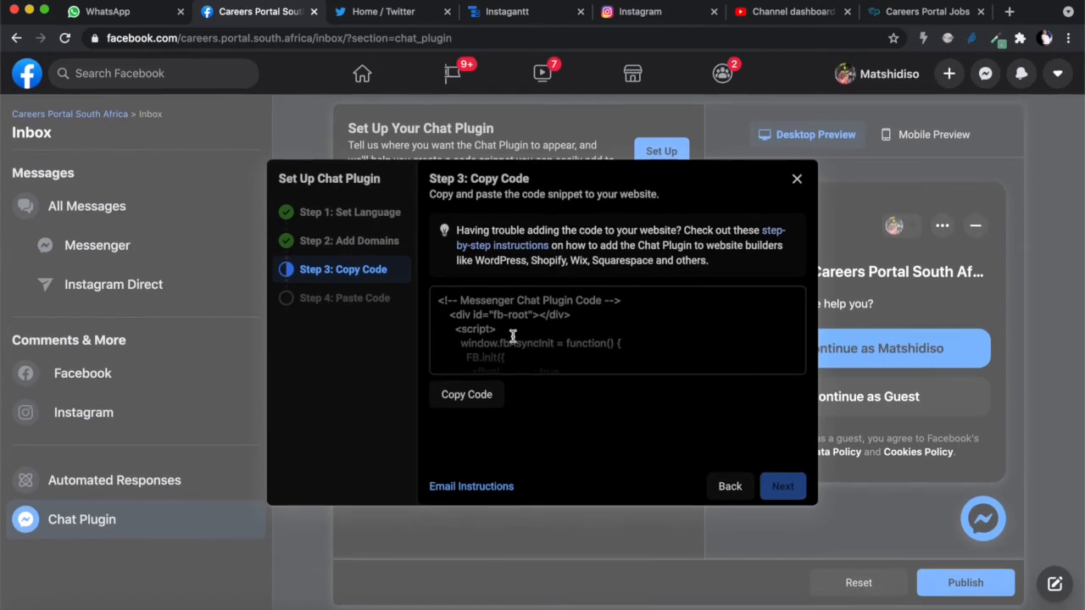
{"action": "scroll", "scroll_direction": "down", "scroll_amount": 3}
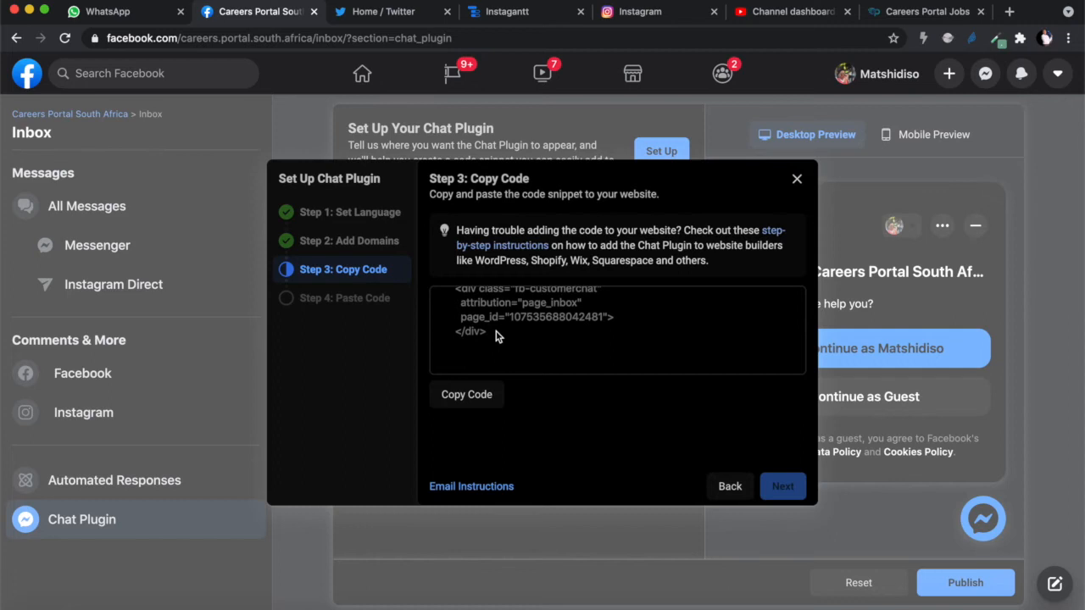
{"action": "left_click", "coordinate": [467, 393]}
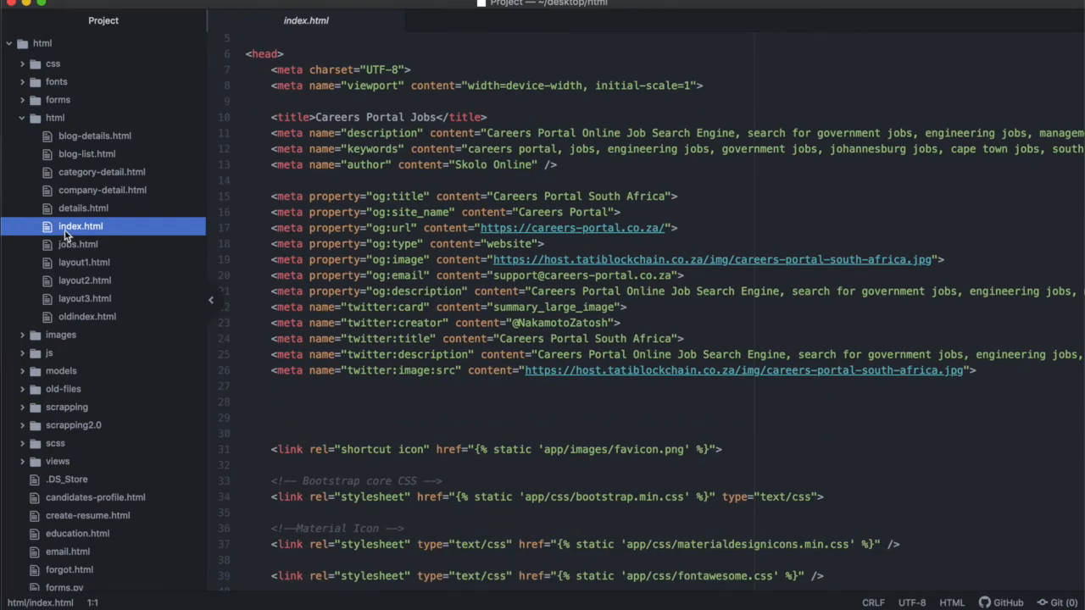
In index.html, place the cursor after the opening body tag where the plugin code belongs
{"action": "scroll", "scroll_direction": "up", "scroll_amount": 3}
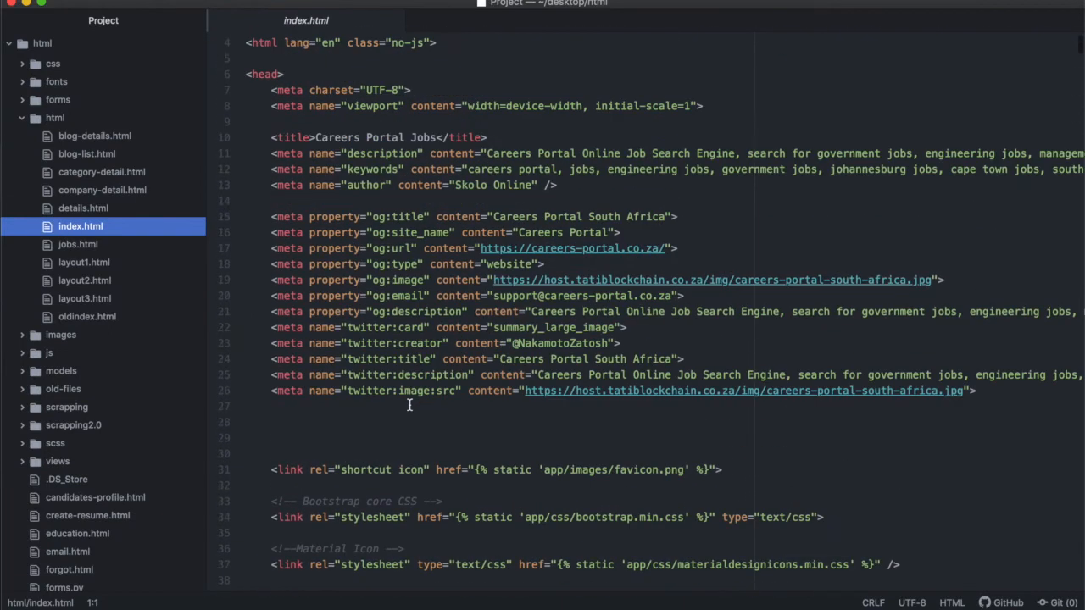
{"action": "scroll", "scroll_direction": "up", "scroll_amount": 3}
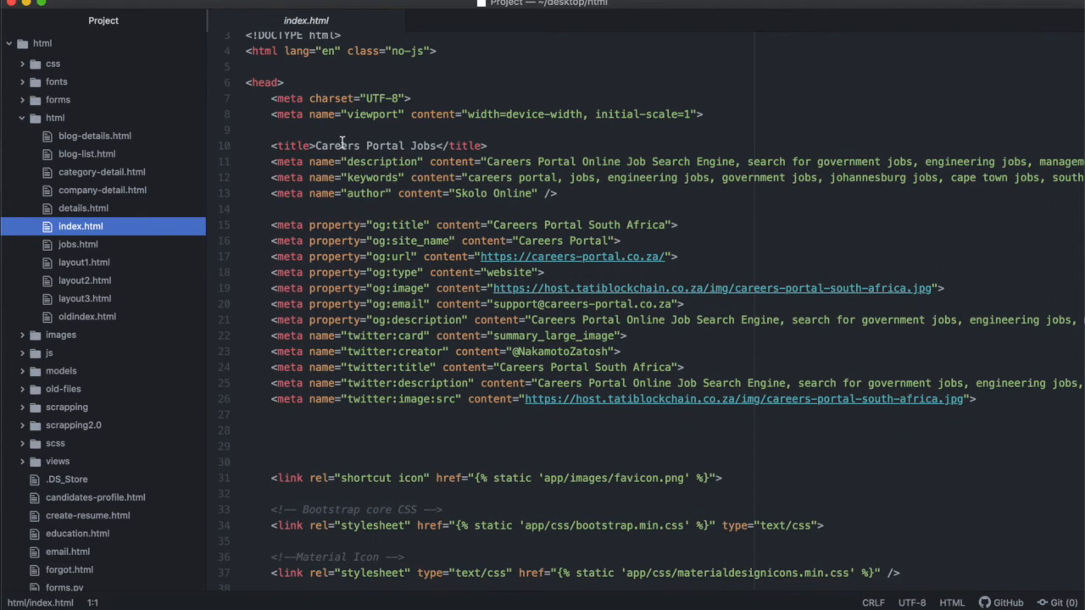
{"action": "scroll", "scroll_direction": "down", "scroll_amount": 3}
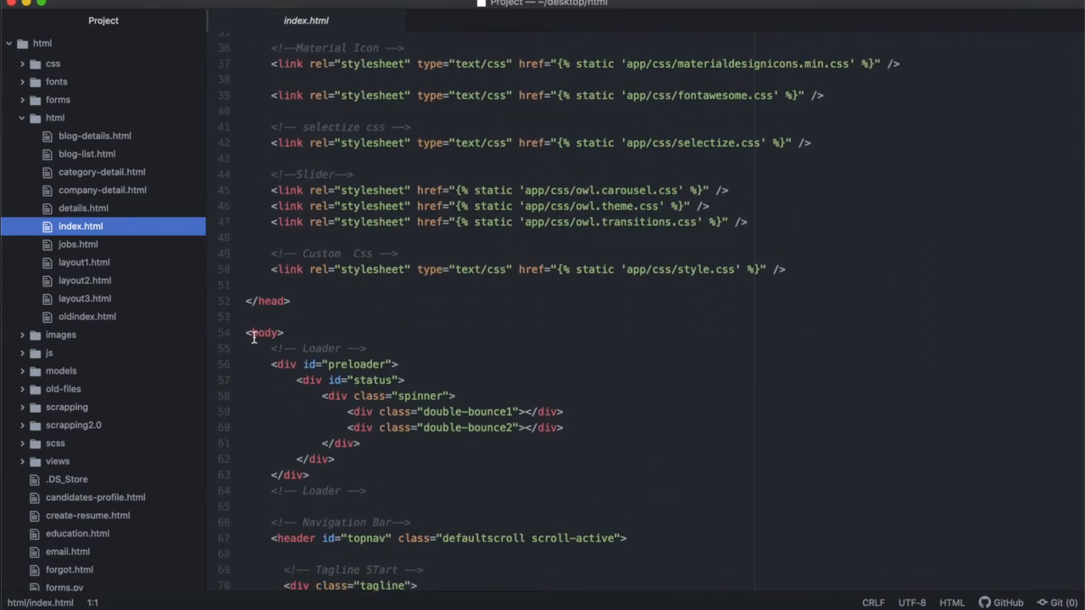
{"action": "left_click", "coordinate": [264, 332]}
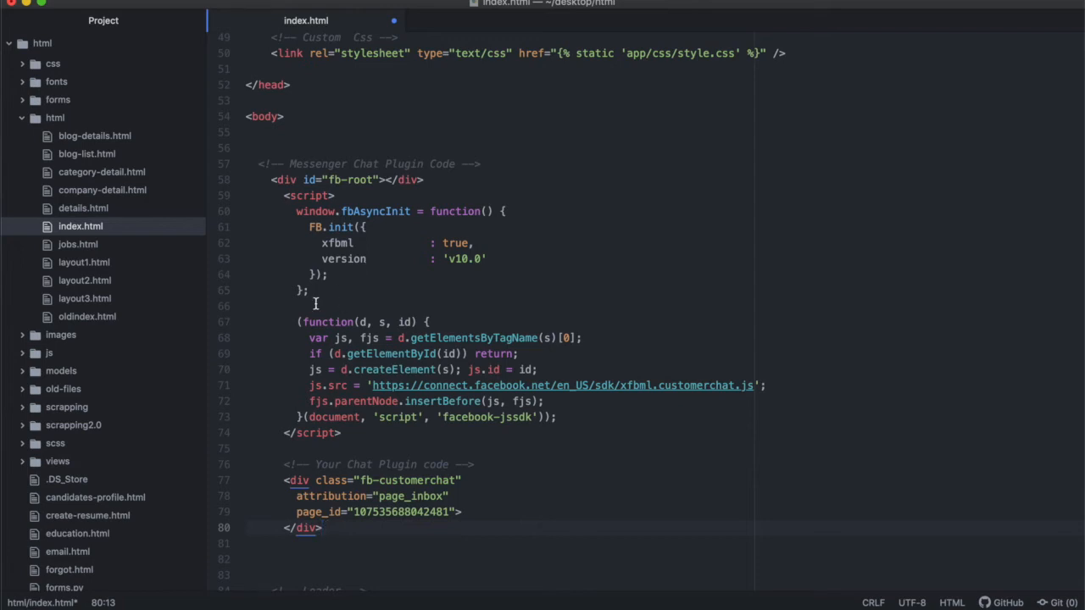
Paste the Chat Plugin snippet below <body> in index.html and review it
{"action": "left_click", "coordinate": [308, 195]}
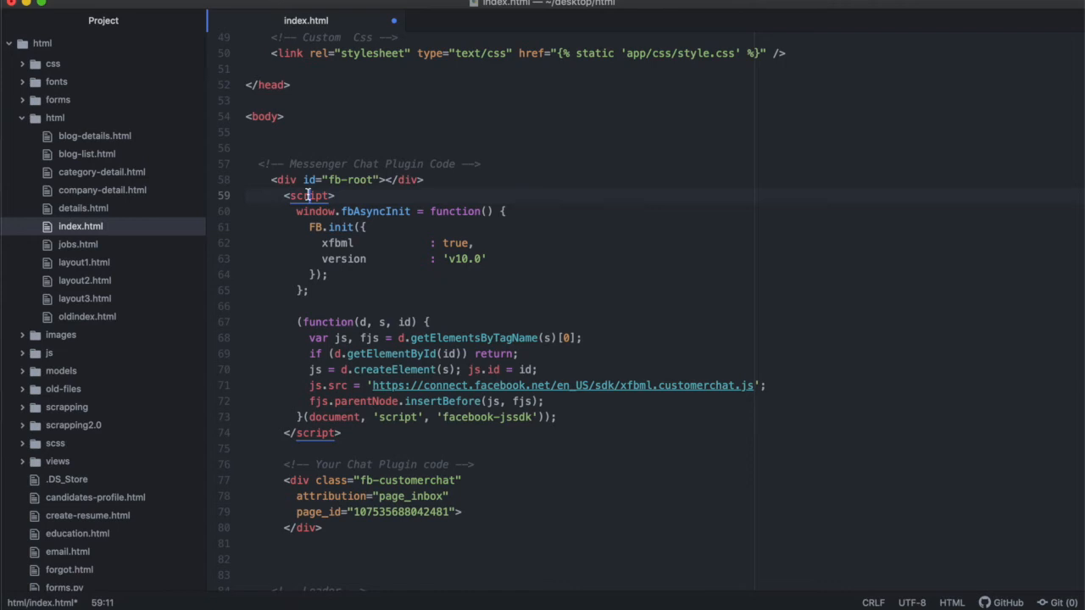
{"action": "mouse_move", "coordinate": [346, 210]}
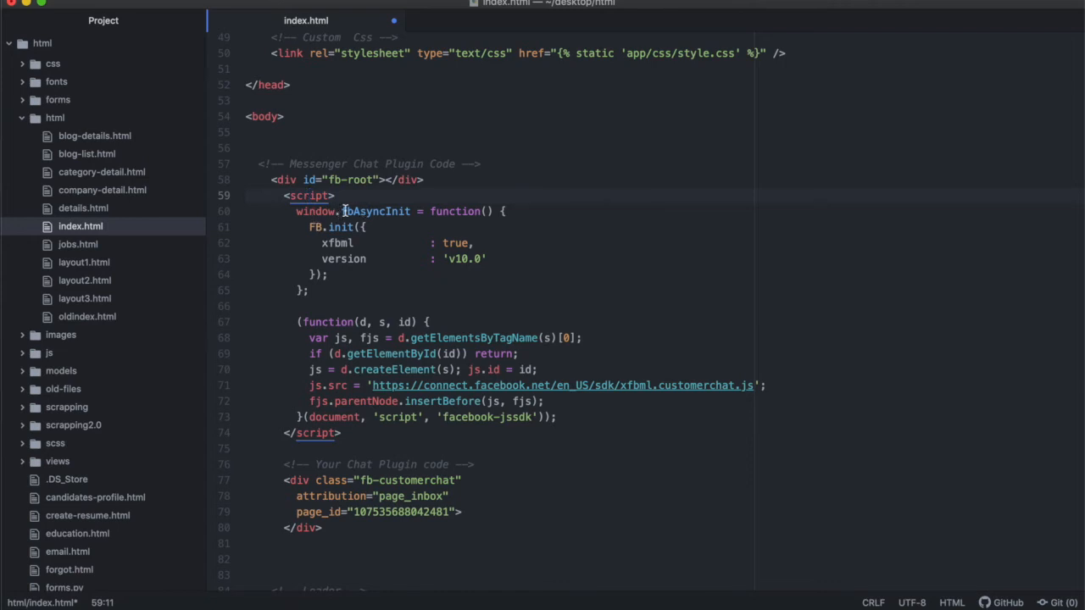
{"action": "mouse_move", "coordinate": [468, 274]}
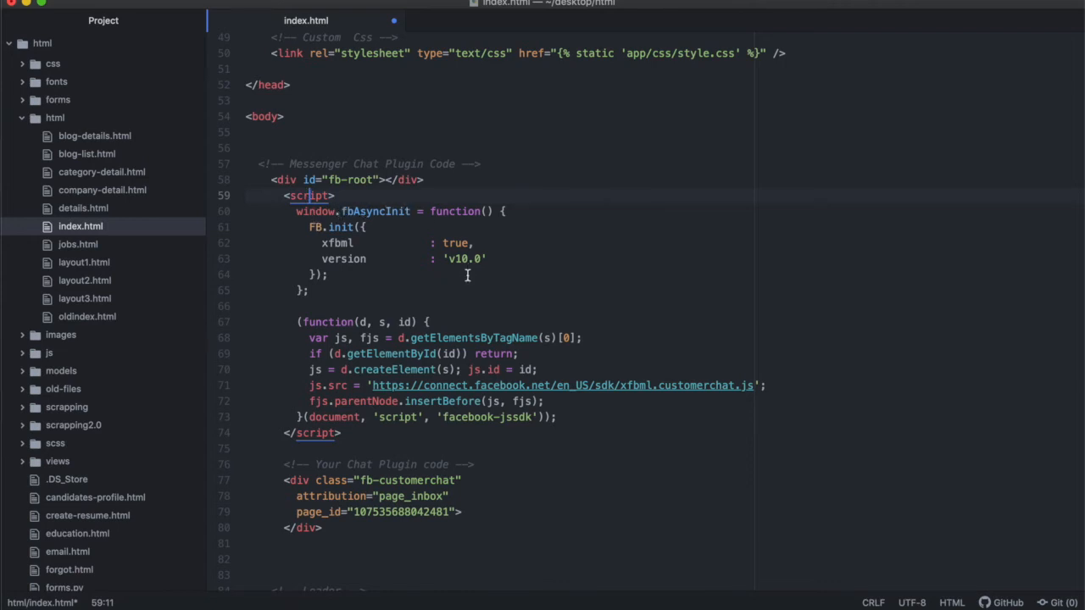
{"action": "mouse_move", "coordinate": [433, 400]}
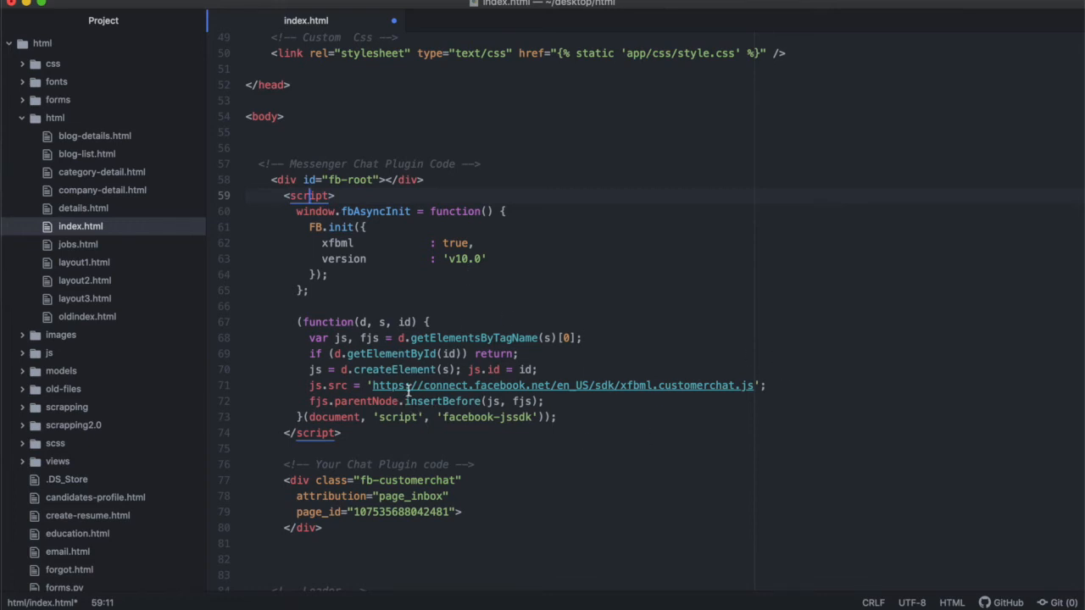
{"action": "scroll", "scroll_direction": "down", "scroll_amount": 3}
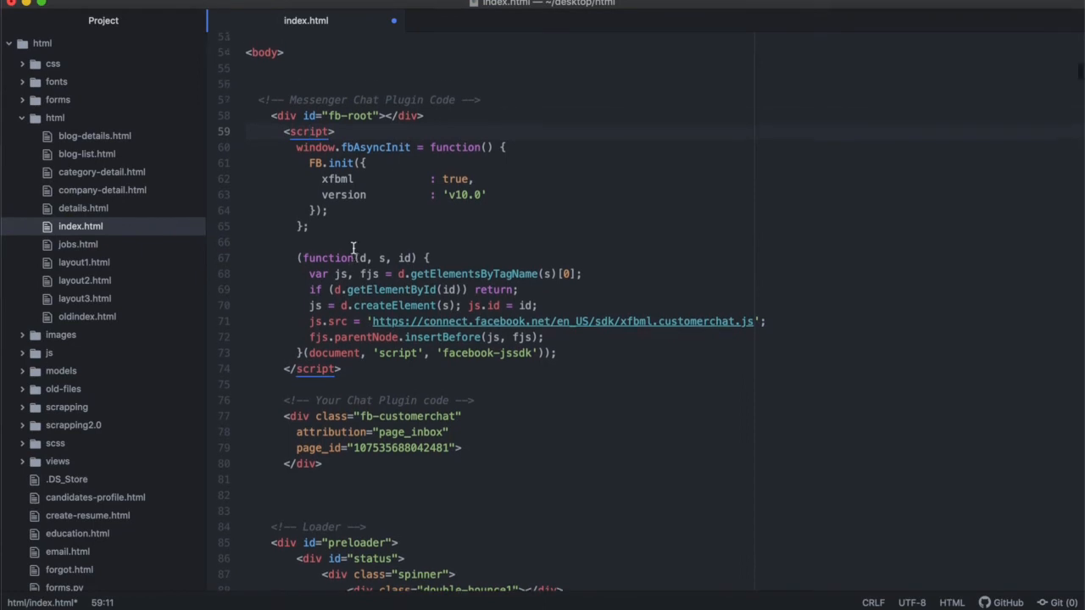
{"action": "scroll", "scroll_direction": "up", "scroll_amount": 3}
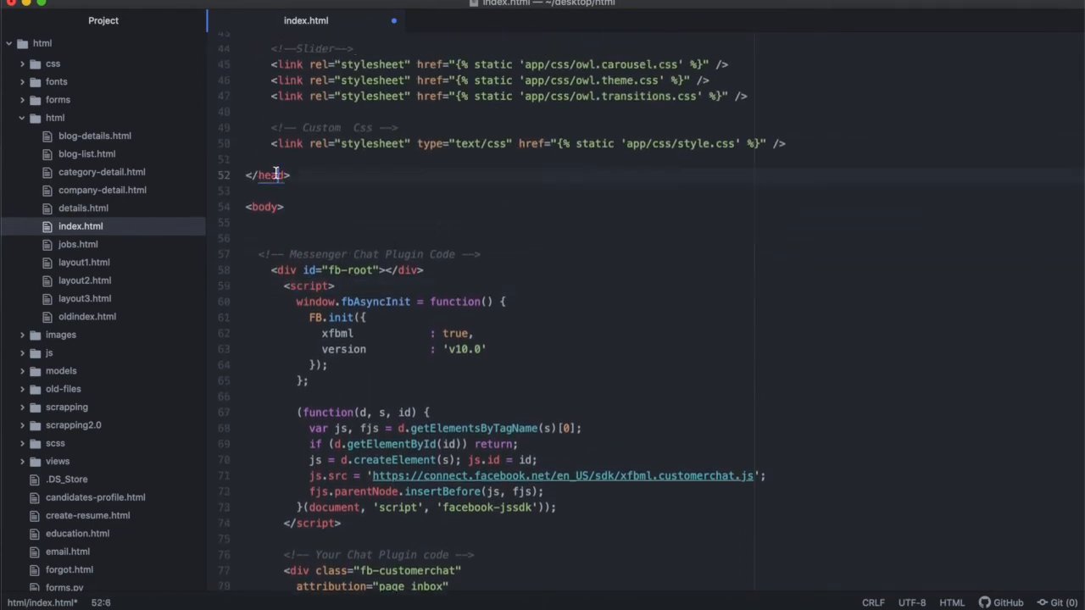
{"action": "left_click", "coordinate": [264, 207]}
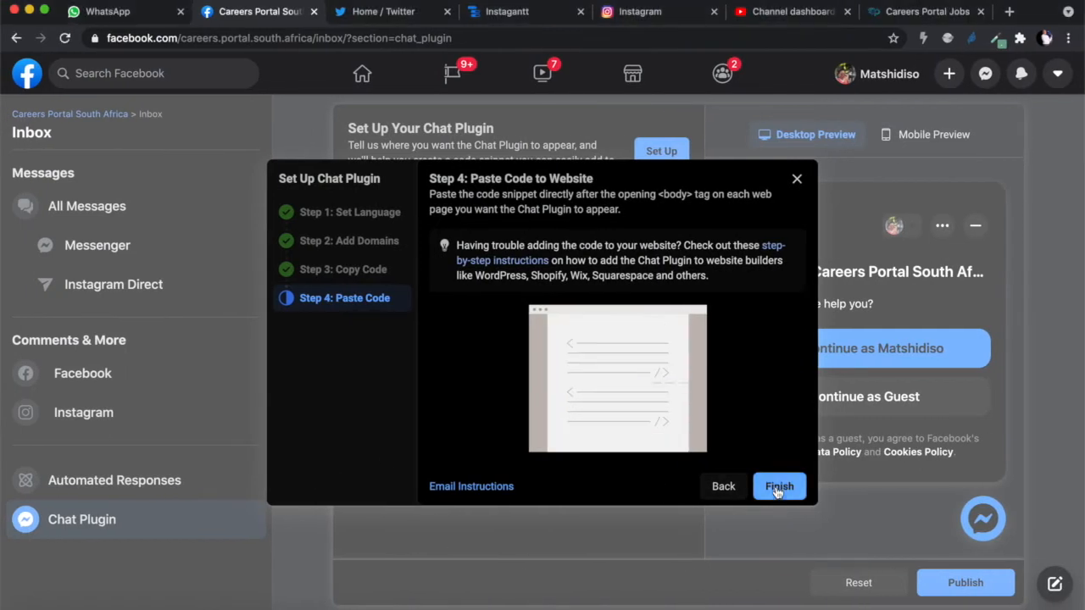
Finish the Chat Plugin setup and dismiss the 'Your Chat Plugin is Ready!' screen
{"action": "left_click", "coordinate": [779, 485]}
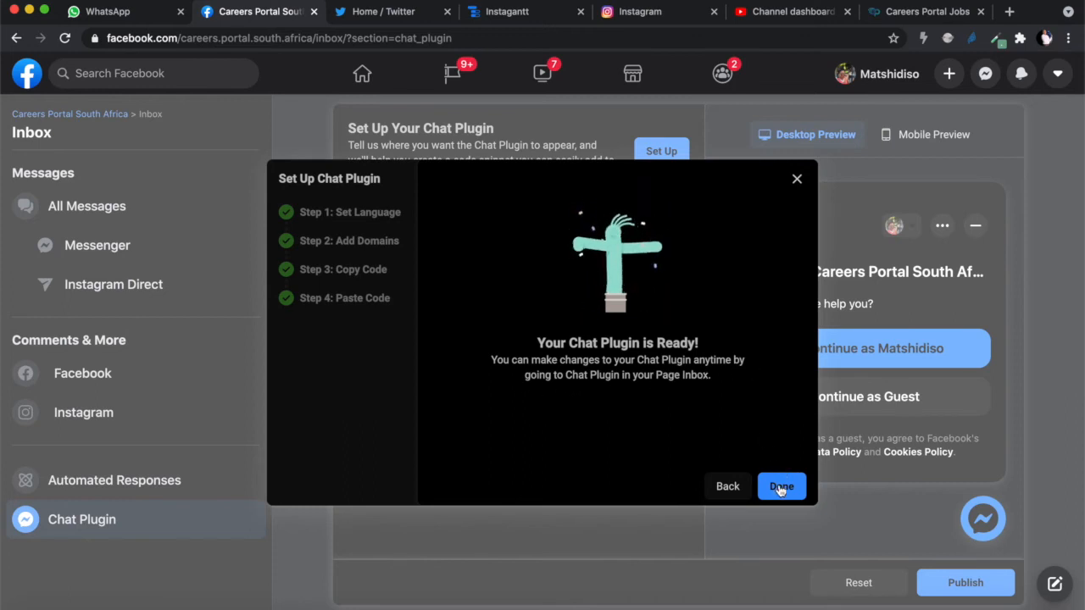
{"action": "left_click", "coordinate": [780, 485]}
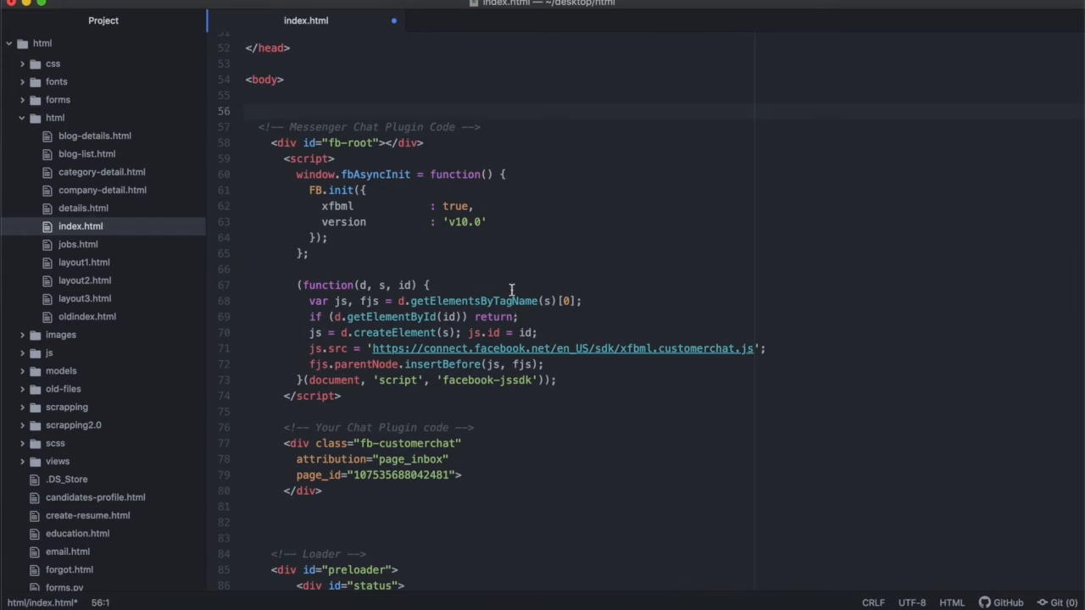
Select the chat plugin code block from line 56 to 80 and copy it
{"action": "left_click", "coordinate": [320, 492]}
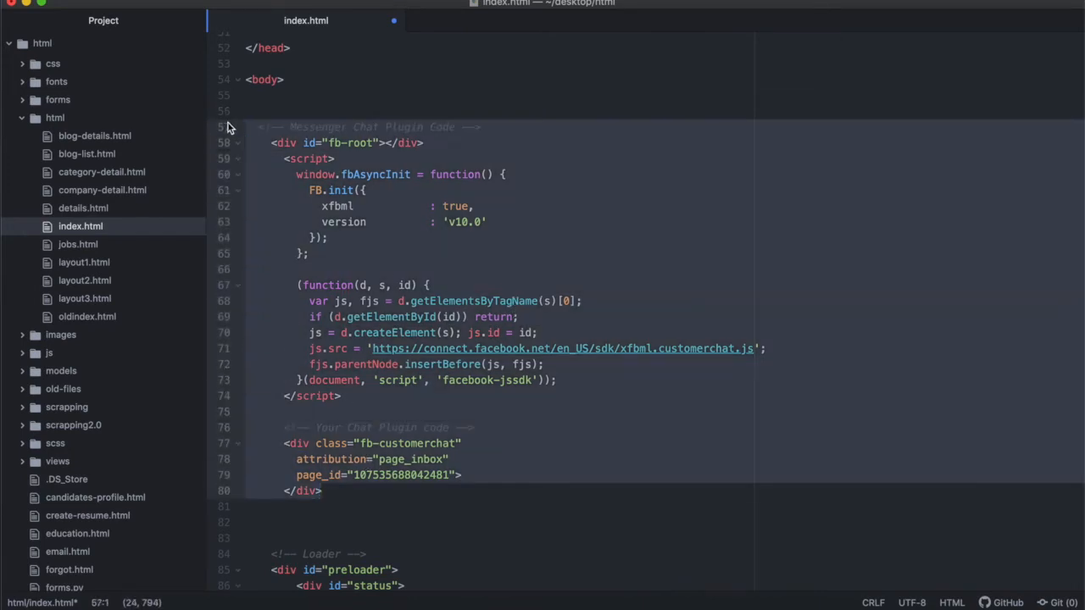
{"action": "mouse_move", "coordinate": [440, 153]}
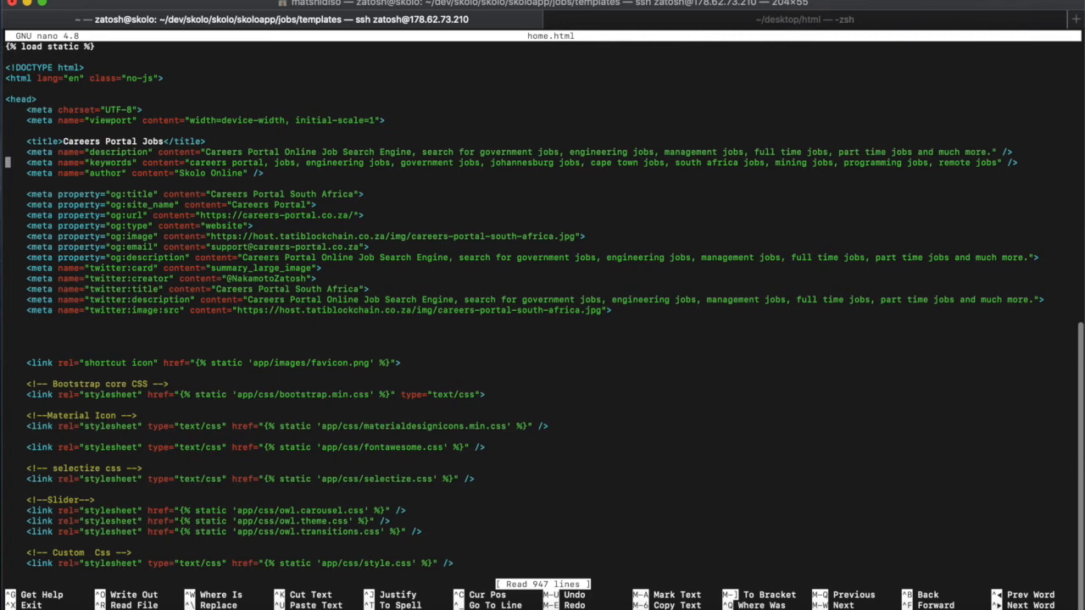
Review home.html in nano, then run sudo systemctl restart gunicorn with the sudo password
{"action": "scroll", "scroll_direction": "down", "scroll_amount": 3}
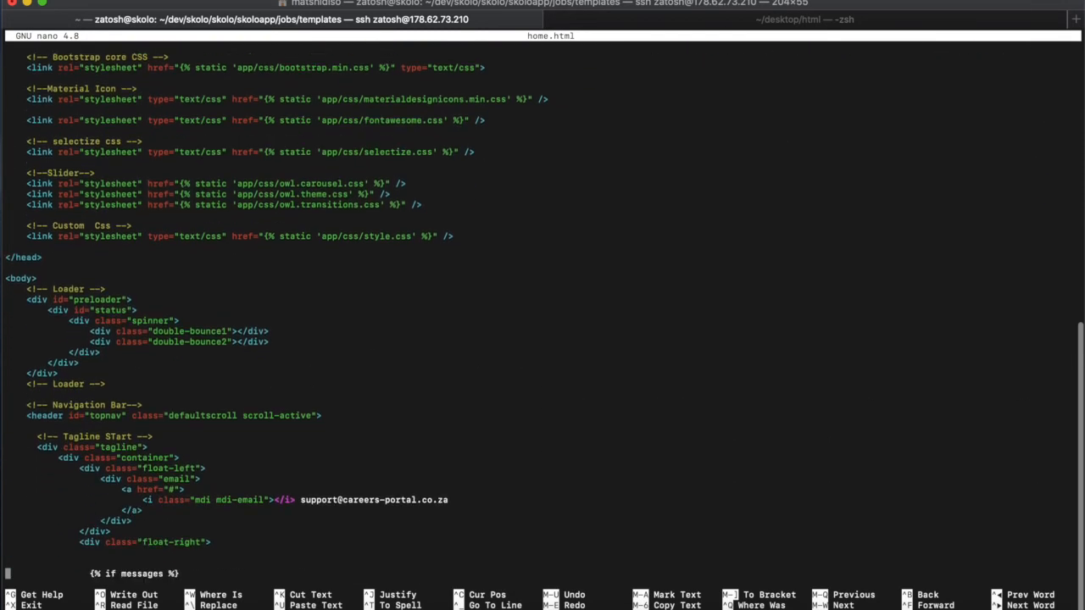
{"action": "scroll", "scroll_direction": "down", "scroll_amount": 3}
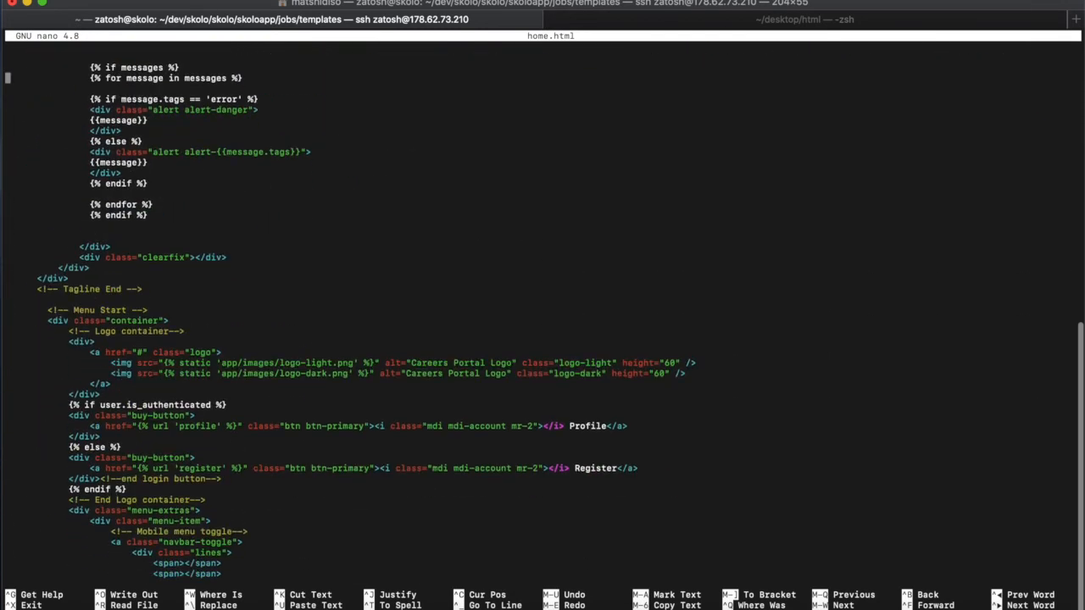
{"action": "scroll", "scroll_direction": "up", "scroll_amount": 3}
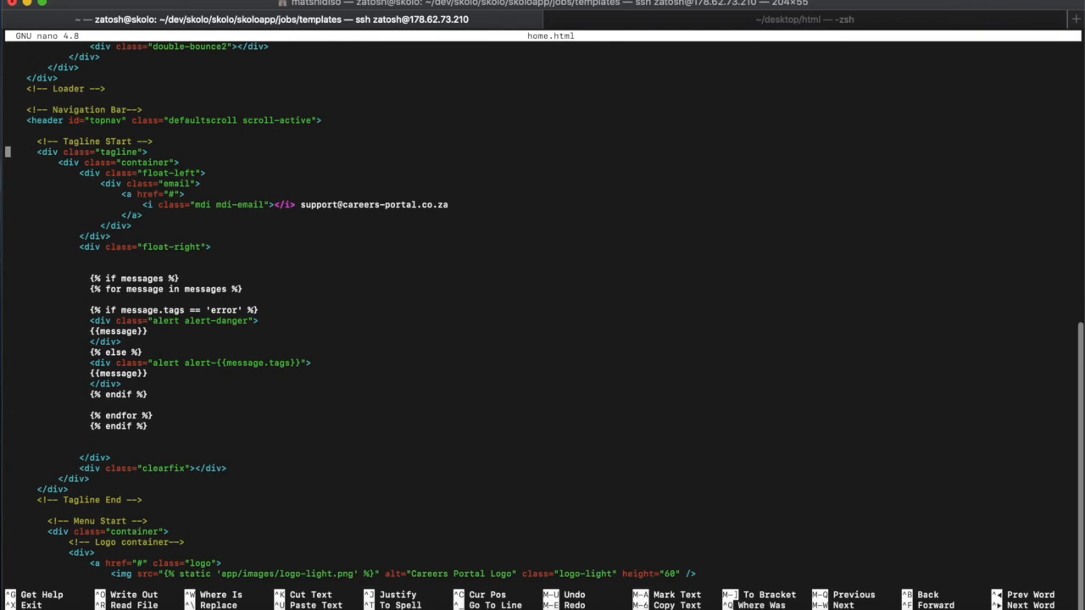
{"action": "scroll", "scroll_direction": "up", "scroll_amount": 3}
{"action": "type", "text": "sudo systemctl restart gunicorn"}
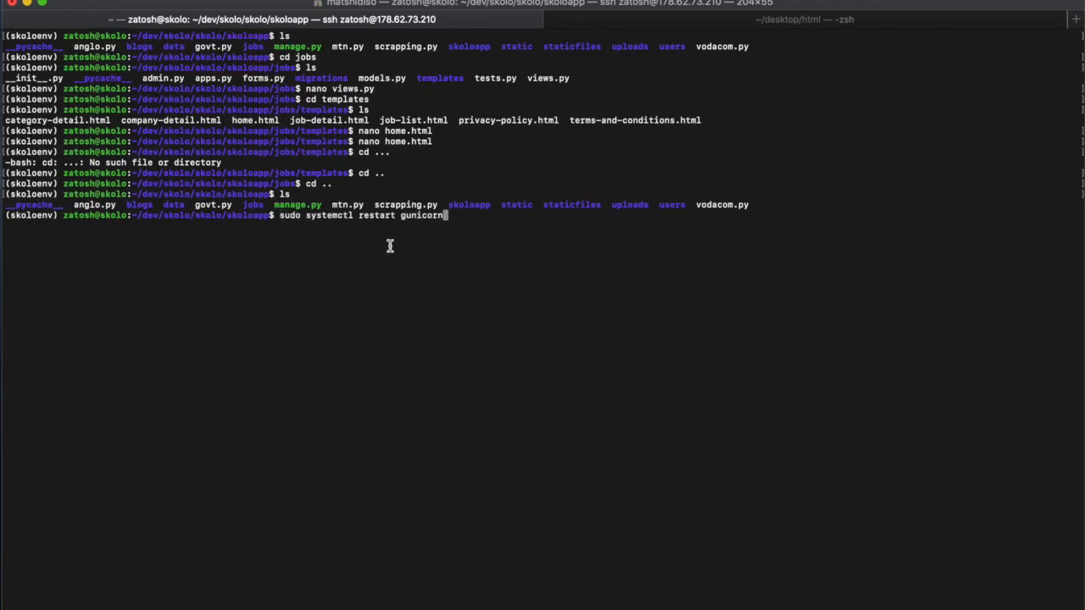
{"action": "mouse_move", "coordinate": [392, 231]}
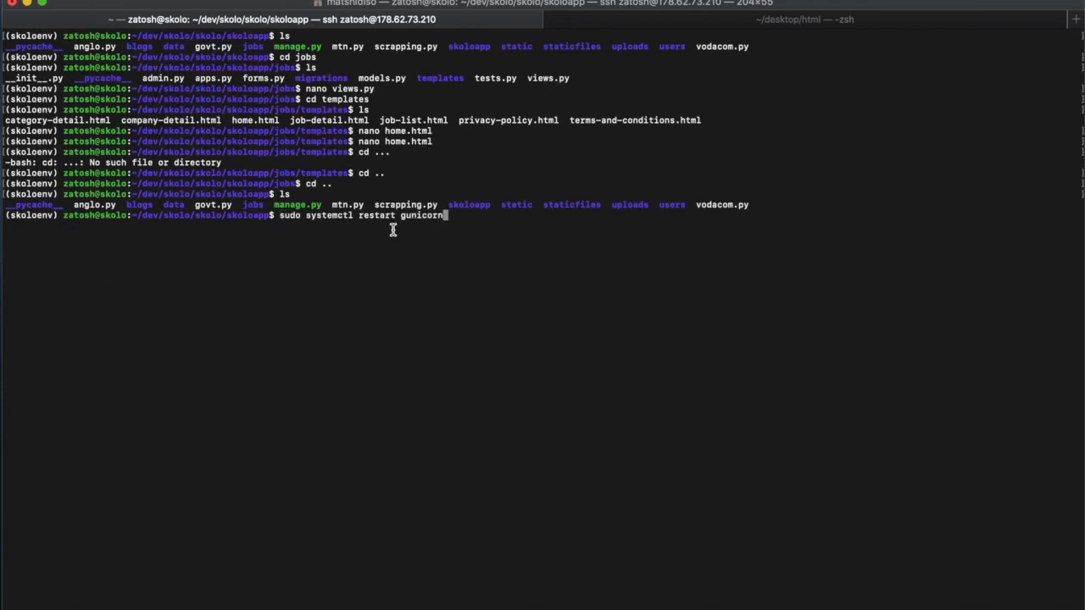
{"action": "key", "text": "Return"}
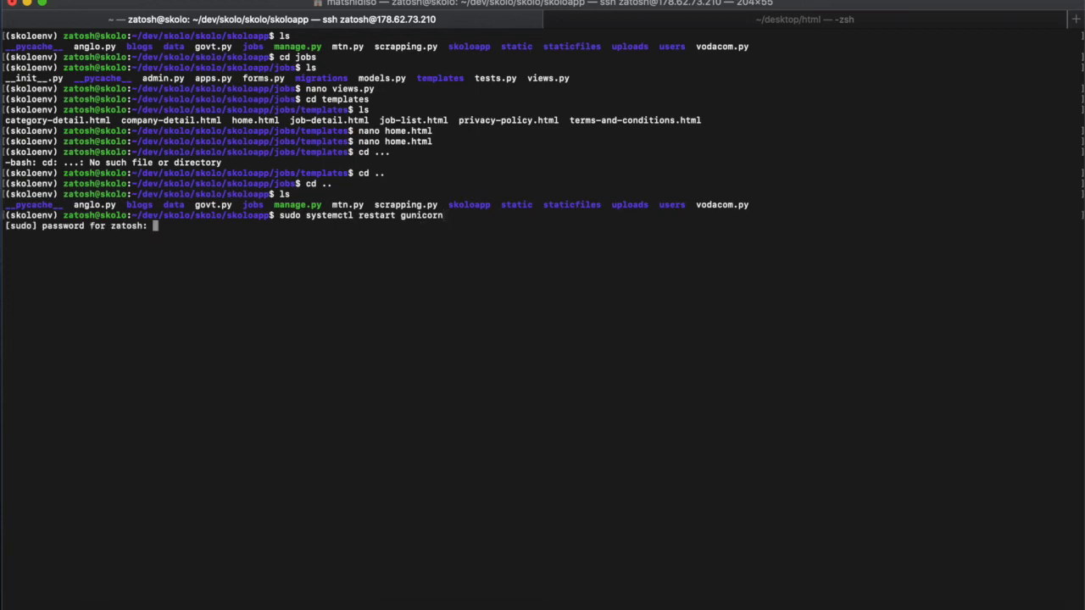
{"action": "key", "text": "Return"}
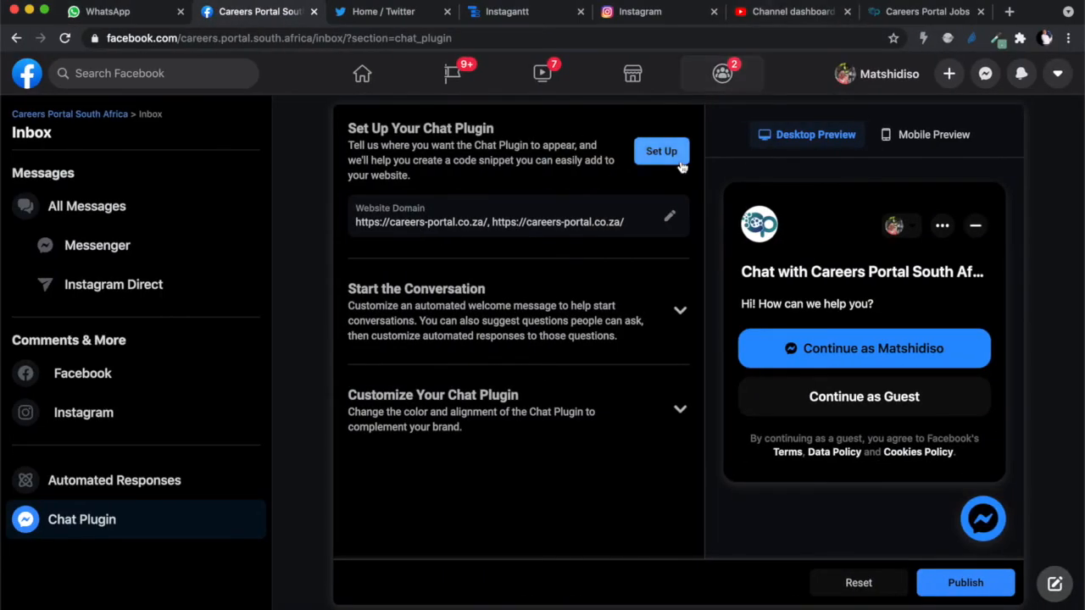
Reload the Careers Portal homepage and start the Messenger chat as a guest
{"action": "left_click", "coordinate": [927, 11]}
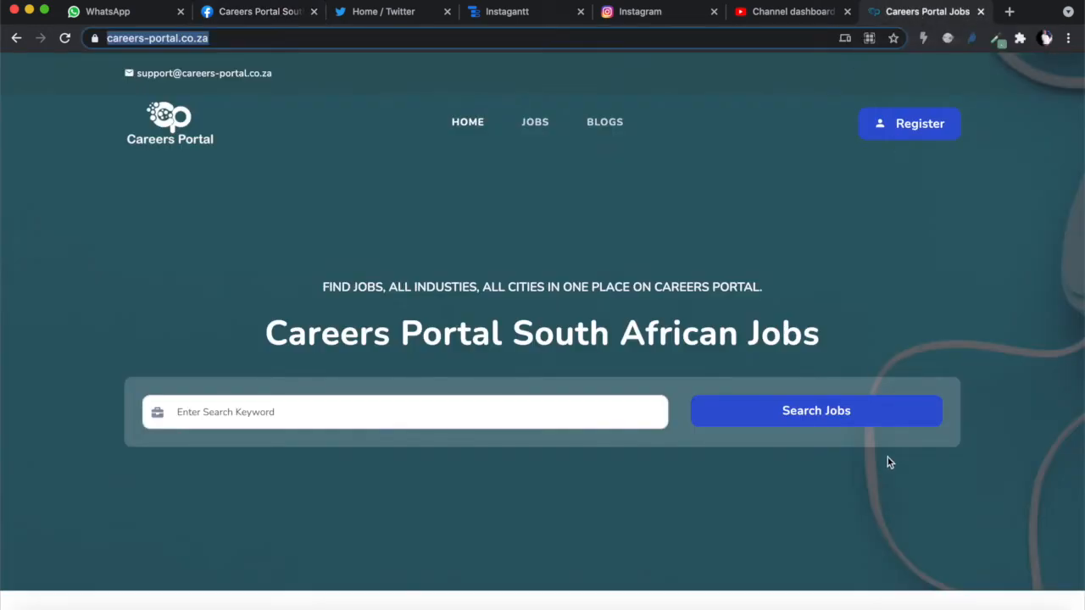
{"action": "left_click", "coordinate": [64, 38]}
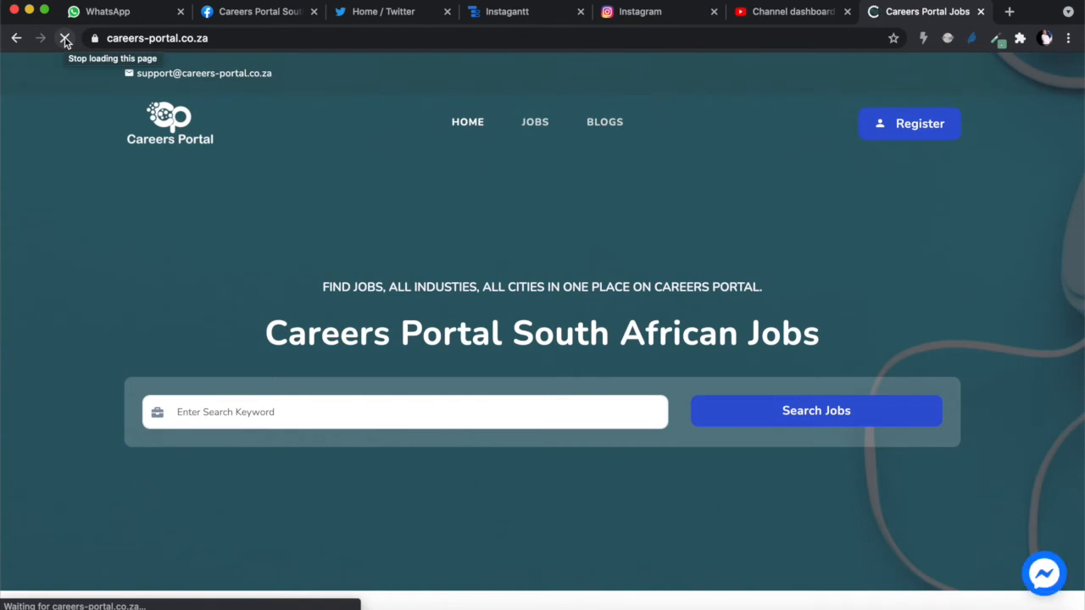
{"action": "left_click", "coordinate": [1045, 573]}
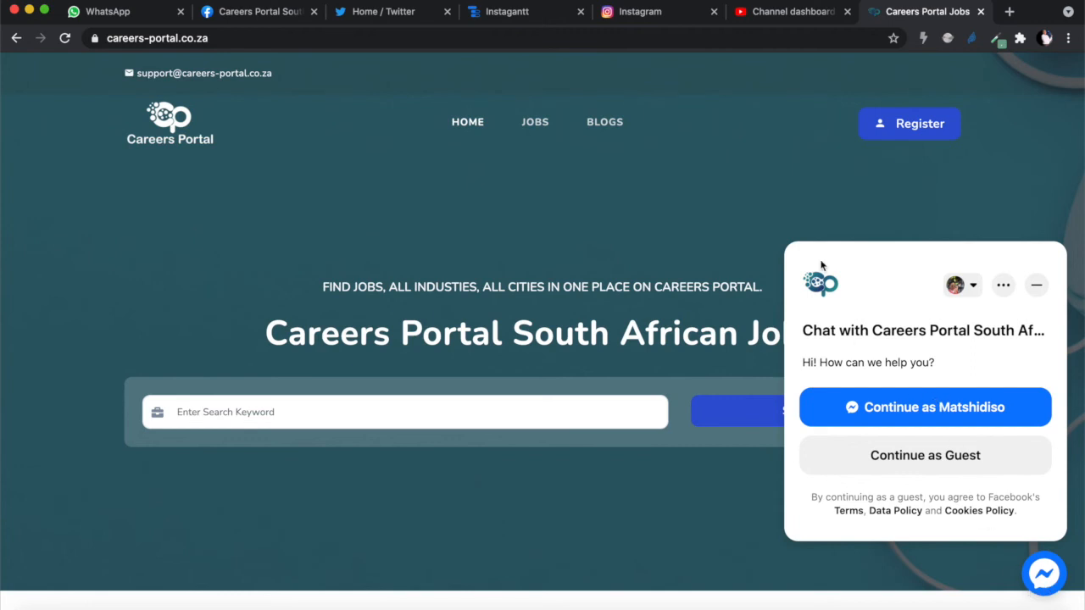
{"action": "mouse_move", "coordinate": [922, 437]}
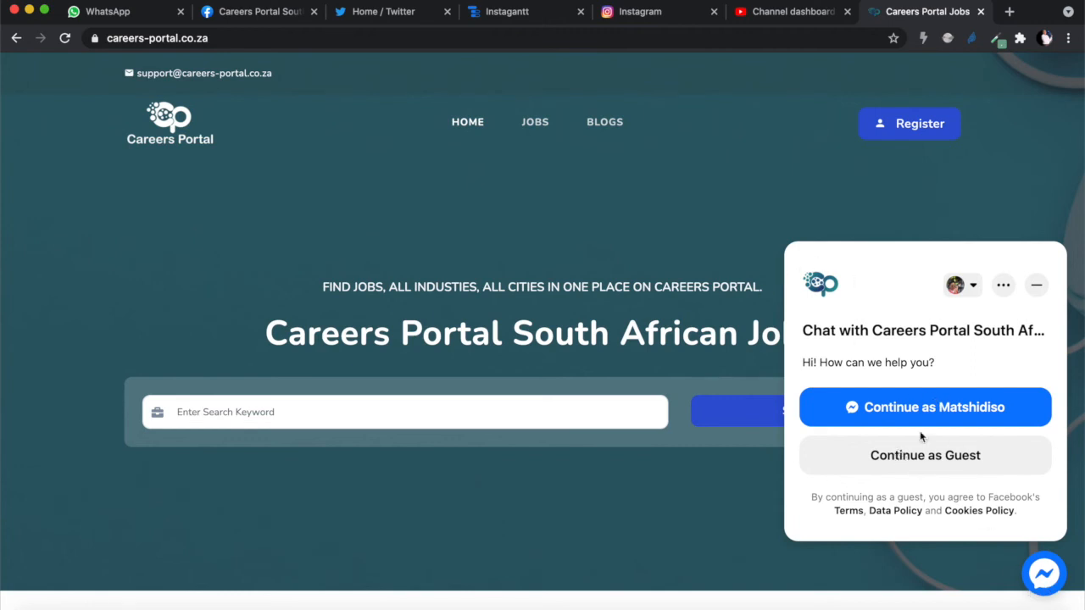
{"action": "mouse_move", "coordinate": [922, 411]}
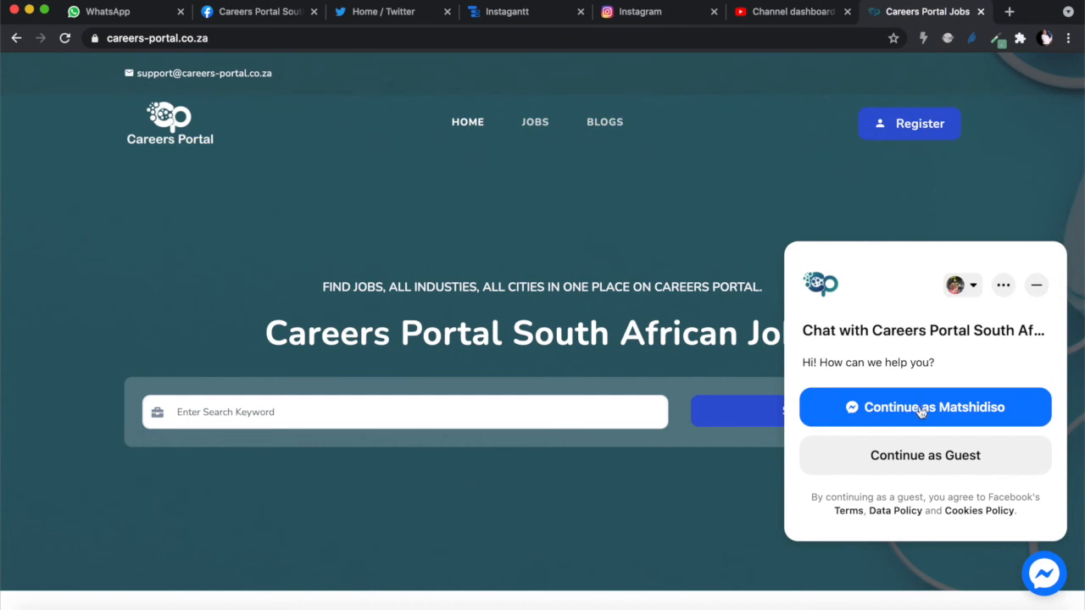
{"action": "mouse_move", "coordinate": [922, 463]}
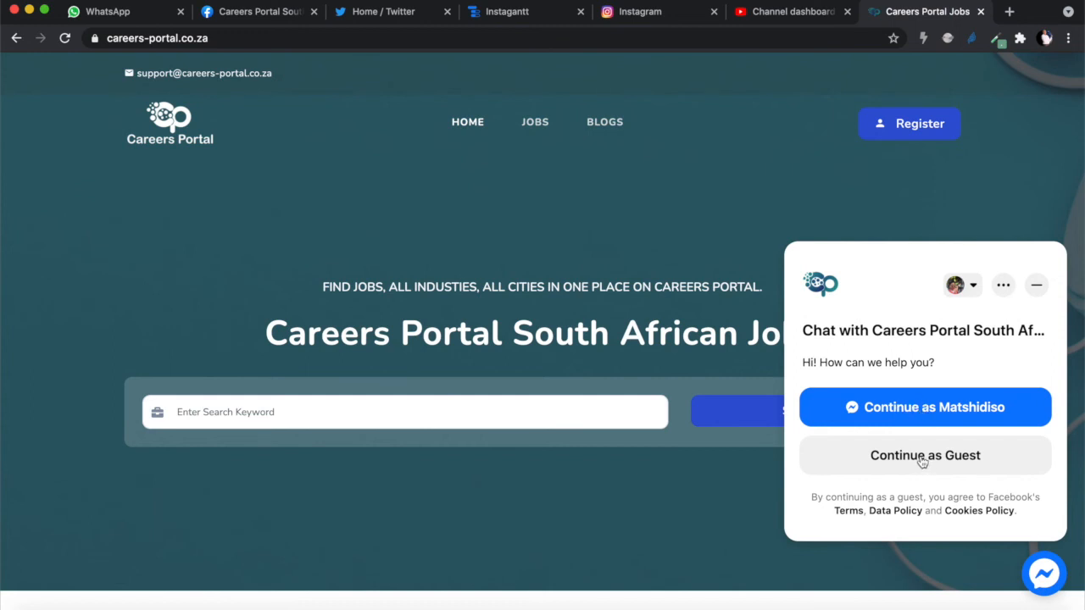
{"action": "left_click", "coordinate": [926, 455]}
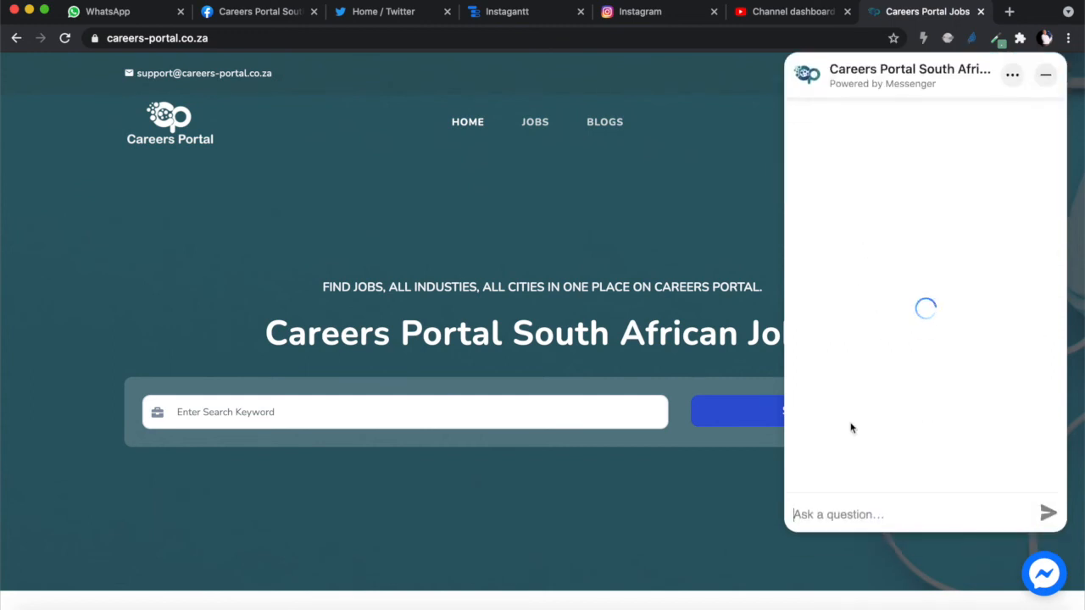
Send a guest message saying you are interested in applying for a job
{"action": "type", "text": "hi, I"}
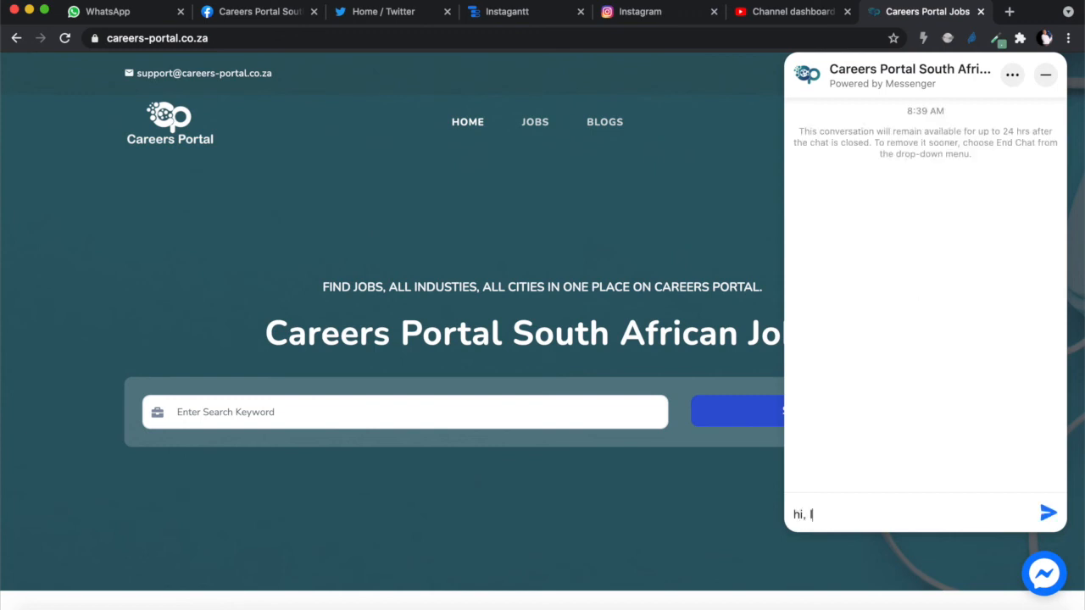
{"action": "type", "text": "am interested in applyi"}
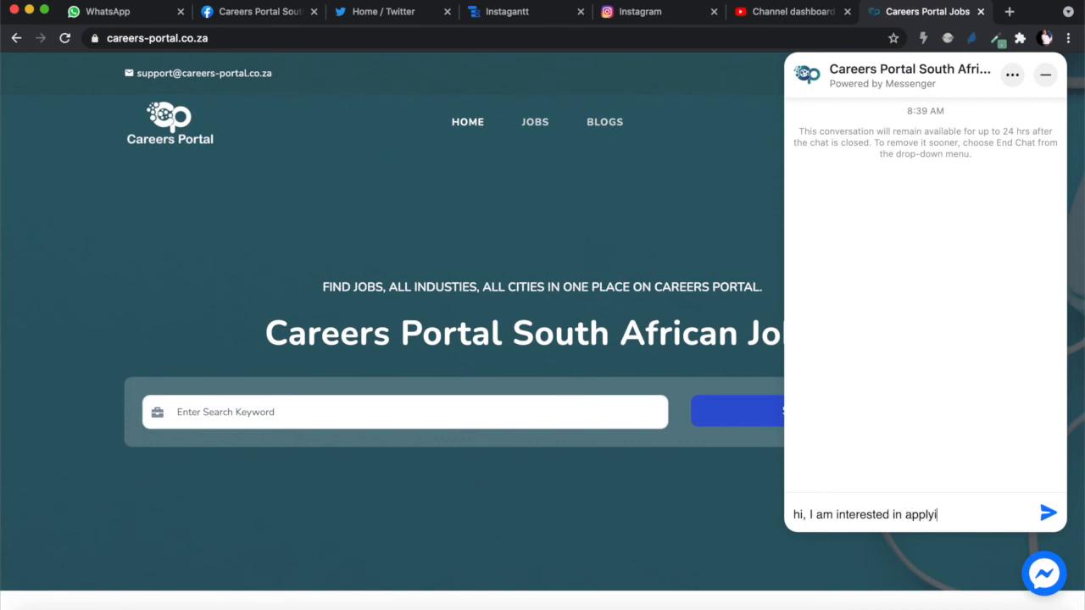
{"action": "type", "text": "ng for a job. can you help me"}
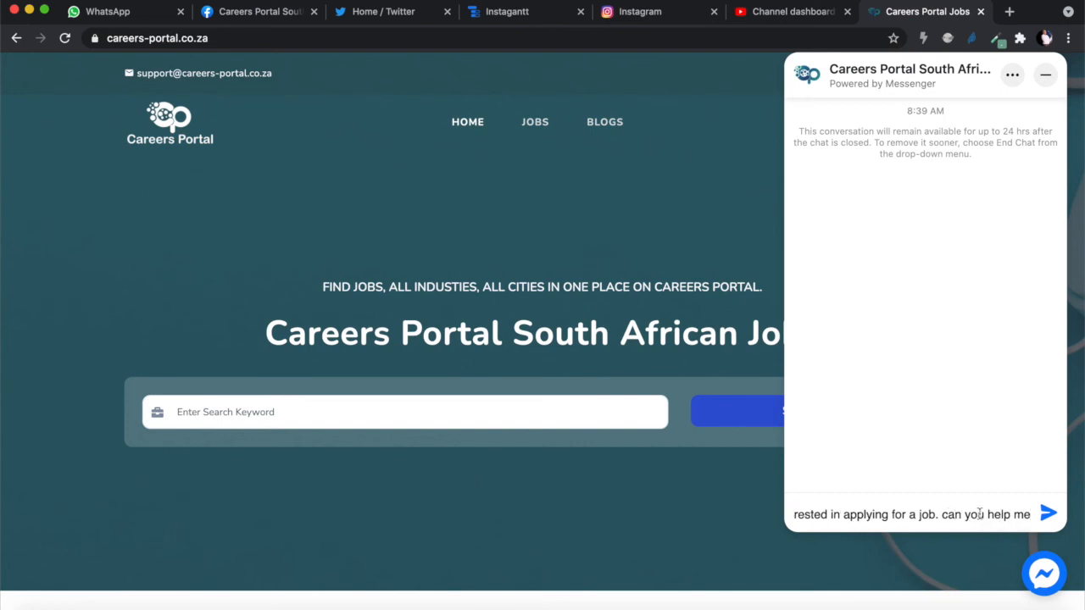
{"action": "left_click", "coordinate": [1047, 512]}
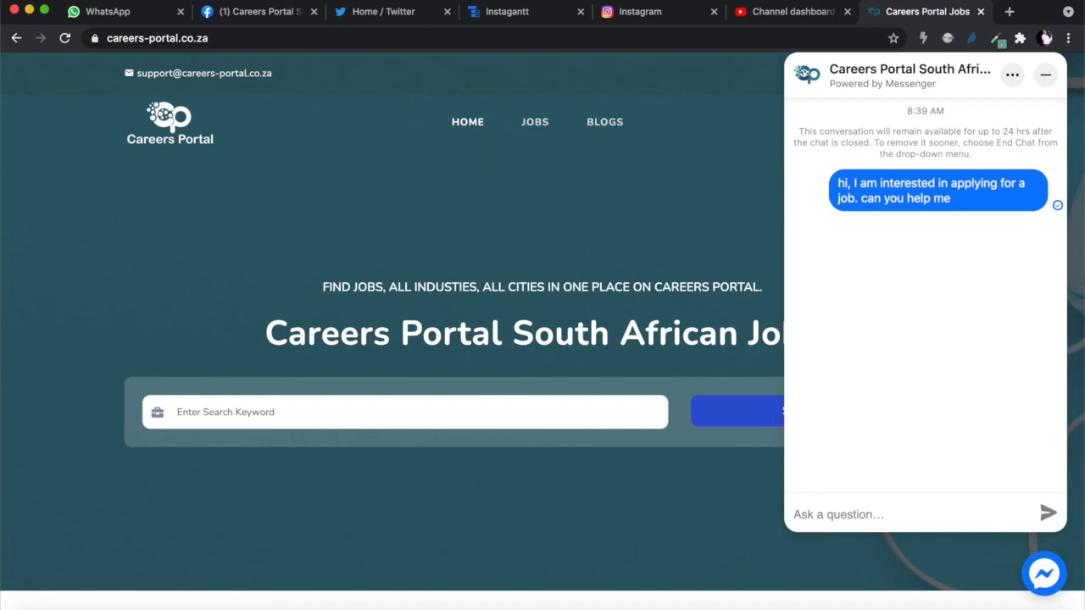
Reply 'Yes, sure what do you need?' to the guest from the Page inbox and check it on the site
{"action": "left_click", "coordinate": [255, 11]}
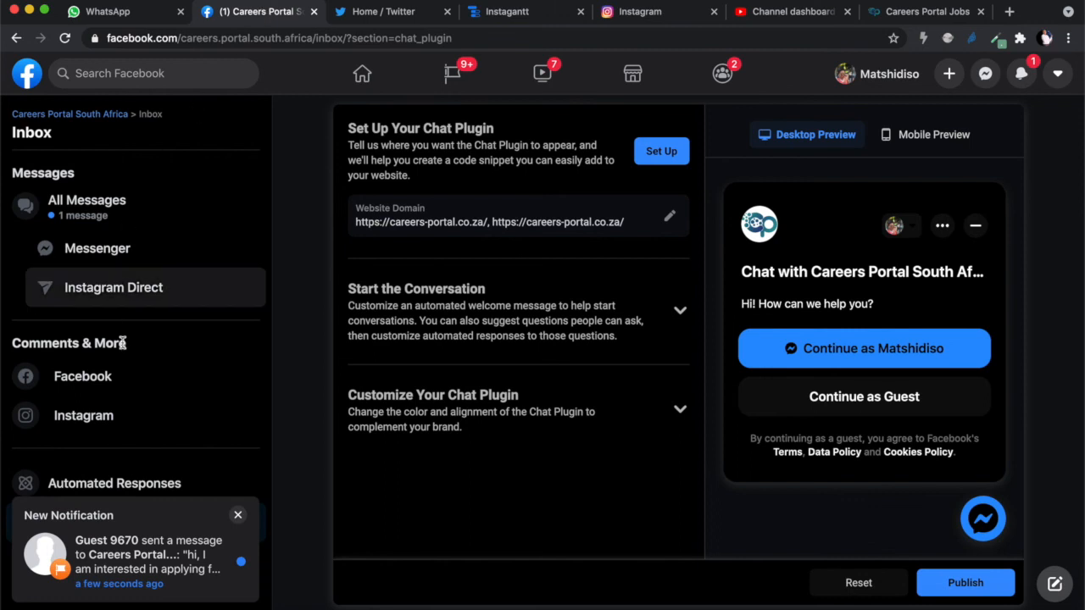
{"action": "mouse_move", "coordinate": [135, 560]}
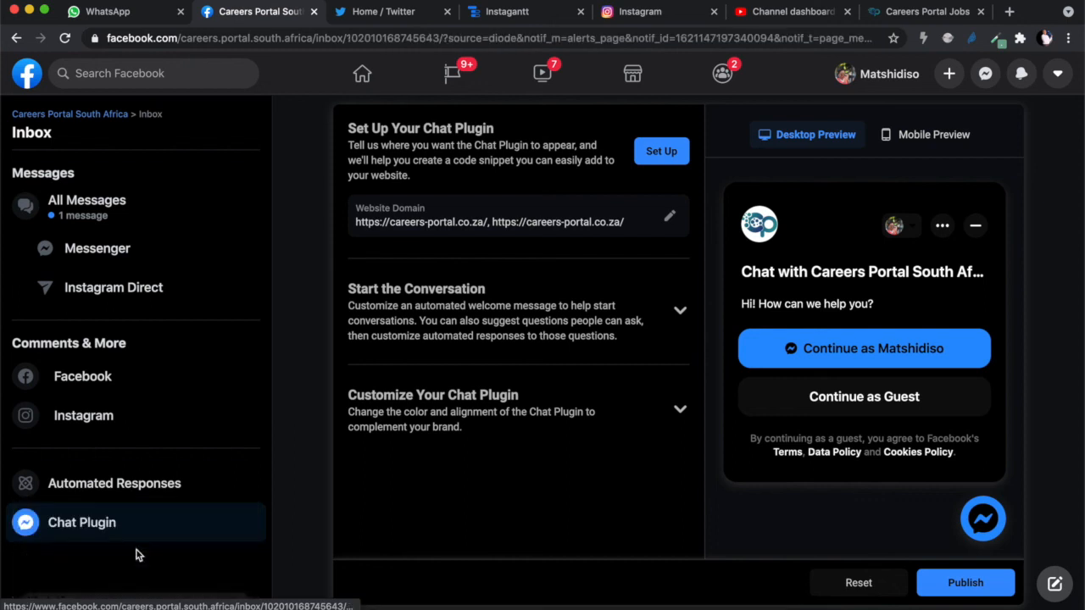
{"action": "left_click", "coordinate": [87, 207]}
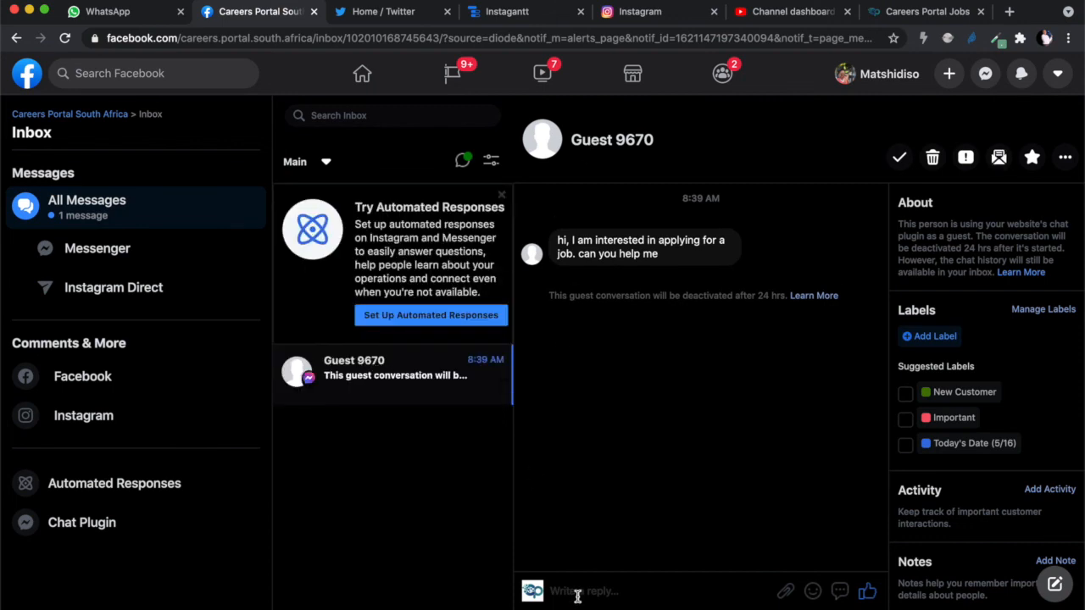
{"action": "type", "text": "Ye"}
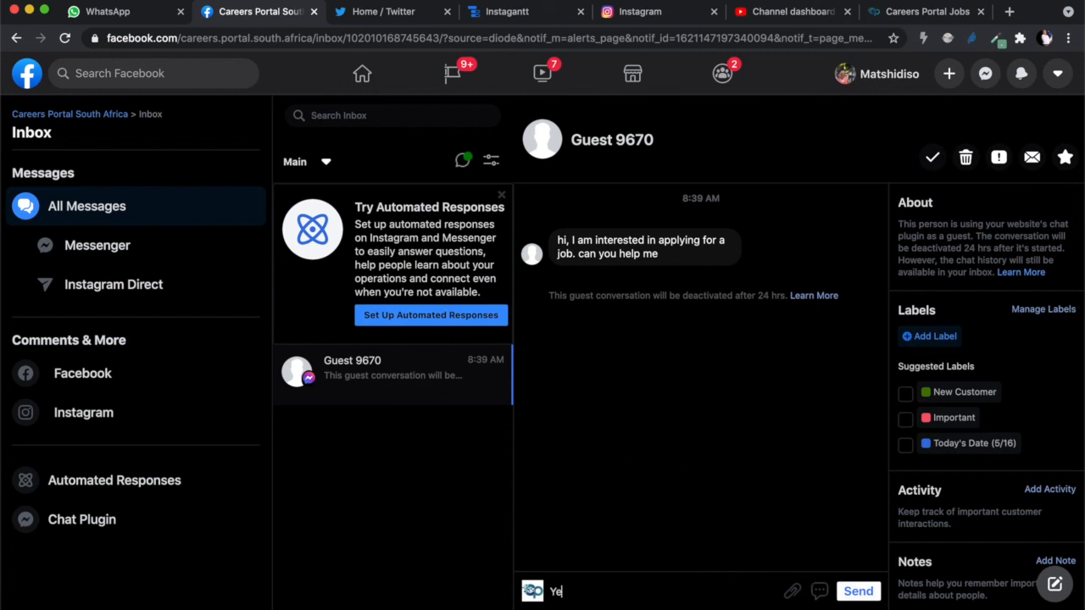
{"action": "type", "text": "s, sure what"}
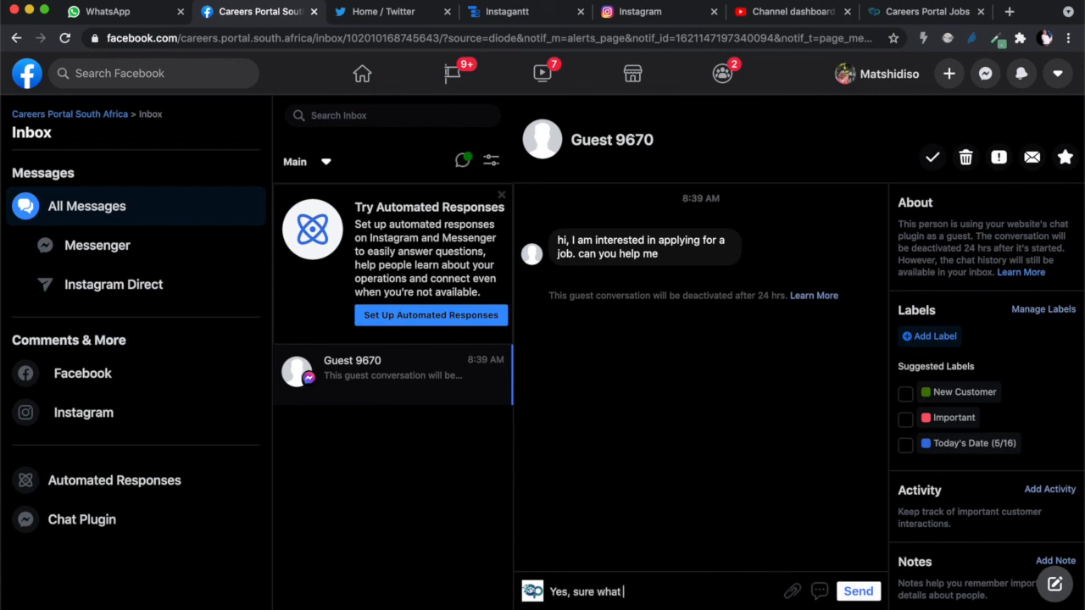
{"action": "type", "text": "do you need"}
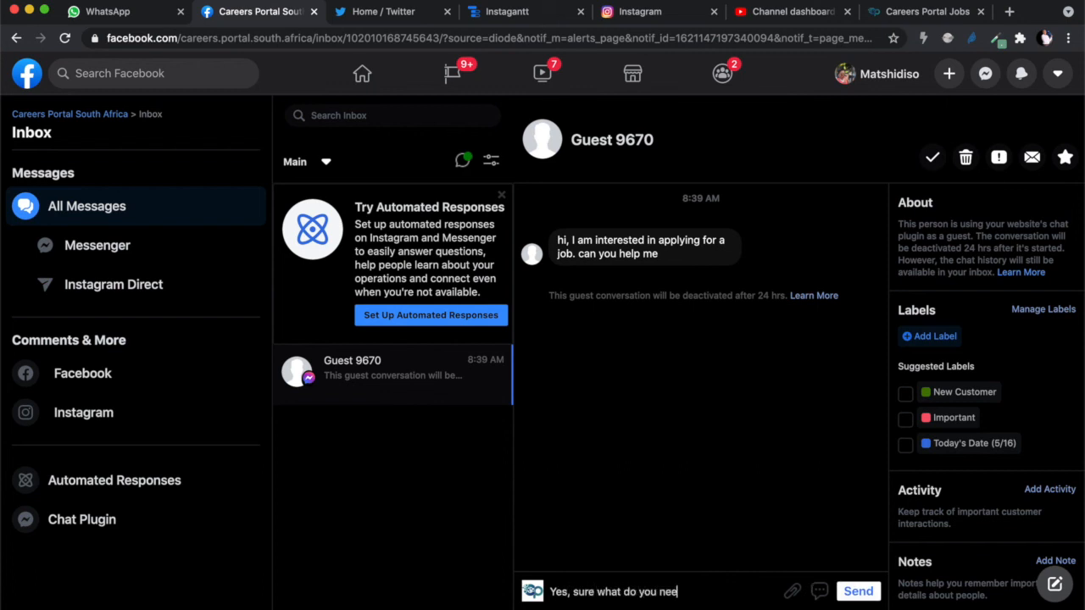
{"action": "left_click", "coordinate": [858, 590]}
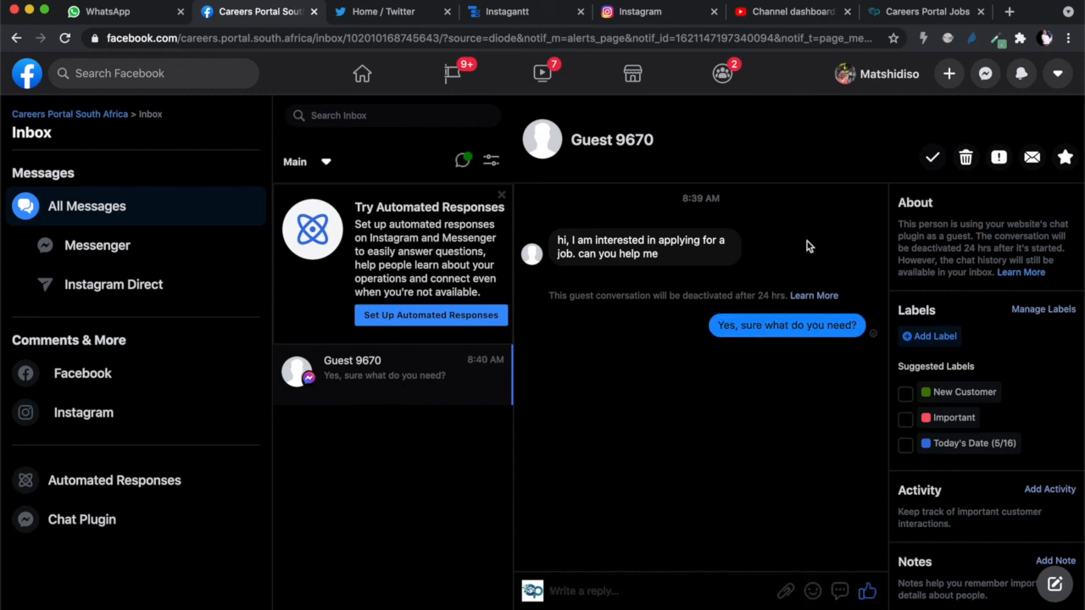
{"action": "left_click", "coordinate": [912, 10]}
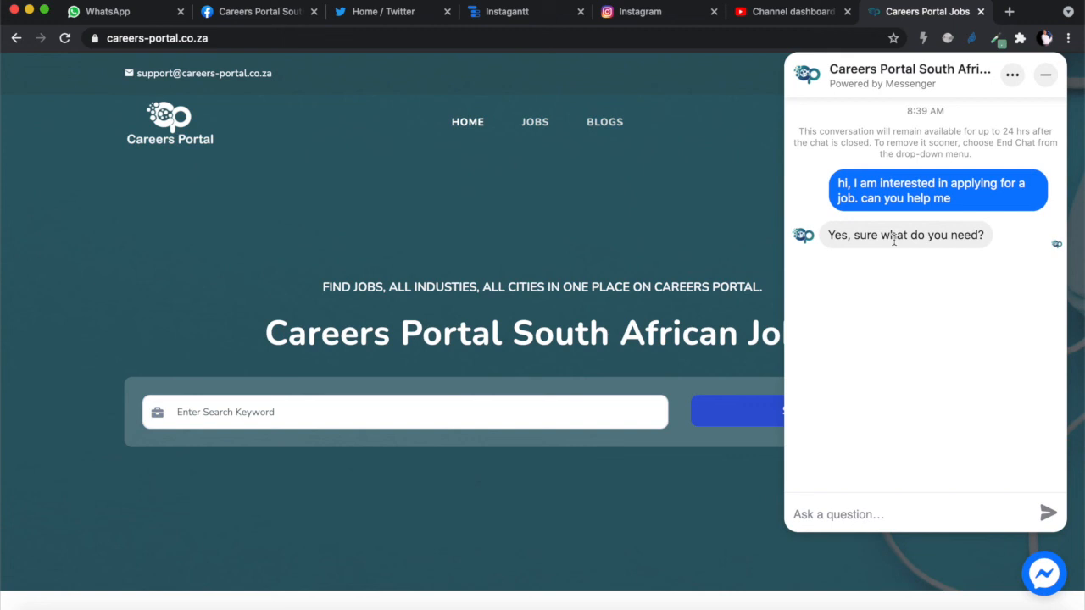
Minimise the site chat window and return to the Facebook Page's Automated Responses
{"action": "left_click", "coordinate": [1044, 74]}
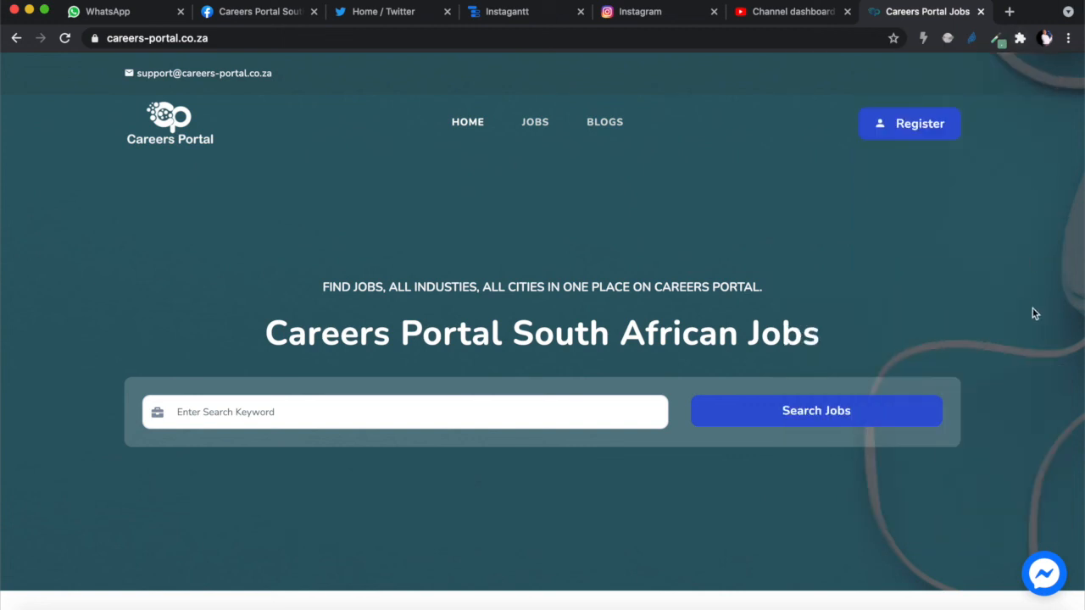
{"action": "mouse_move", "coordinate": [940, 427]}
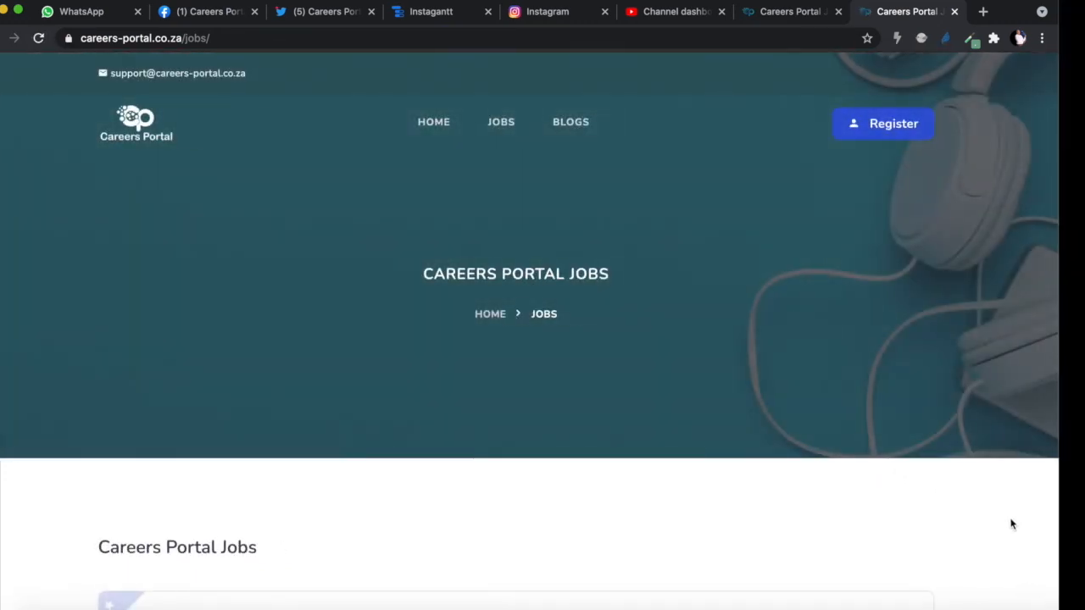
{"action": "mouse_move", "coordinate": [814, 10]}
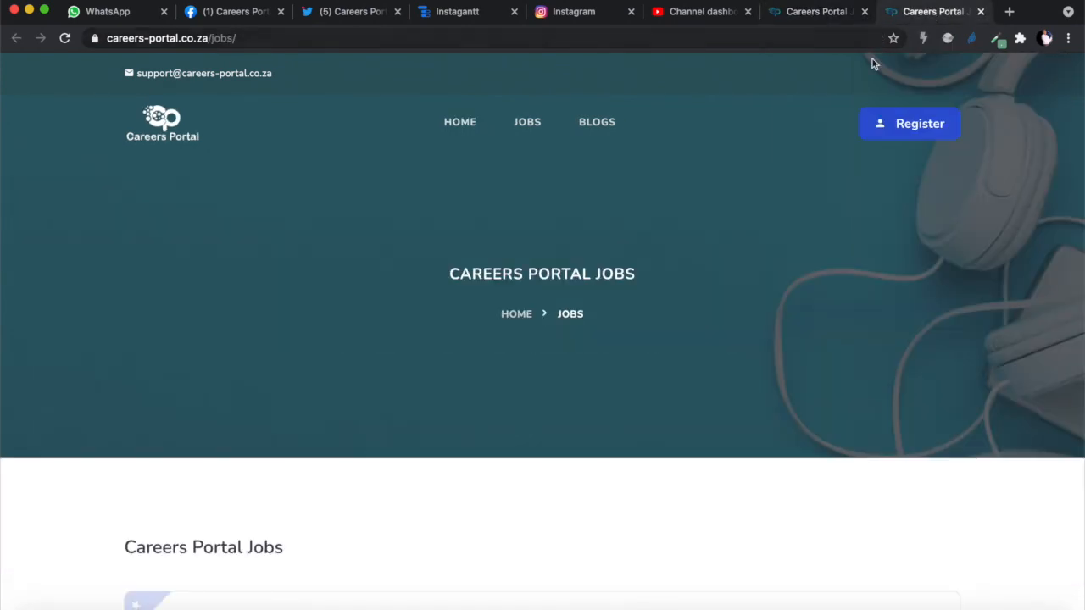
{"action": "mouse_move", "coordinate": [838, 332]}
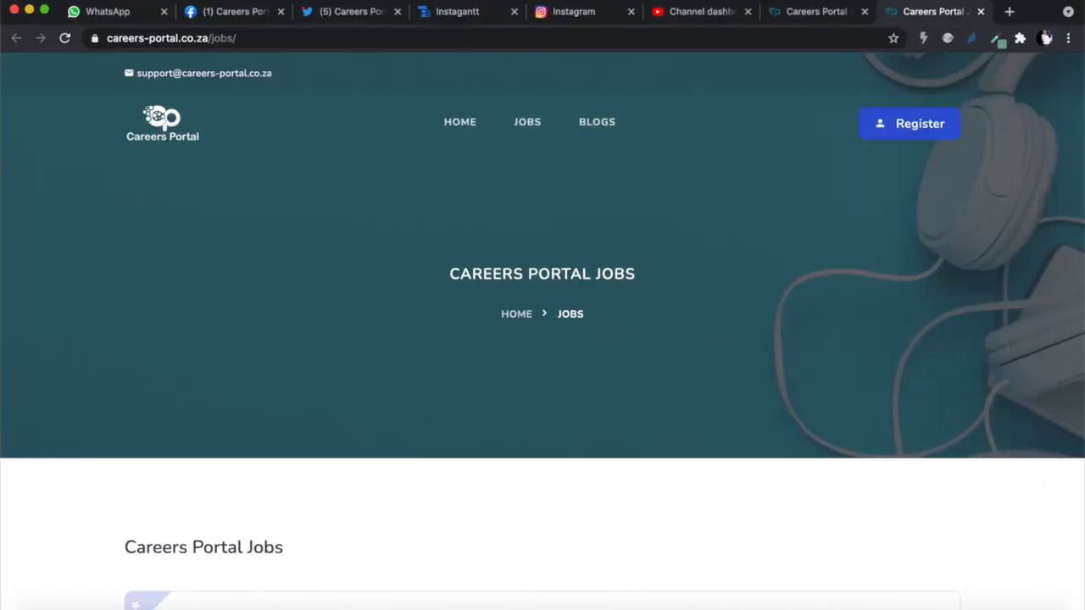
{"action": "mouse_move", "coordinate": [410, 30]}
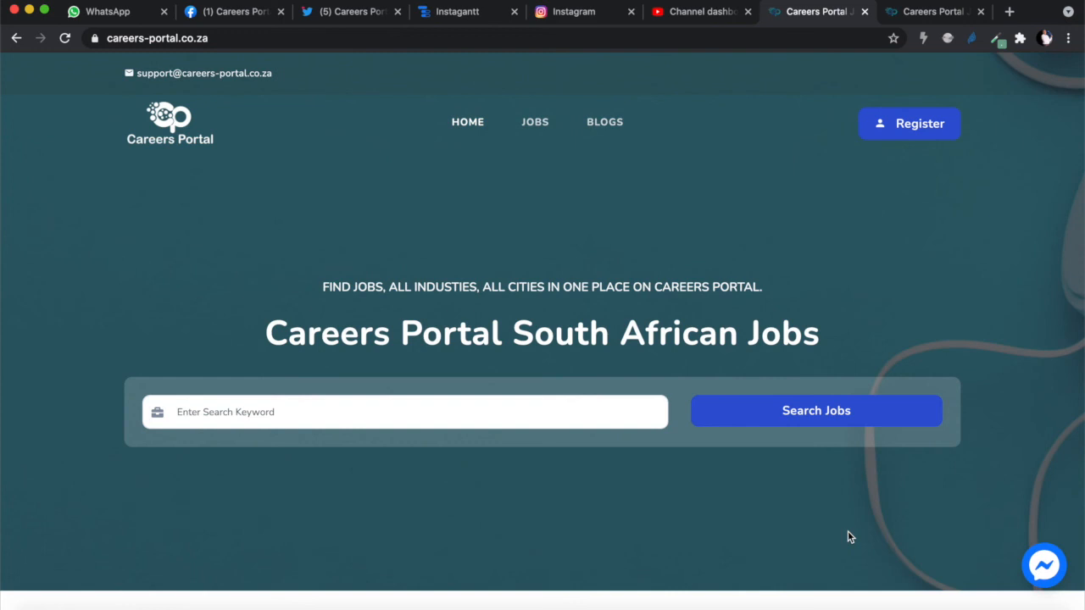
{"action": "left_click", "coordinate": [234, 10]}
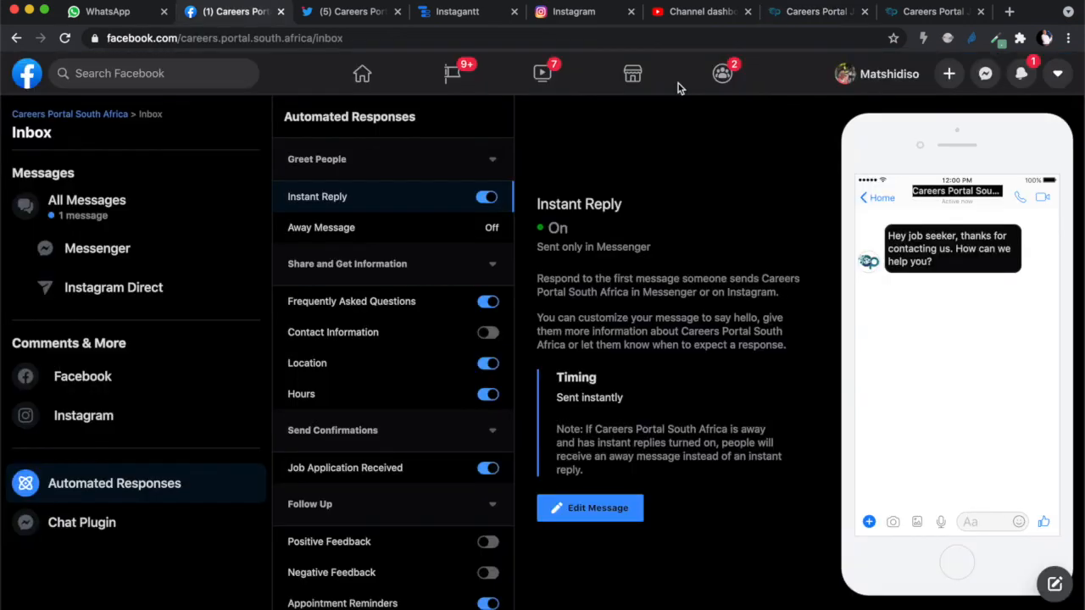